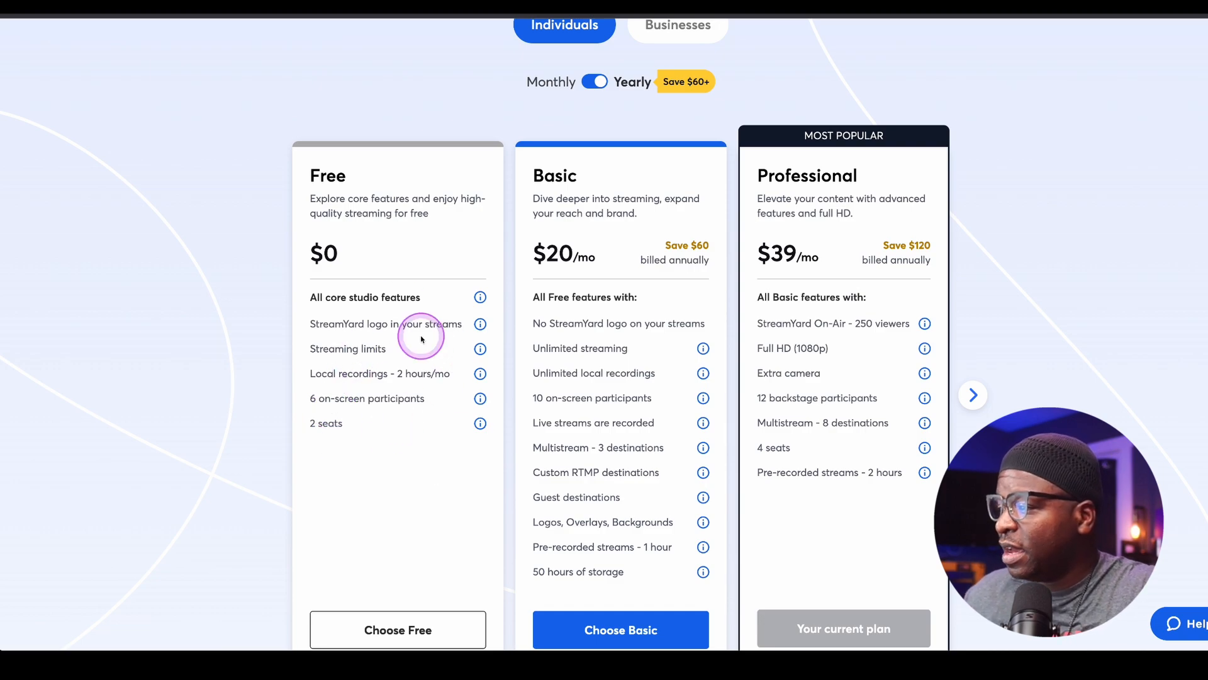
Show the next set of pricing plans: Premium, Growth and Business under yearly billing
{"action": "scroll", "scroll_direction": "down", "scroll_amount": 3}
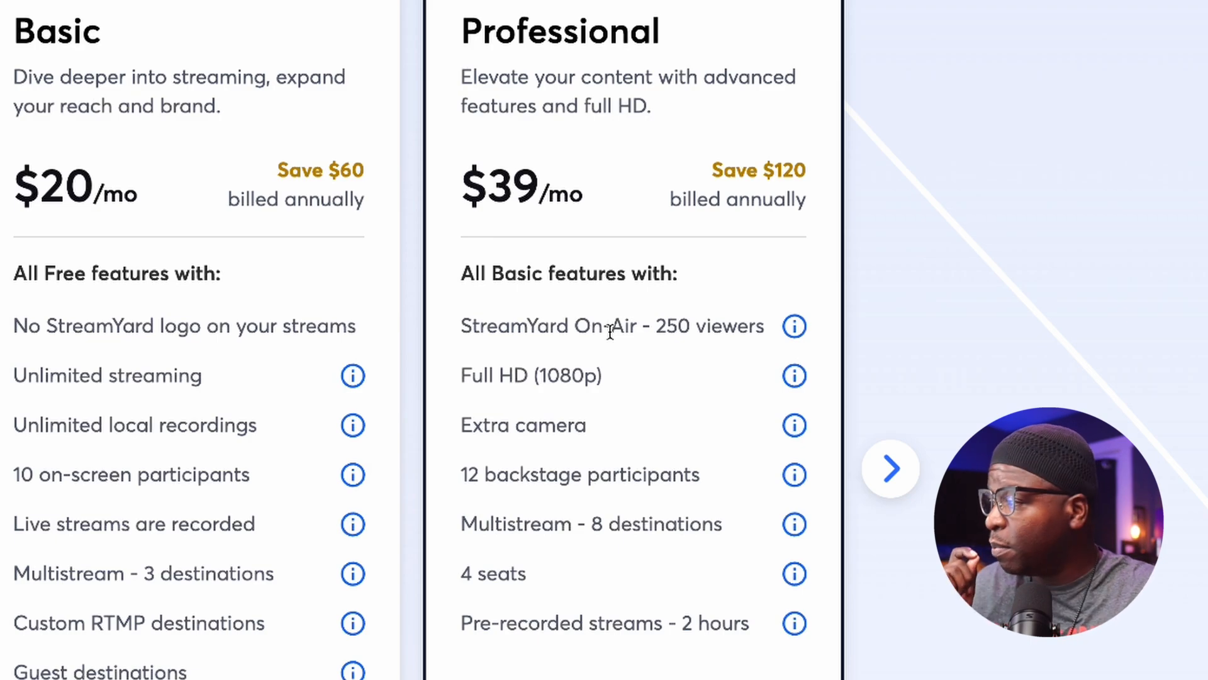
{"action": "left_click", "coordinate": [892, 468]}
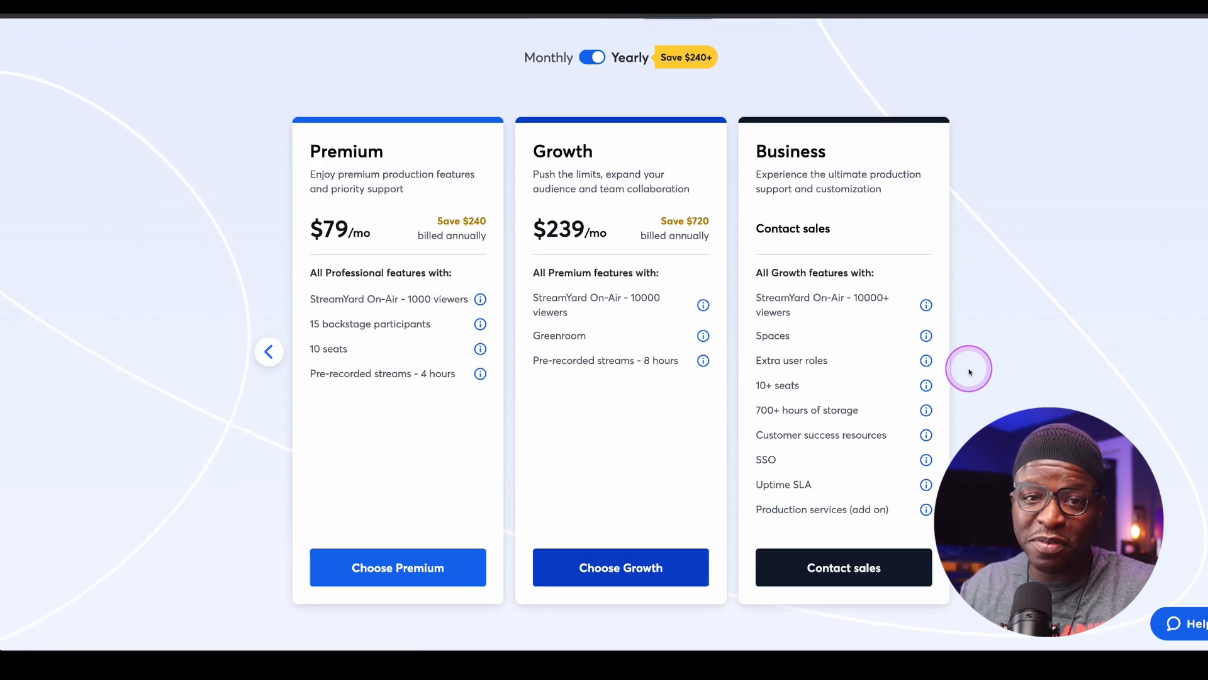
{"action": "mouse_move", "coordinate": [969, 371]}
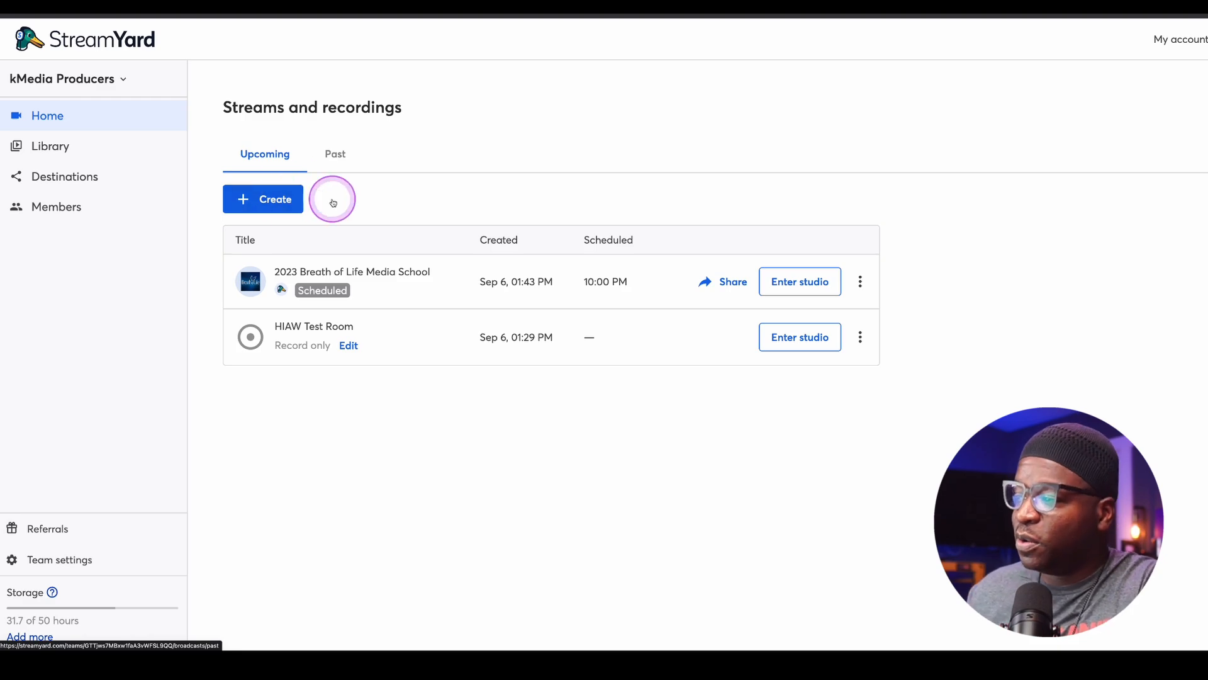
Start creating a new On-Air webinar from the Create menu
{"action": "left_click", "coordinate": [261, 199]}
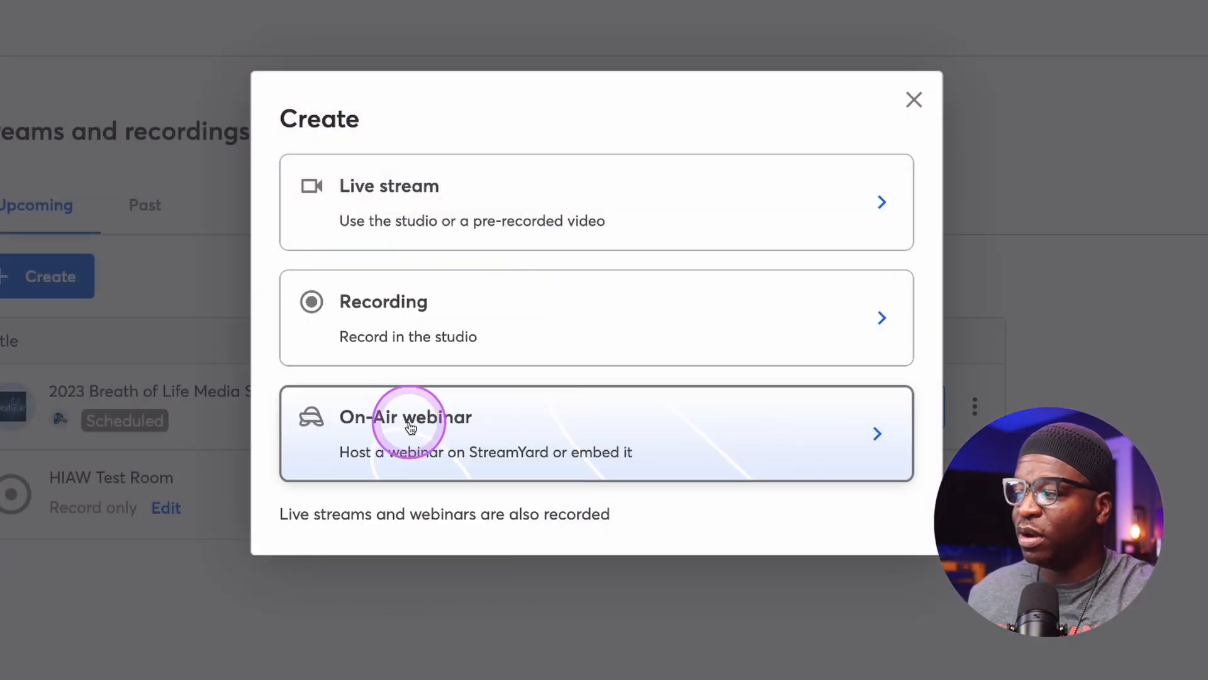
{"action": "left_click", "coordinate": [411, 425]}
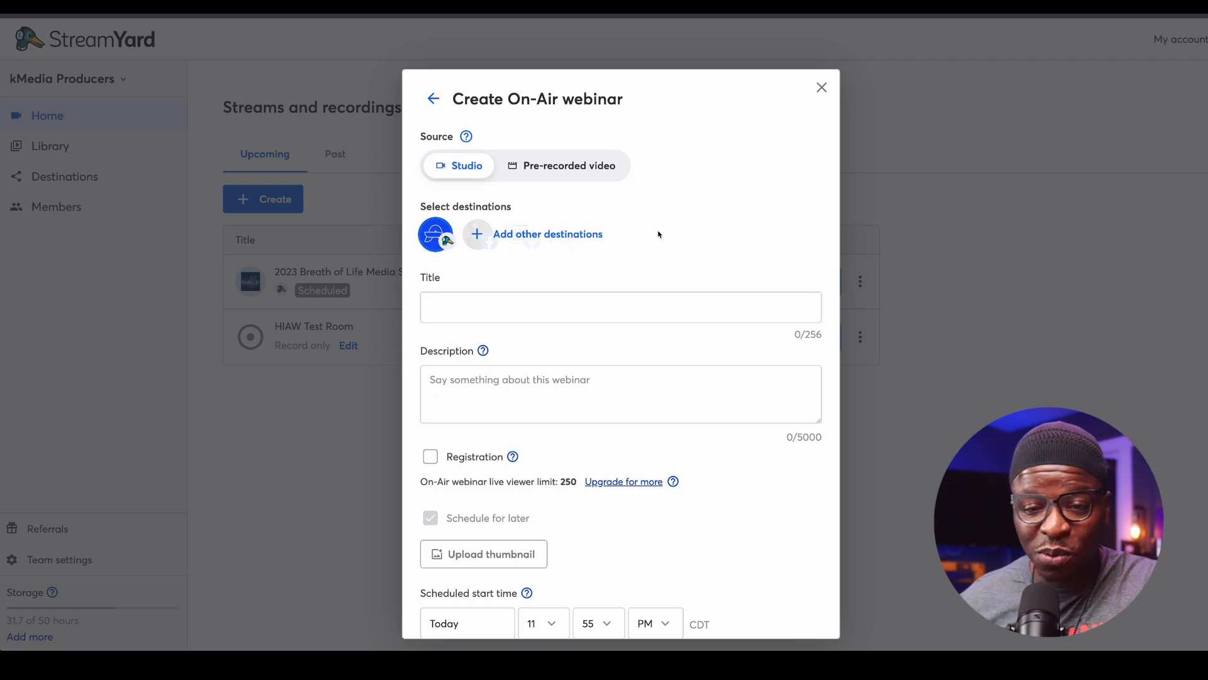
{"action": "left_click", "coordinate": [569, 166]}
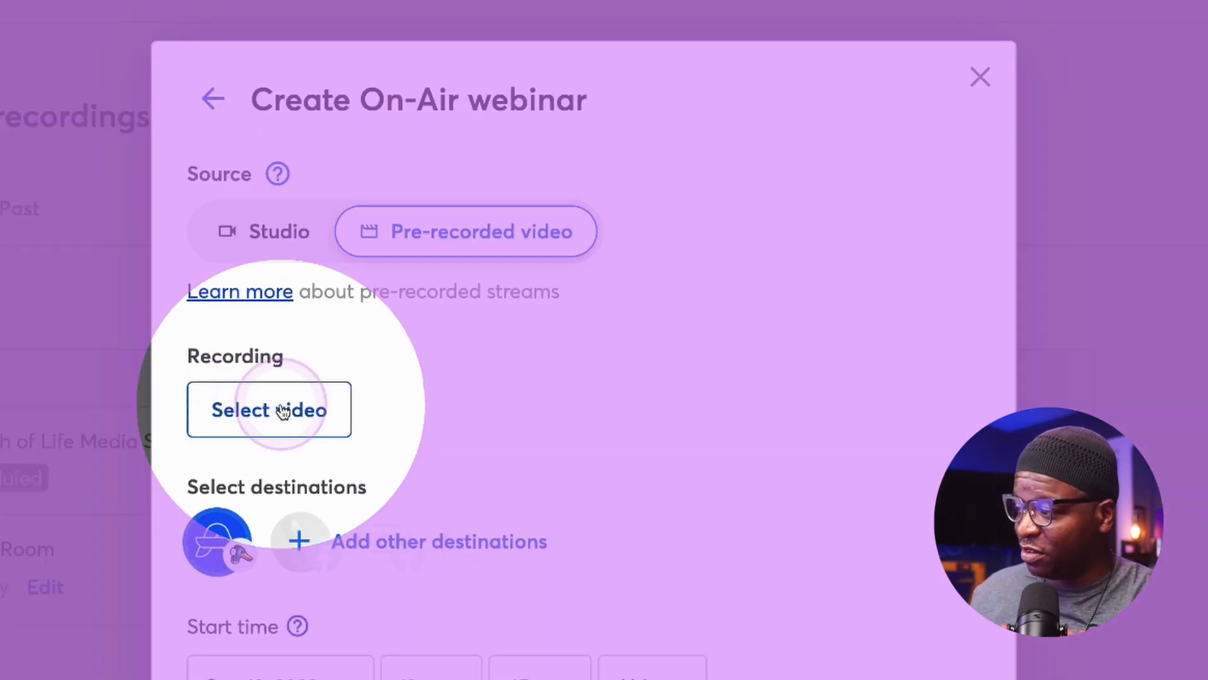
{"action": "left_click", "coordinate": [269, 409]}
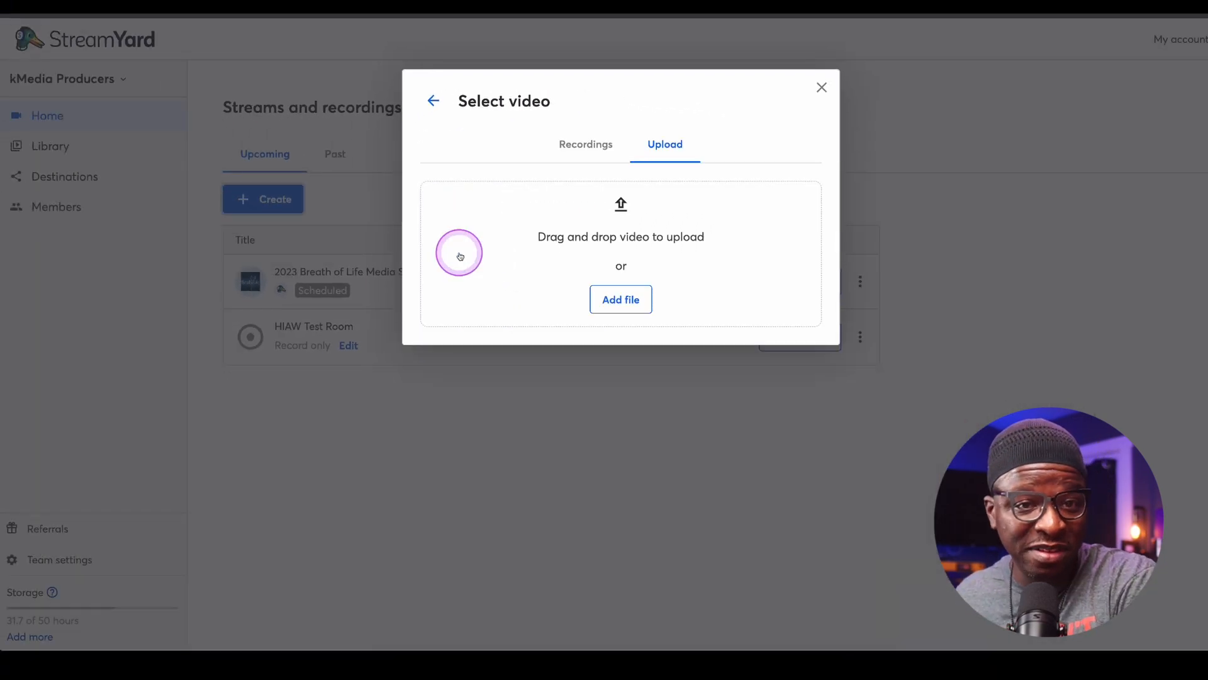
{"action": "mouse_move", "coordinate": [586, 176]}
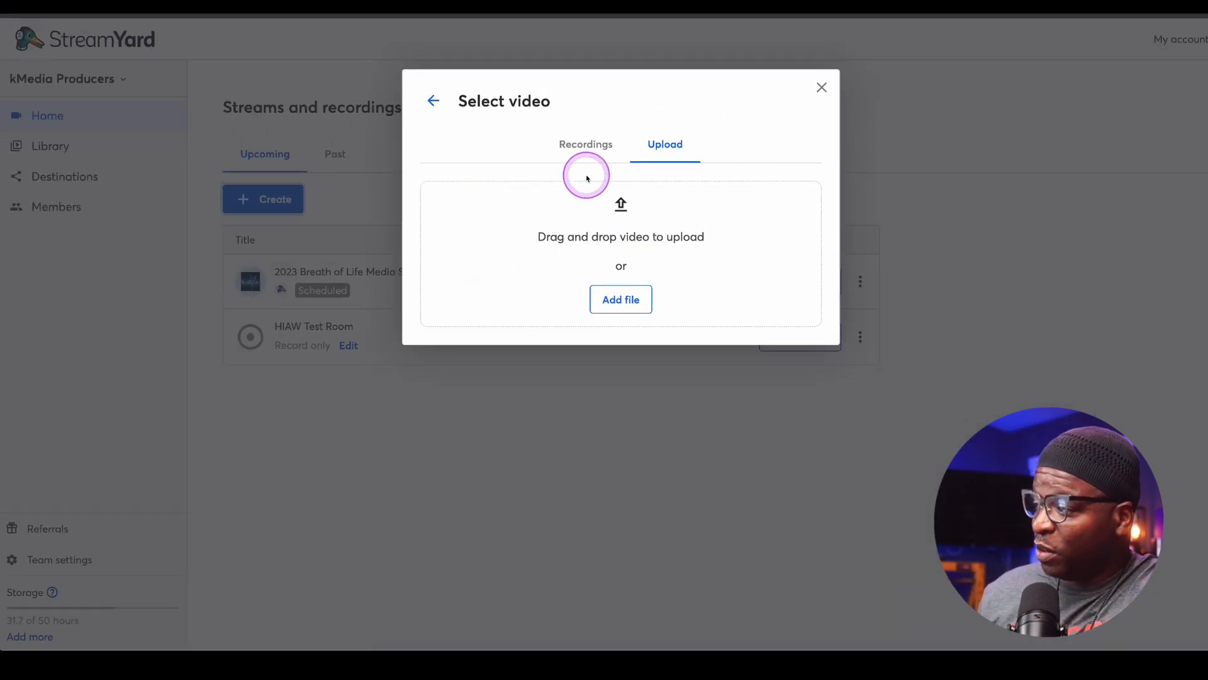
{"action": "left_click", "coordinate": [585, 143]}
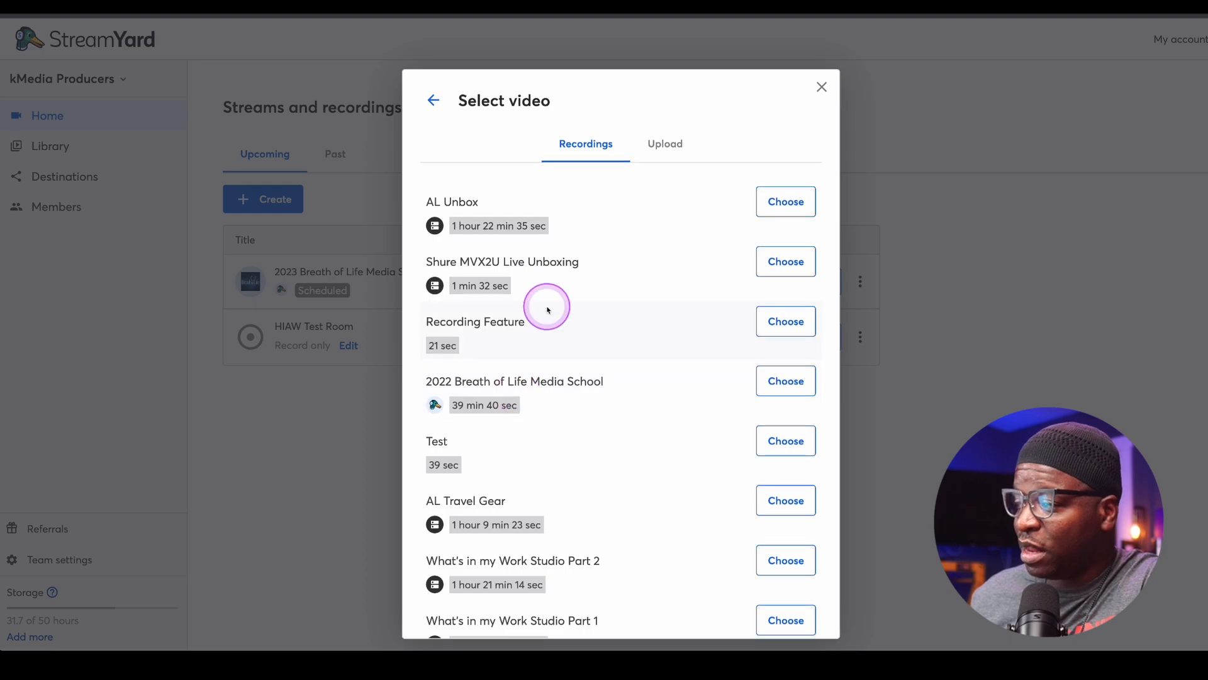
{"action": "left_click", "coordinate": [433, 101]}
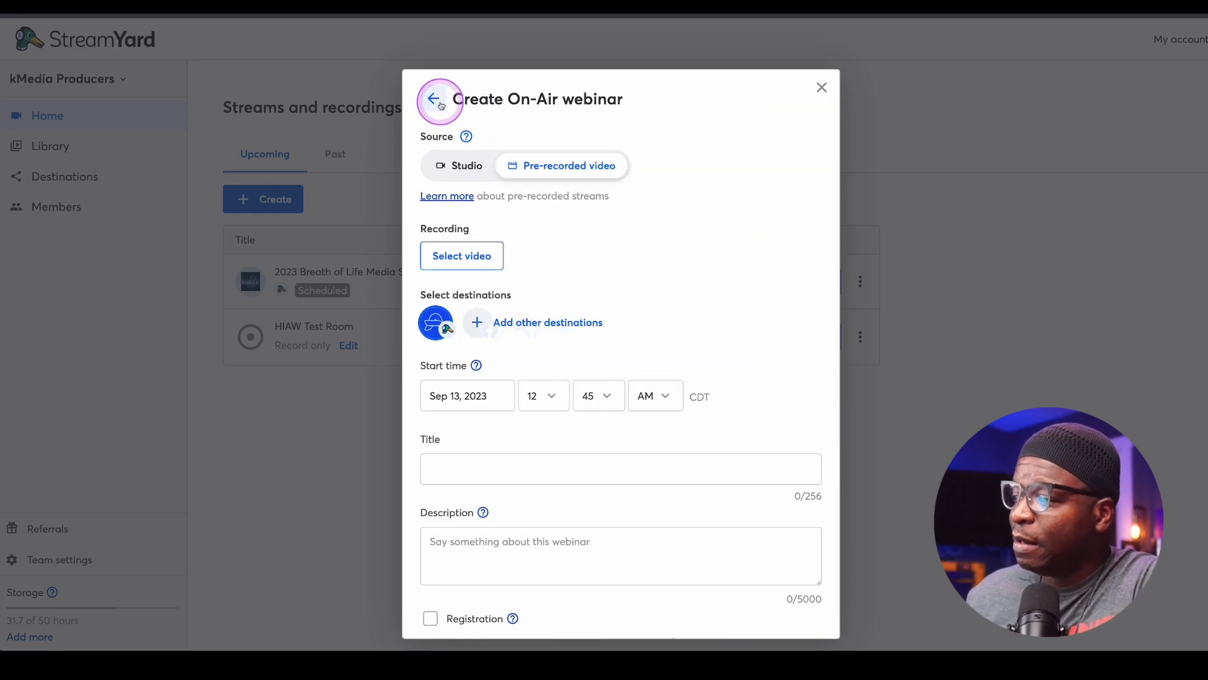
{"action": "left_click", "coordinate": [458, 166]}
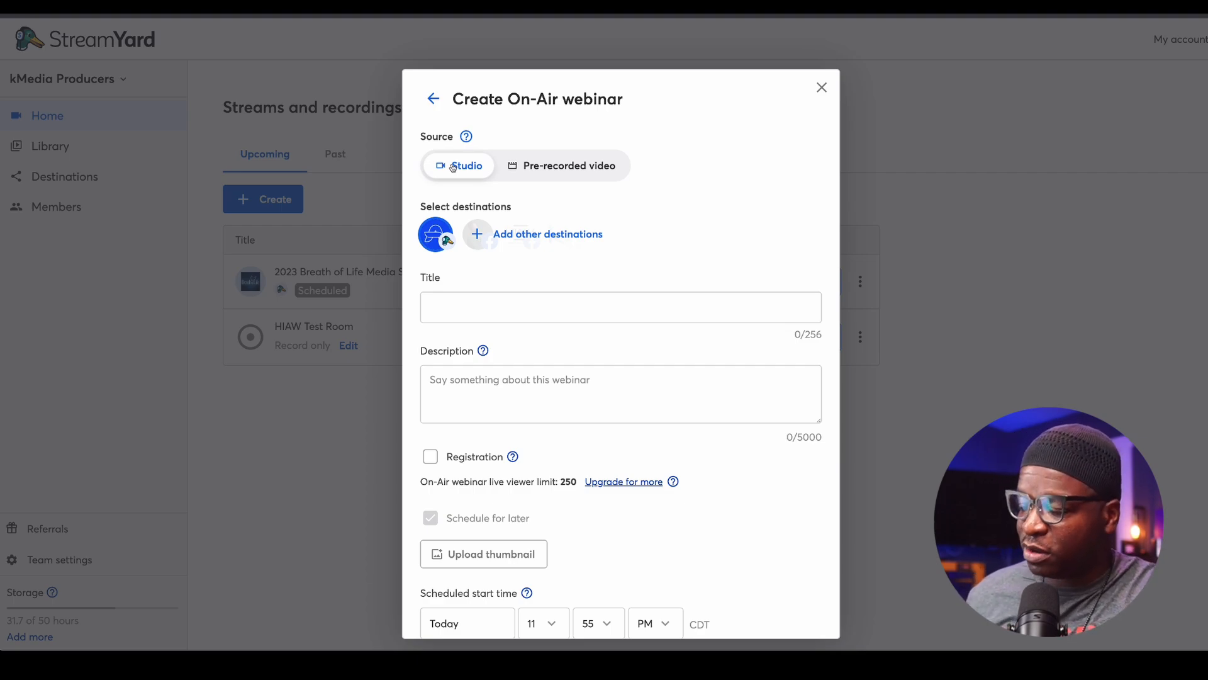
Title the webinar 'Webinar Test' and require viewer registration
{"action": "left_click", "coordinate": [622, 307]}
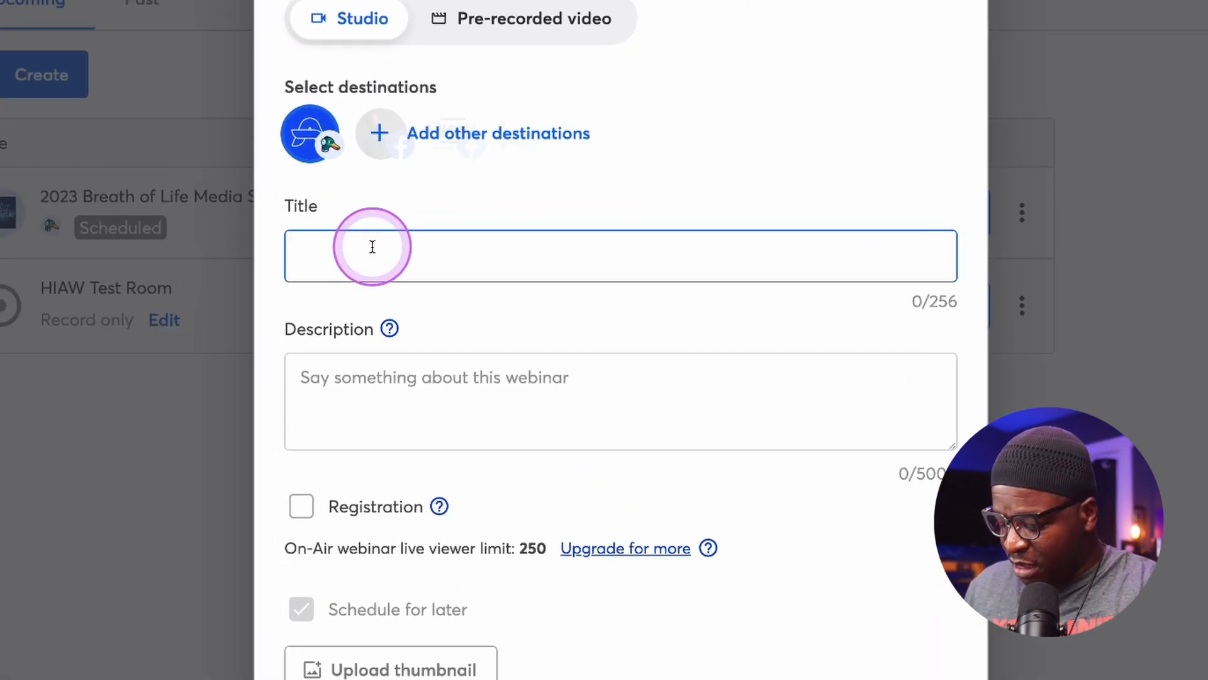
{"action": "type", "text": "Webinar"}
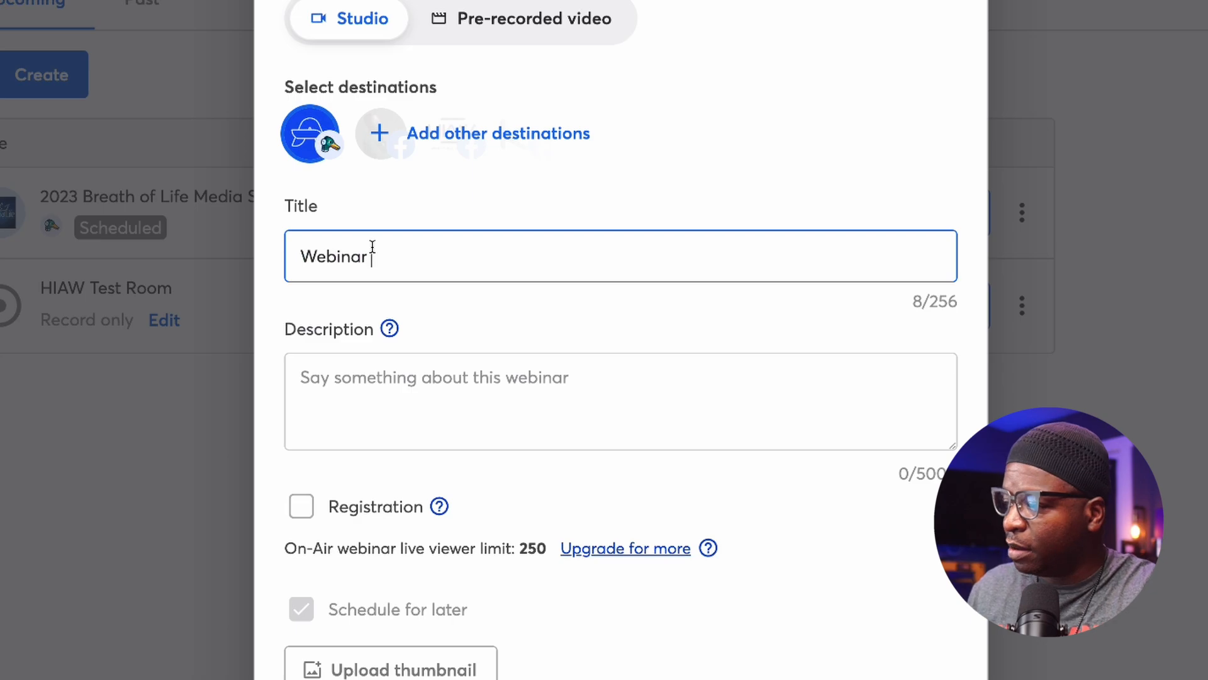
{"action": "type", "text": "Test"}
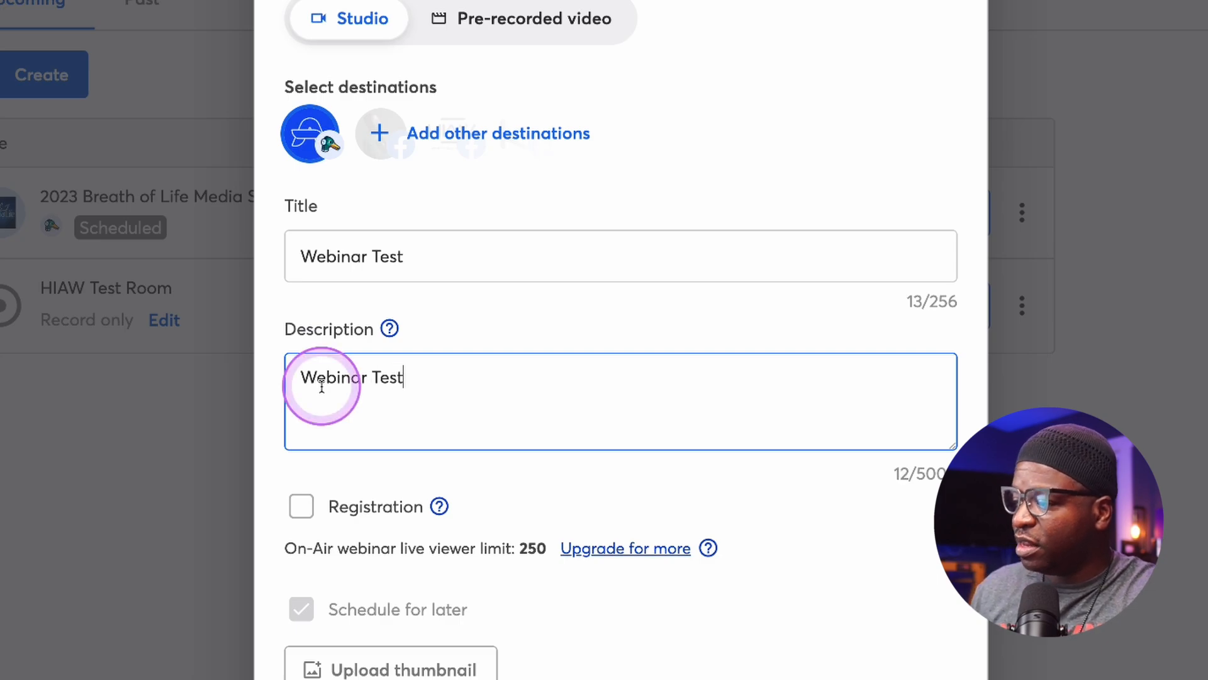
{"action": "scroll", "scroll_direction": "down", "scroll_amount": 3}
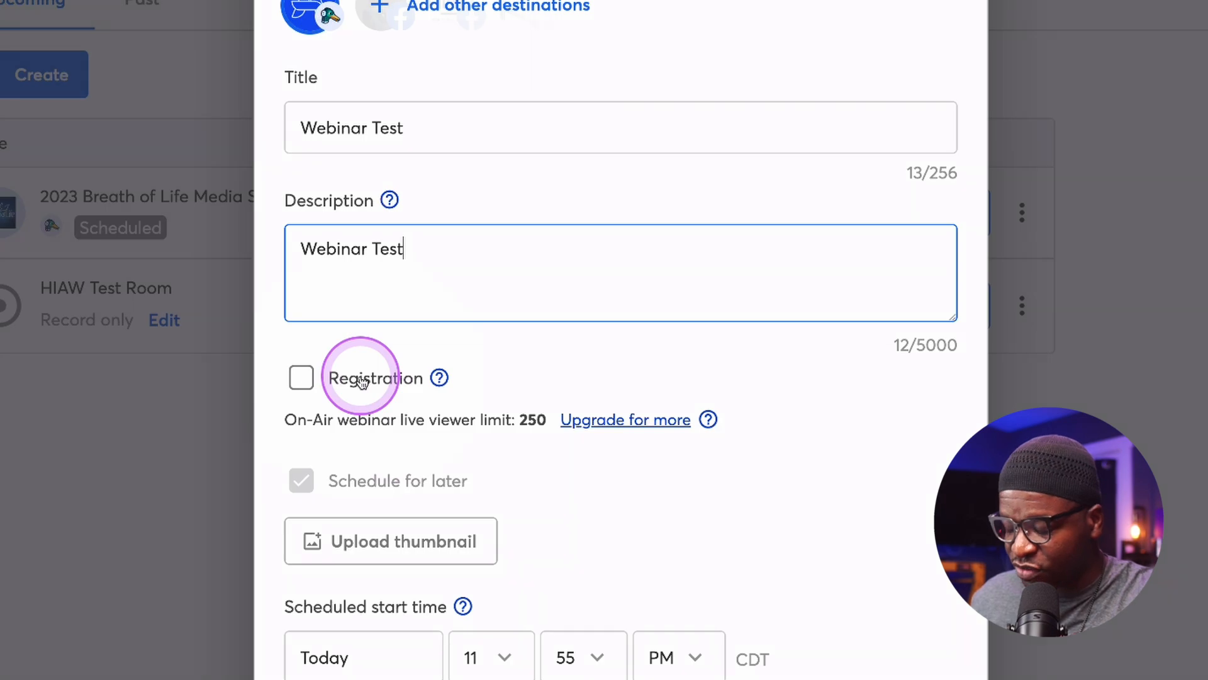
{"action": "left_click", "coordinate": [302, 378]}
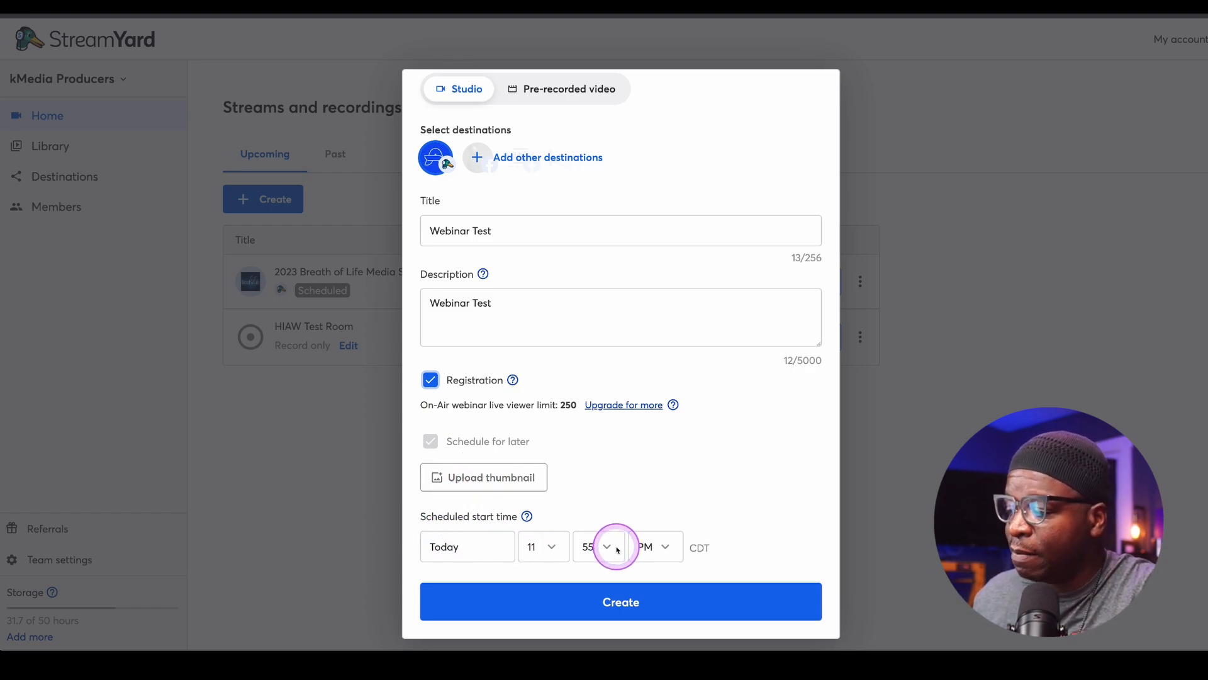
{"action": "mouse_move", "coordinate": [455, 547]}
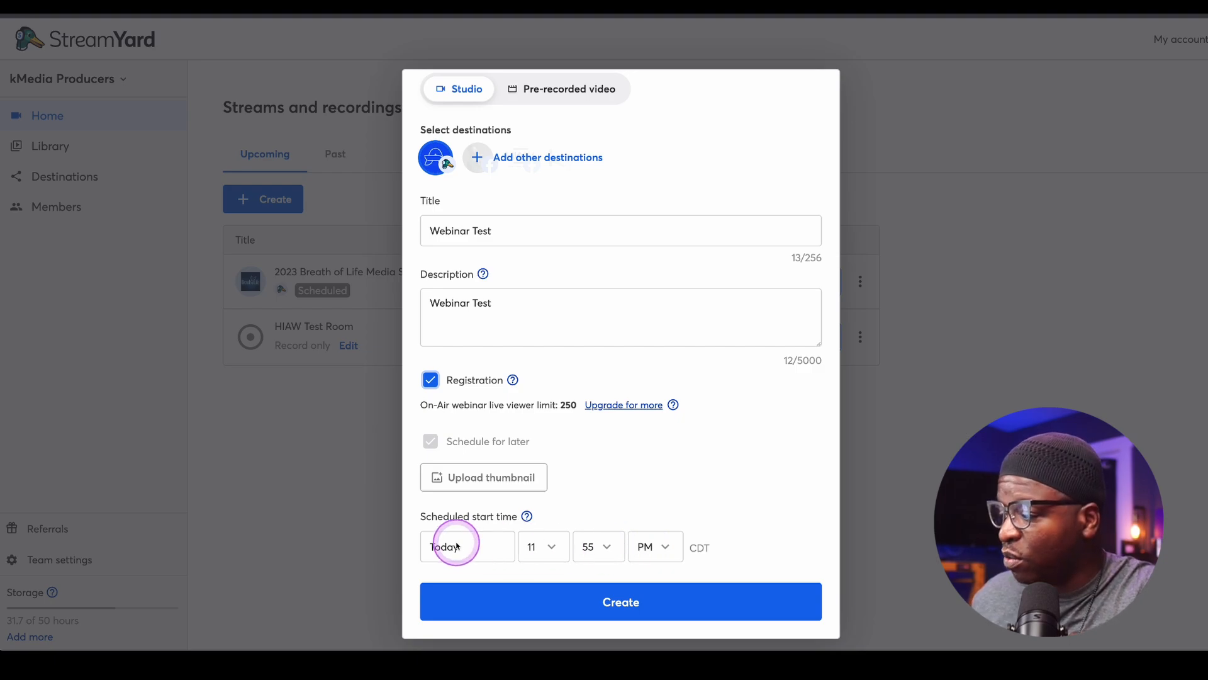
Set the webinar start date to September 19
{"action": "left_click", "coordinate": [456, 545]}
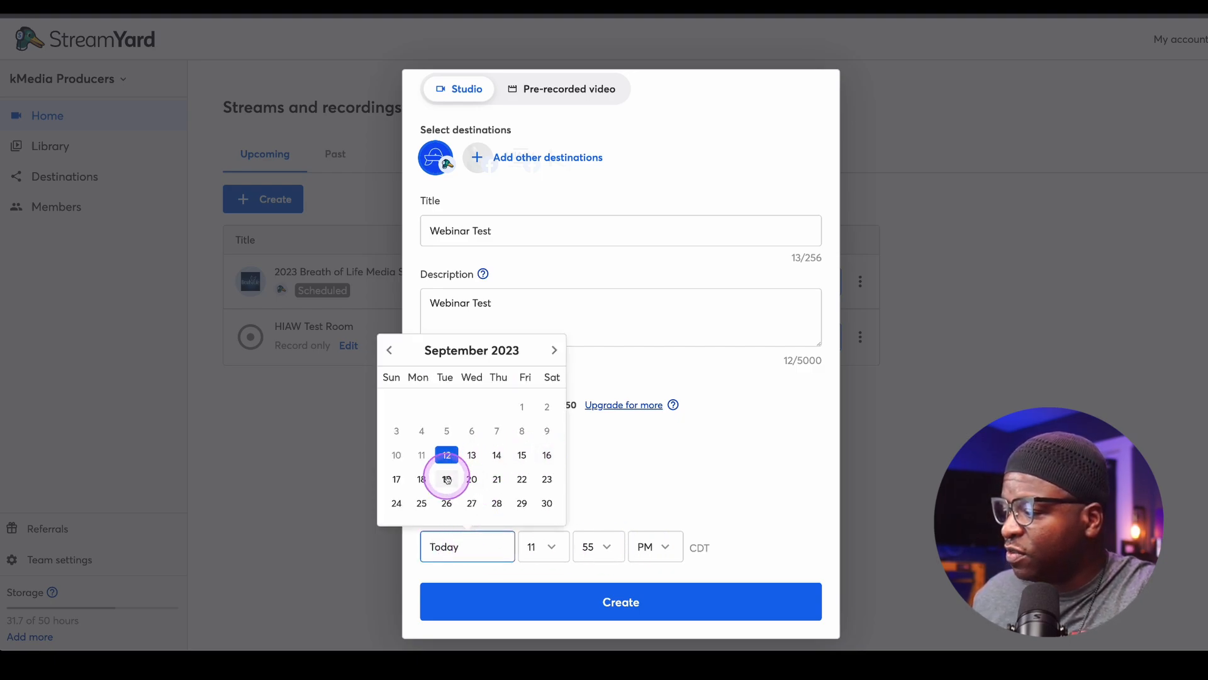
{"action": "left_click", "coordinate": [447, 479]}
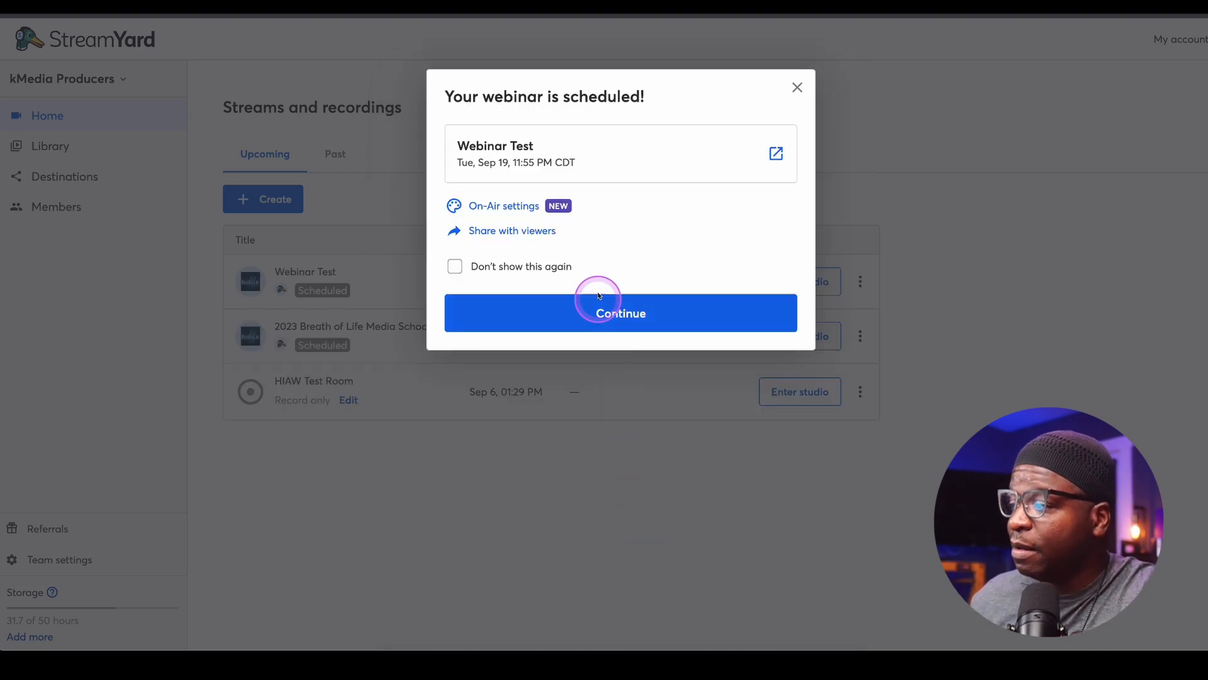
{"action": "mouse_move", "coordinate": [587, 254]}
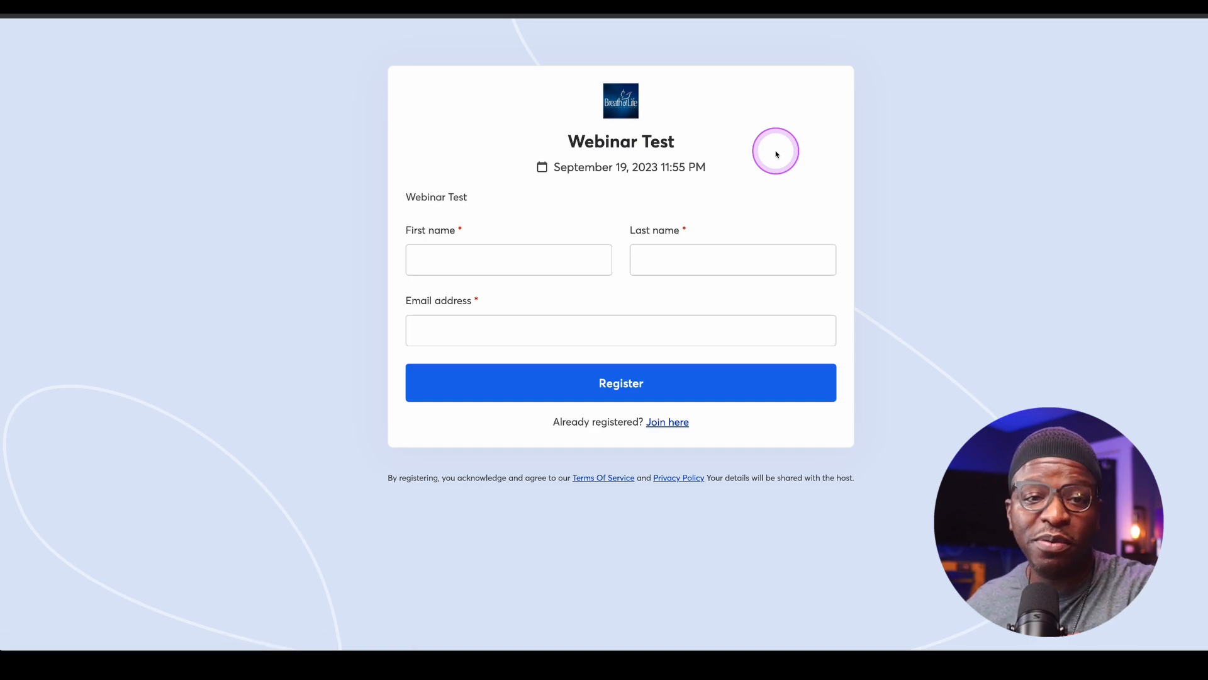
{"action": "mouse_move", "coordinate": [793, 357]}
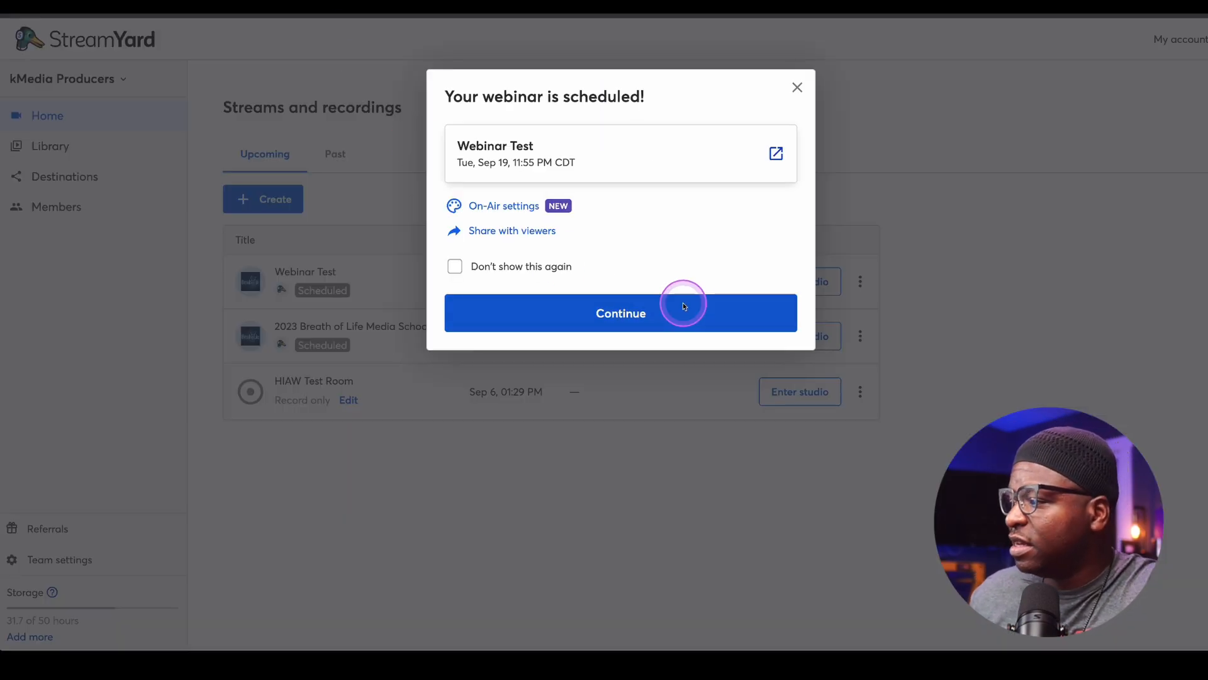
Dismiss the scheduled confirmation so Webinar Test appears in the upcoming list
{"action": "left_click", "coordinate": [620, 312]}
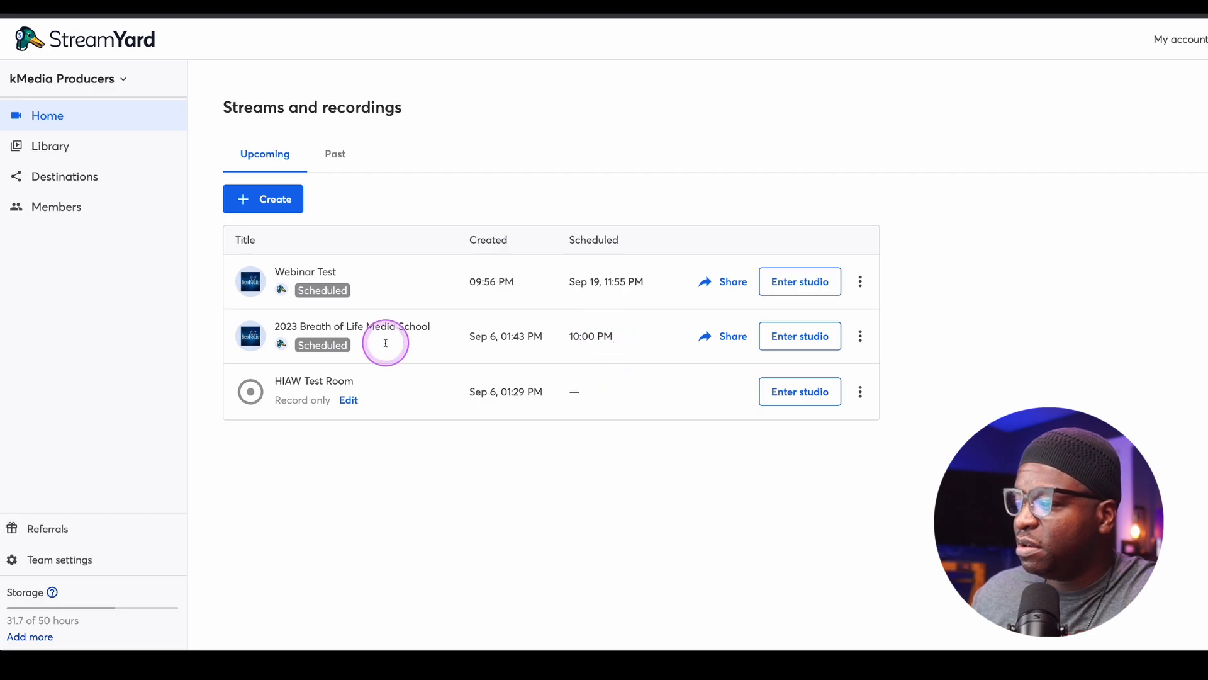
{"action": "mouse_move", "coordinate": [669, 295]}
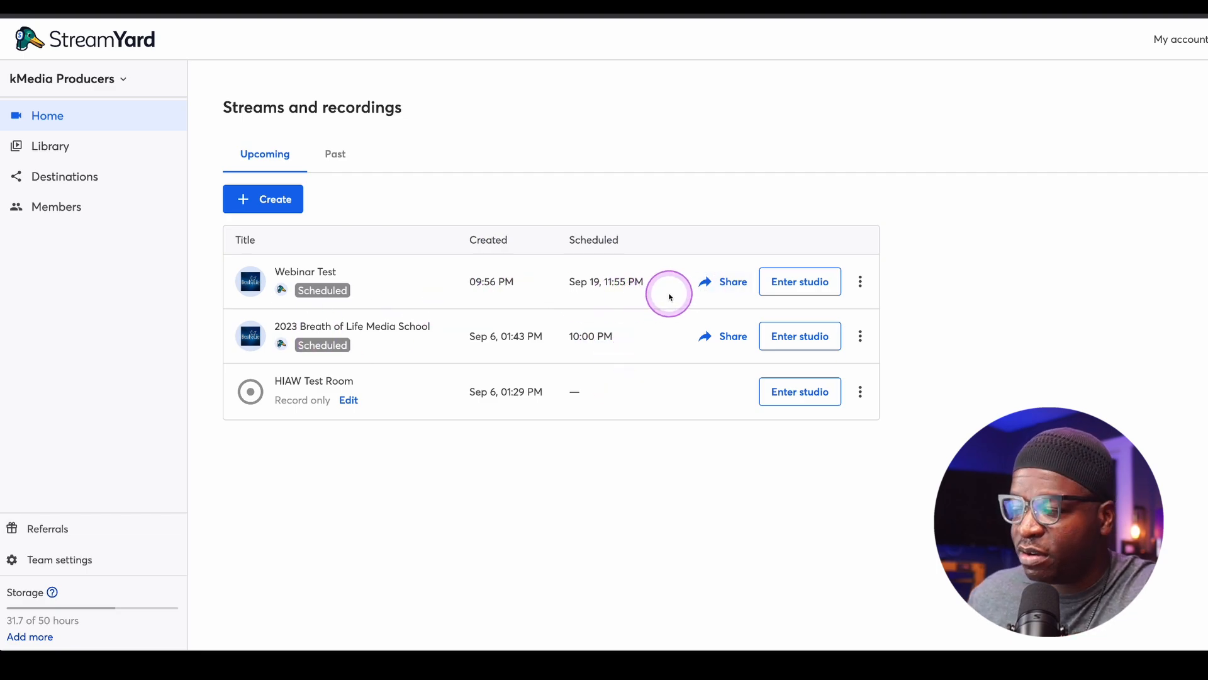
{"action": "mouse_move", "coordinate": [647, 332]}
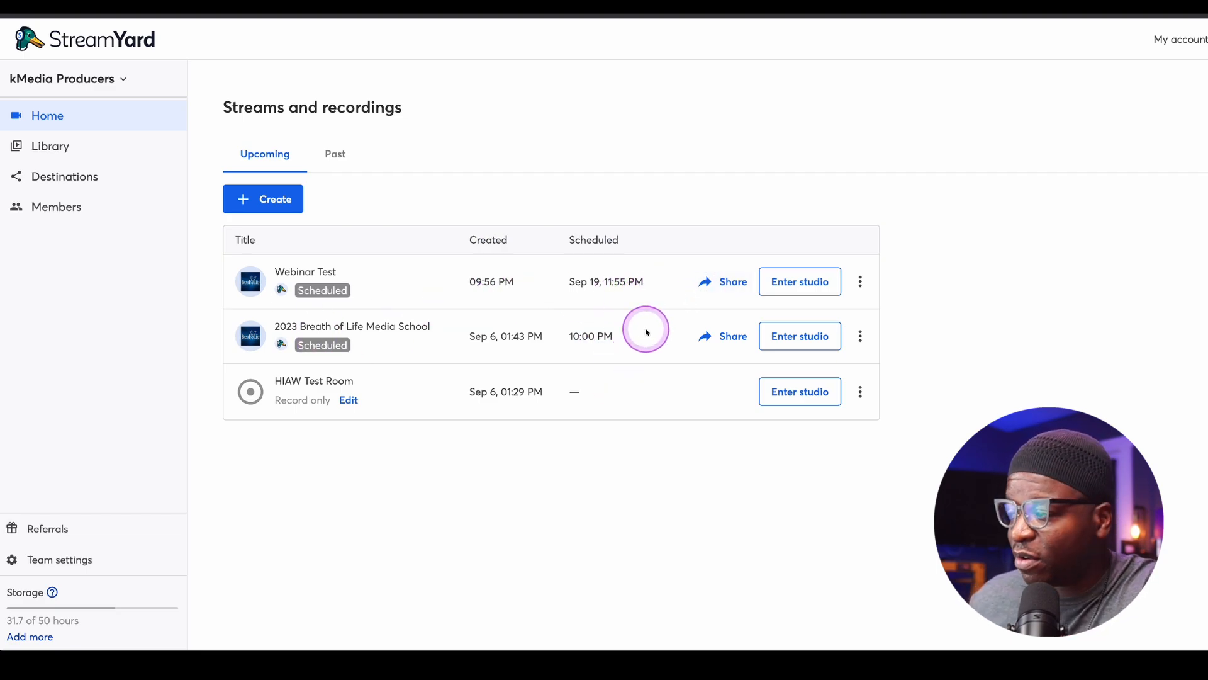
{"action": "mouse_move", "coordinate": [818, 340]}
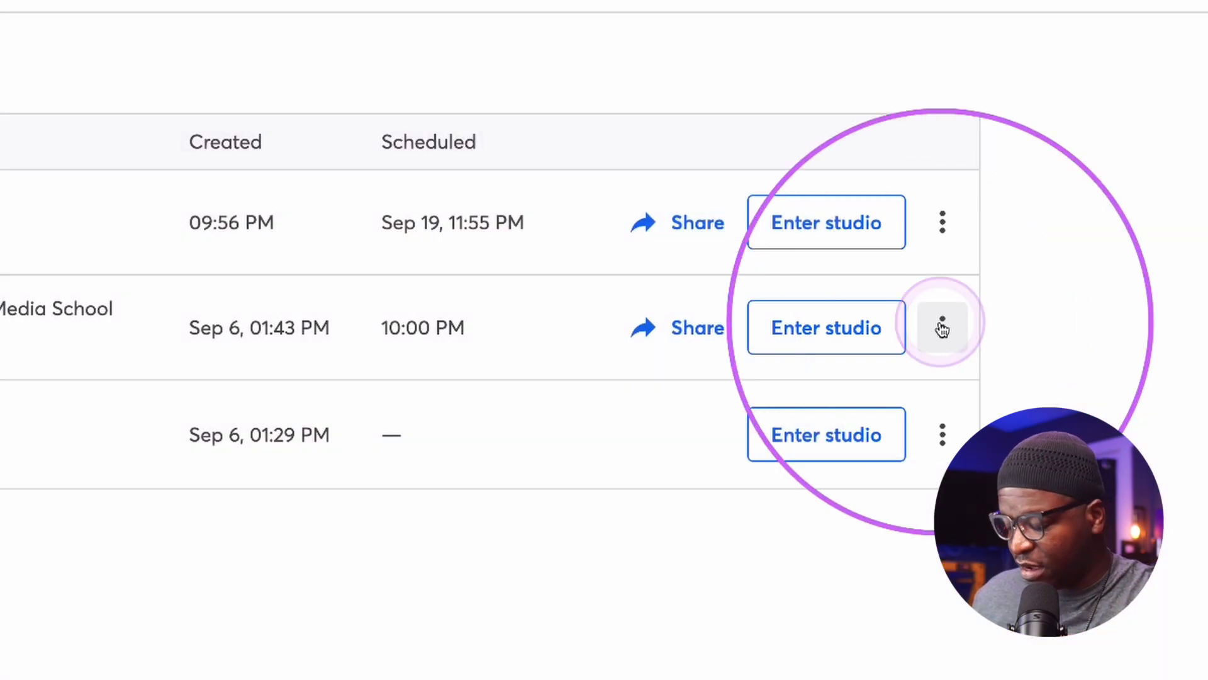
{"action": "left_click", "coordinate": [942, 328]}
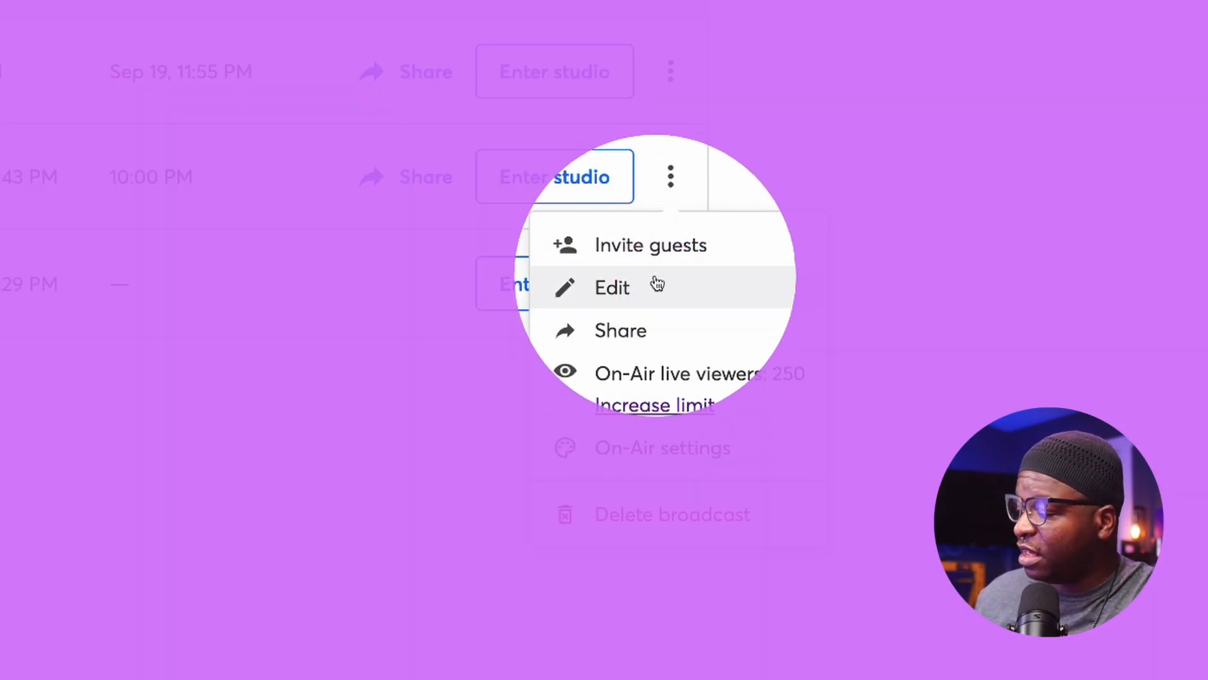
{"action": "mouse_move", "coordinate": [649, 372]}
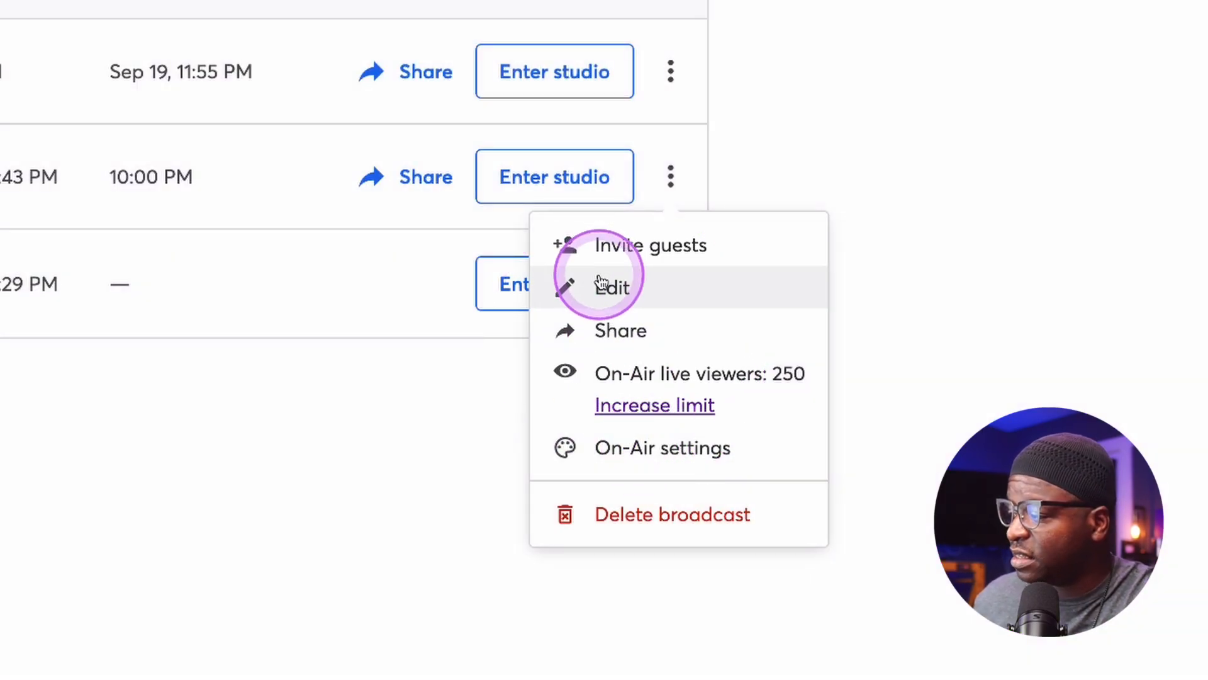
{"action": "left_click", "coordinate": [612, 287]}
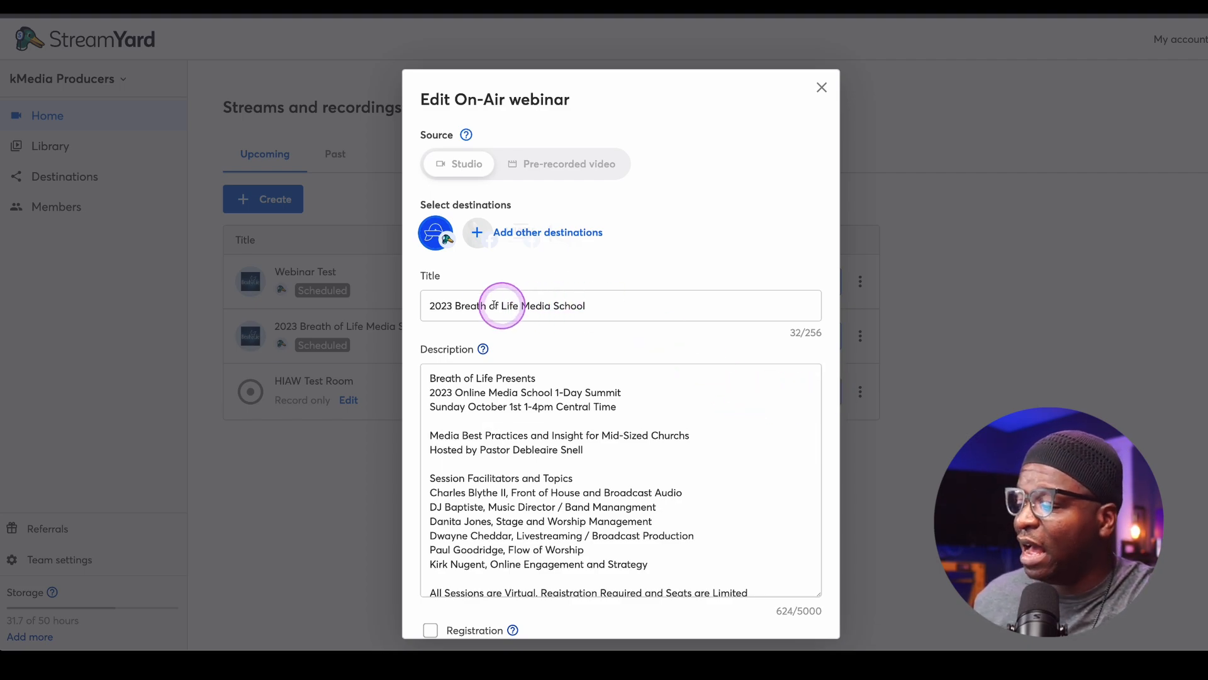
{"action": "scroll", "scroll_direction": "down", "scroll_amount": 3}
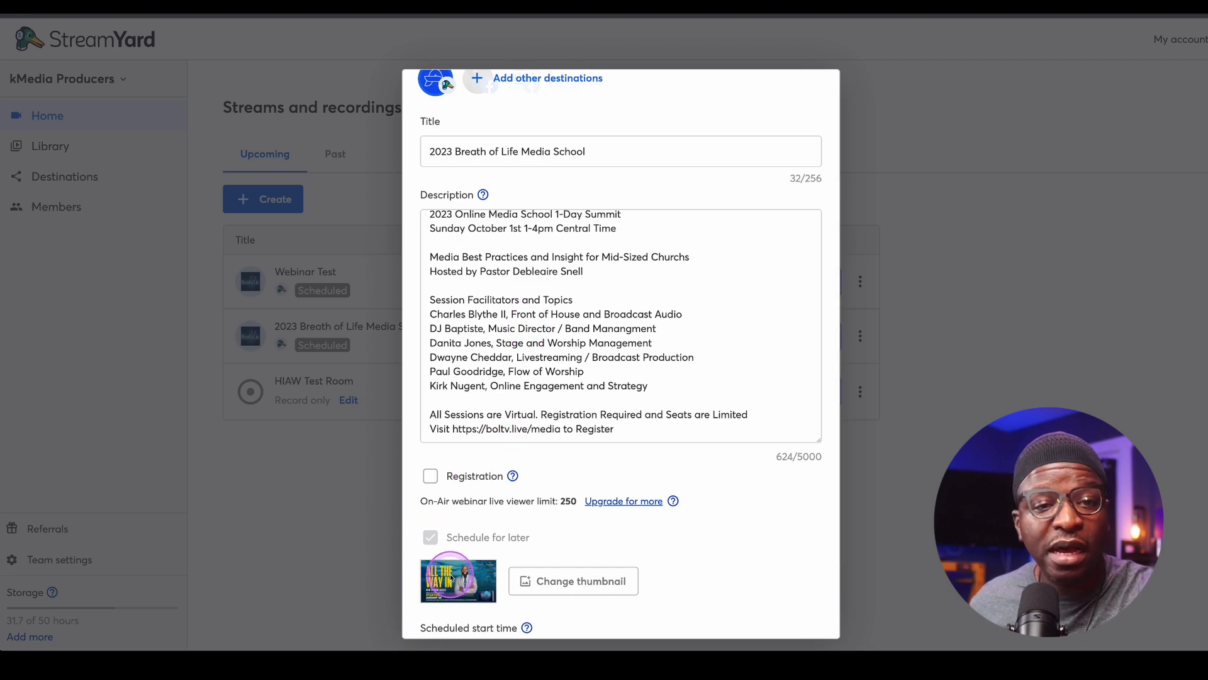
{"action": "scroll", "scroll_direction": "down", "scroll_amount": 3}
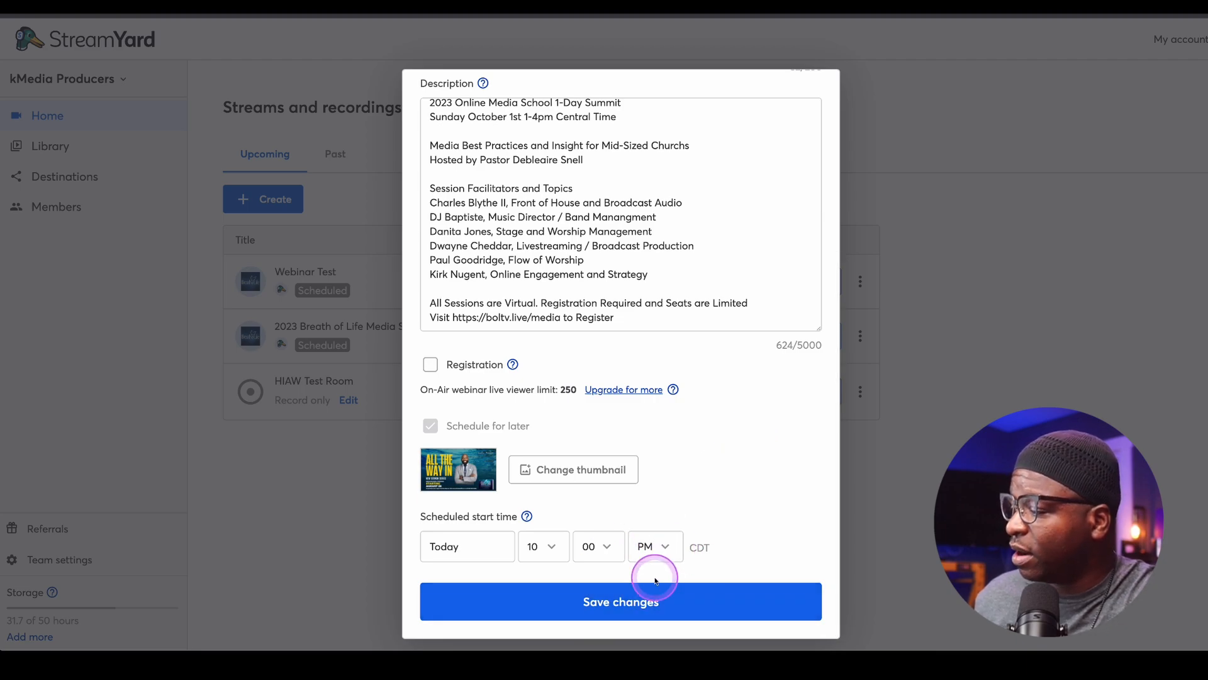
{"action": "left_click", "coordinate": [620, 602]}
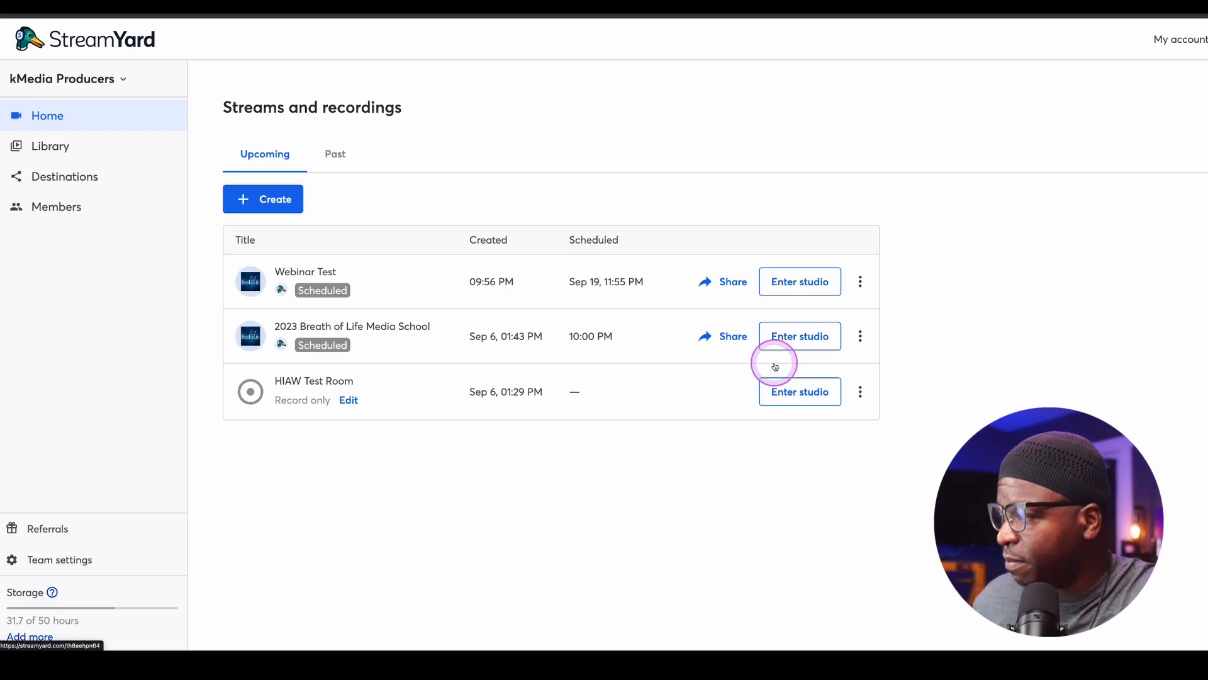
Open the media school broadcast's On-Air settings and preview its emails and registration page
{"action": "left_click", "coordinate": [861, 336]}
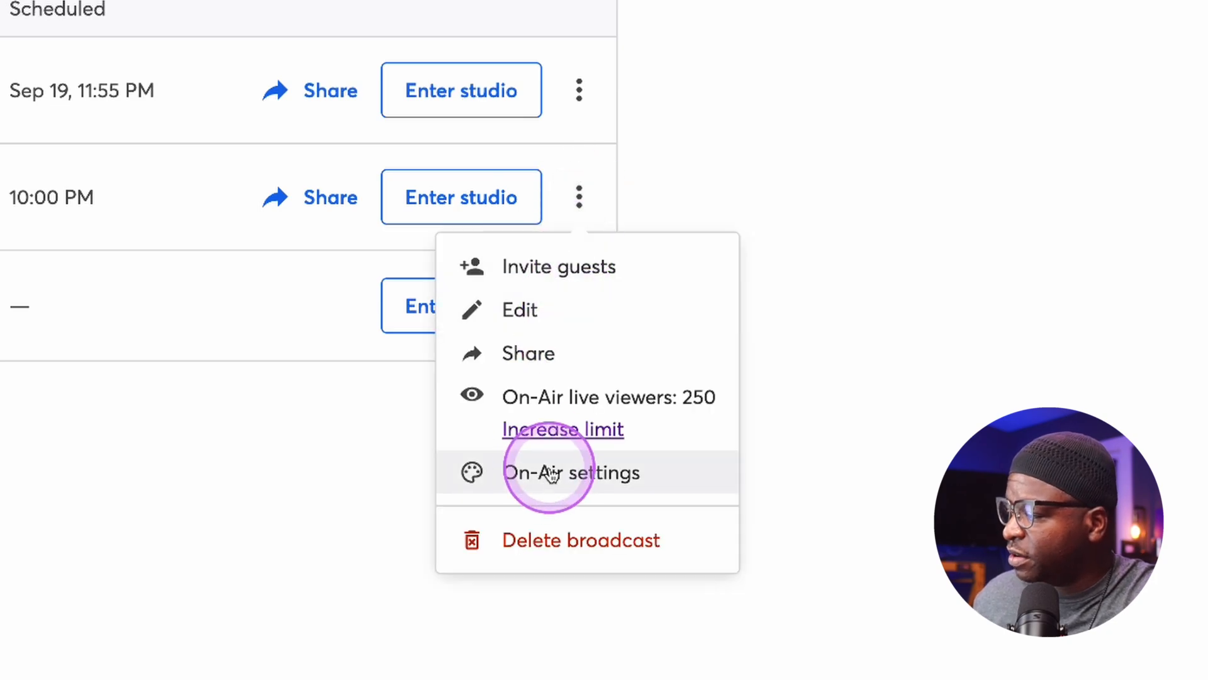
{"action": "left_click", "coordinate": [550, 472]}
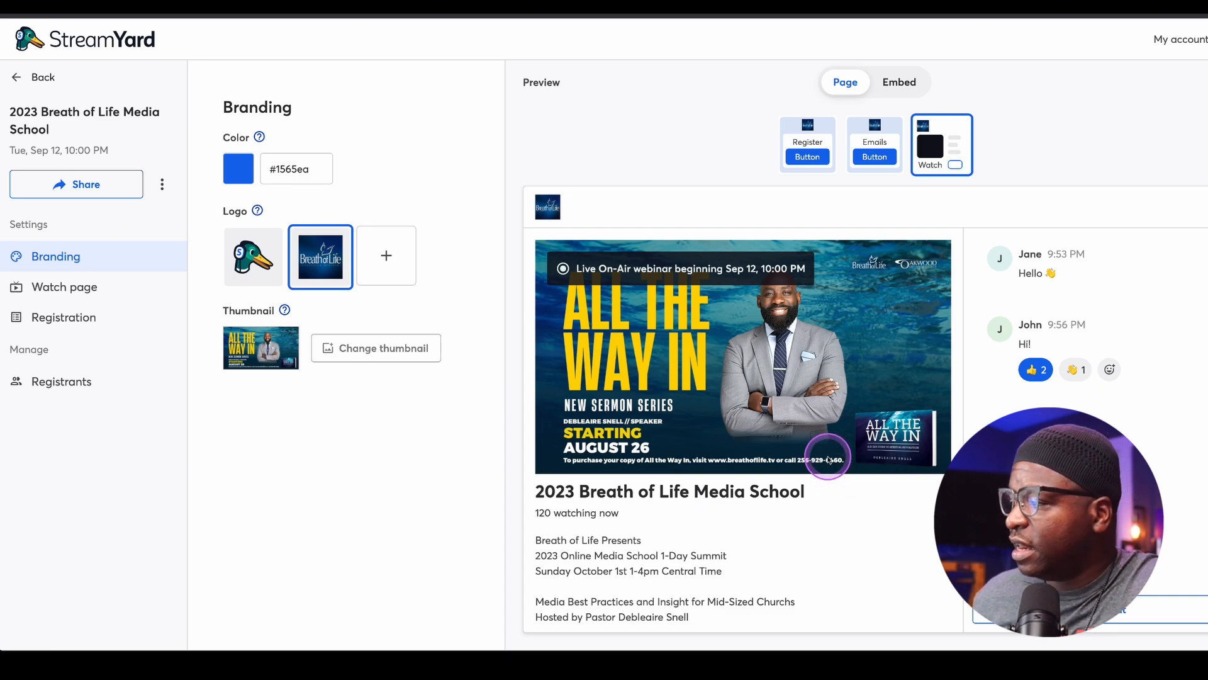
{"action": "mouse_move", "coordinate": [118, 261]}
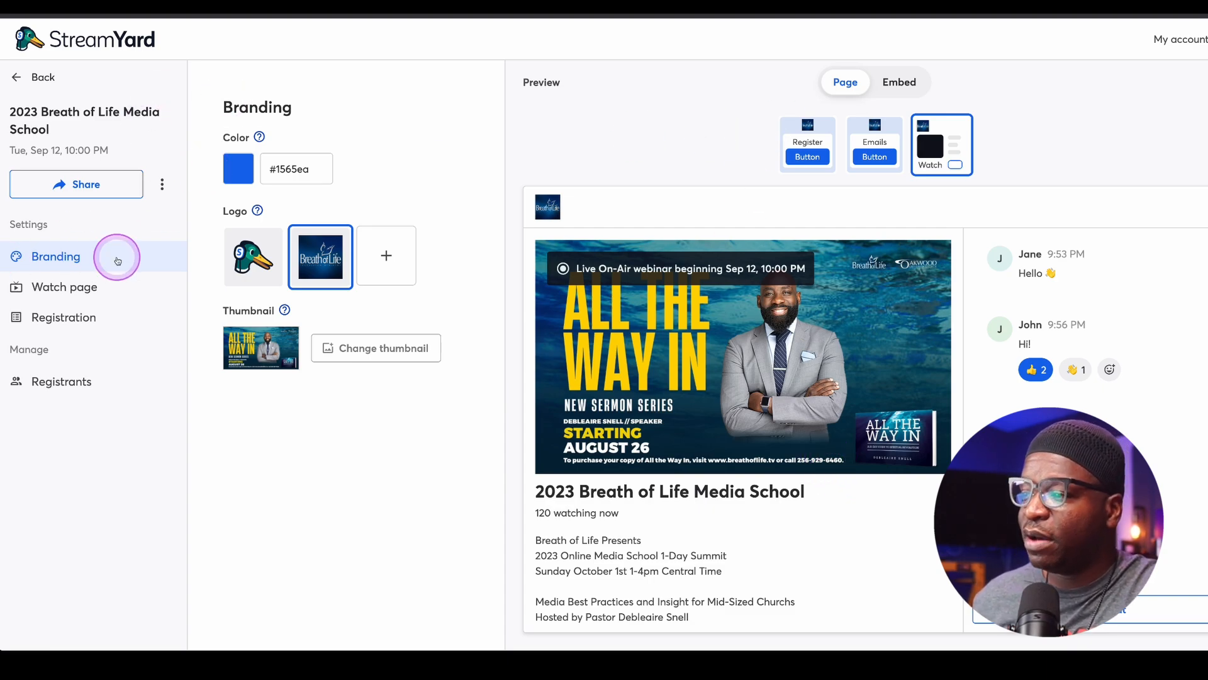
{"action": "mouse_move", "coordinate": [310, 257]}
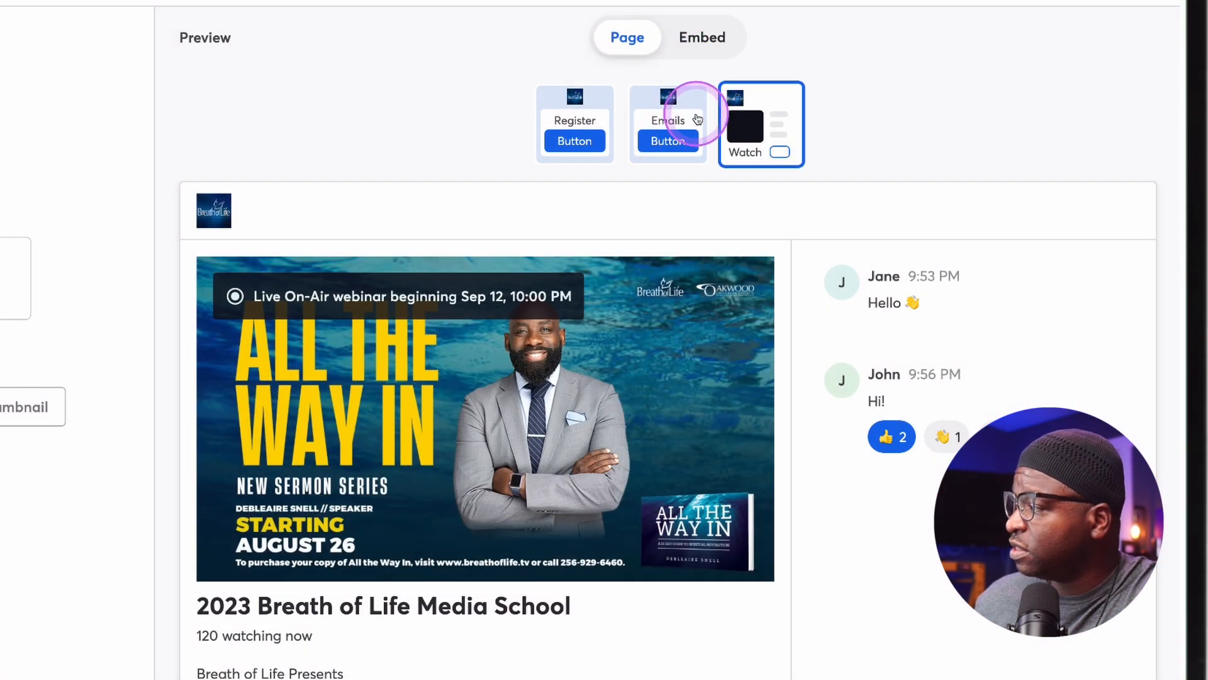
{"action": "left_click", "coordinate": [667, 124]}
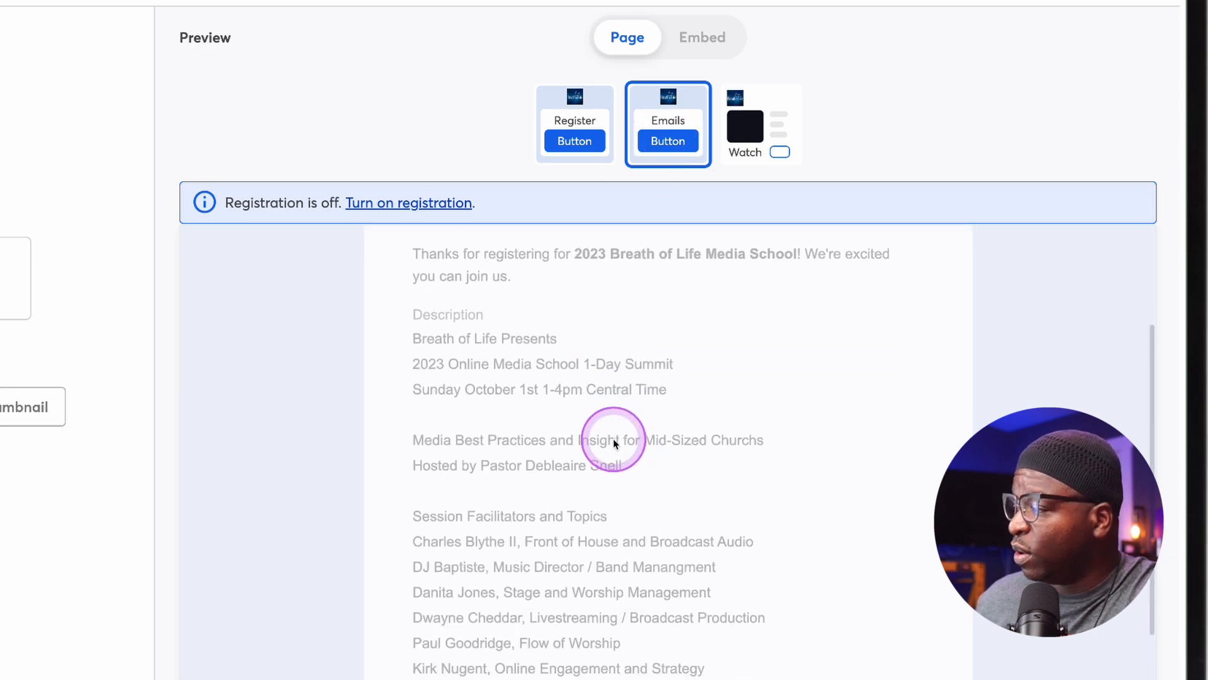
{"action": "scroll", "scroll_direction": "down", "scroll_amount": 3}
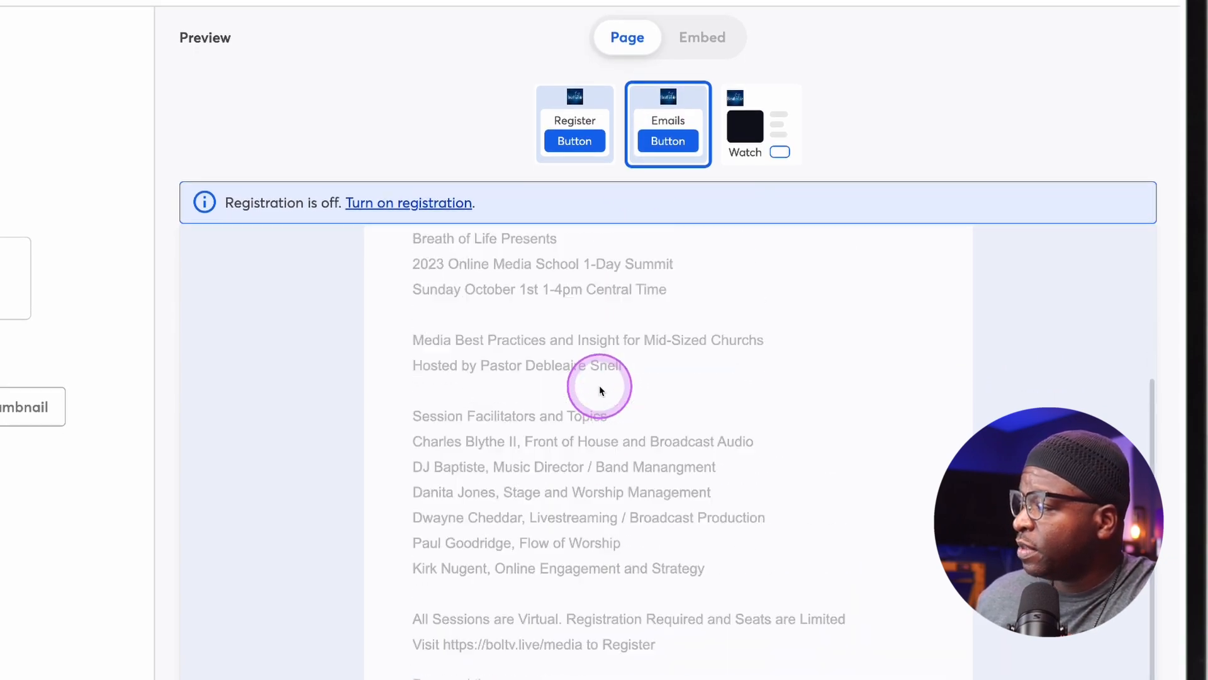
{"action": "left_click", "coordinate": [574, 124]}
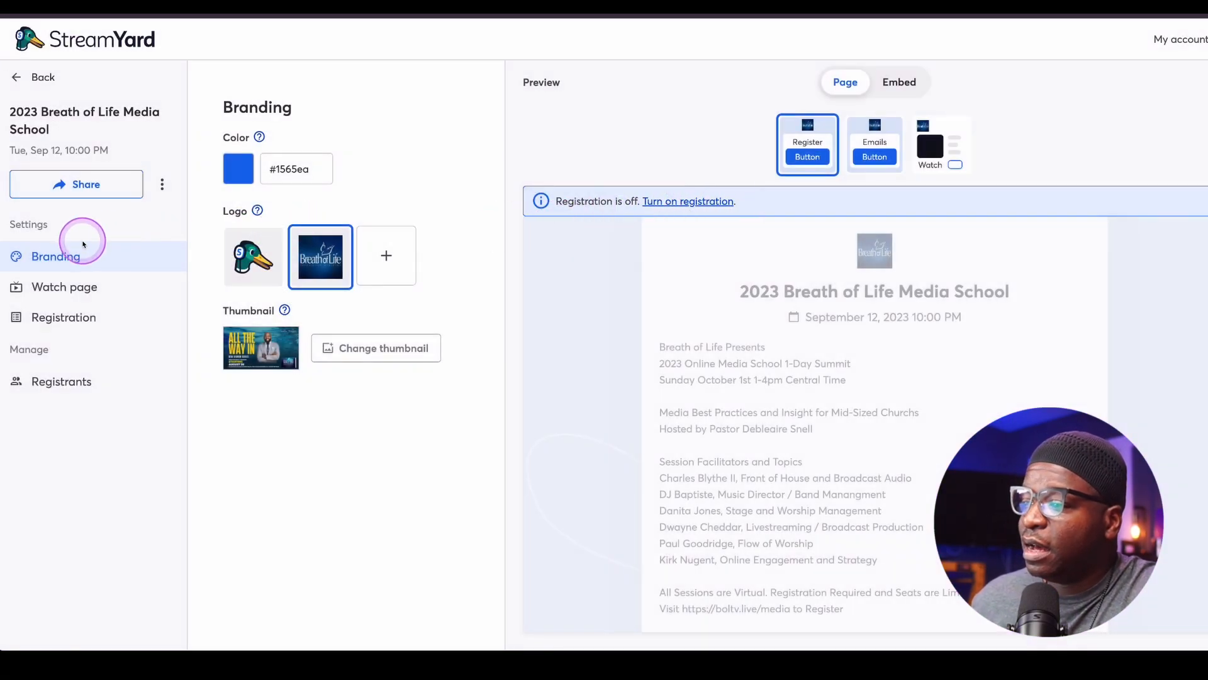
Go through the Watch page and Registration settings, registration still off
{"action": "left_click", "coordinate": [63, 287]}
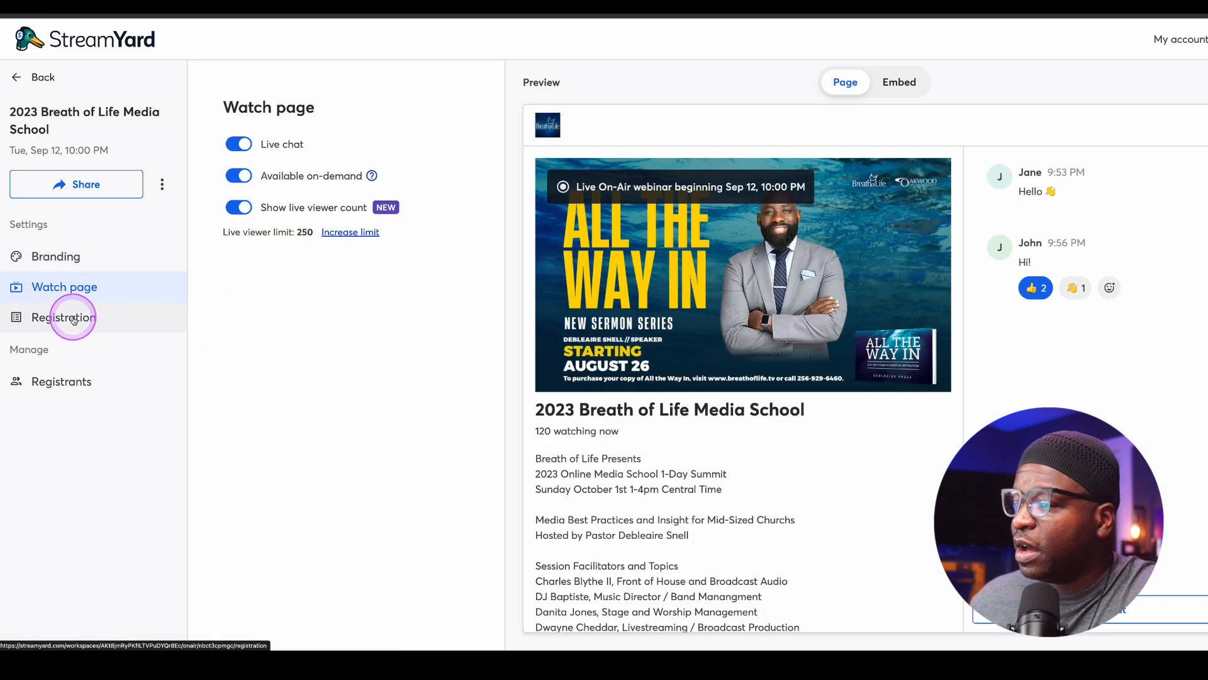
{"action": "left_click", "coordinate": [63, 317]}
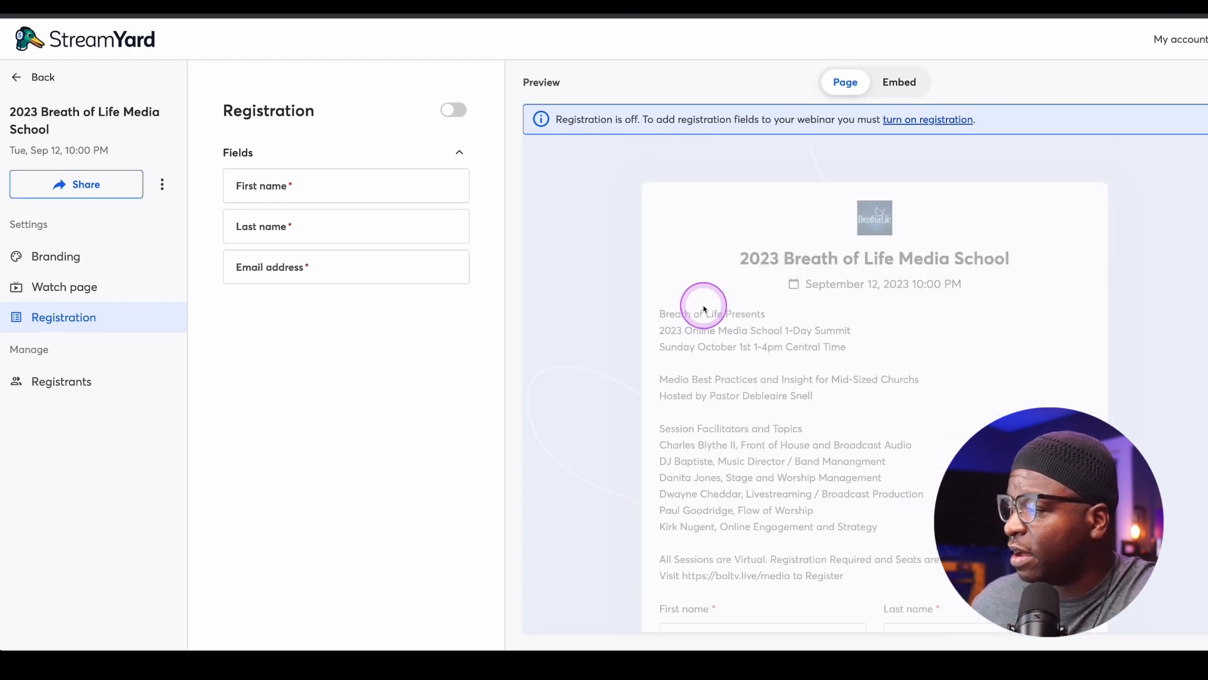
{"action": "mouse_move", "coordinate": [632, 279]}
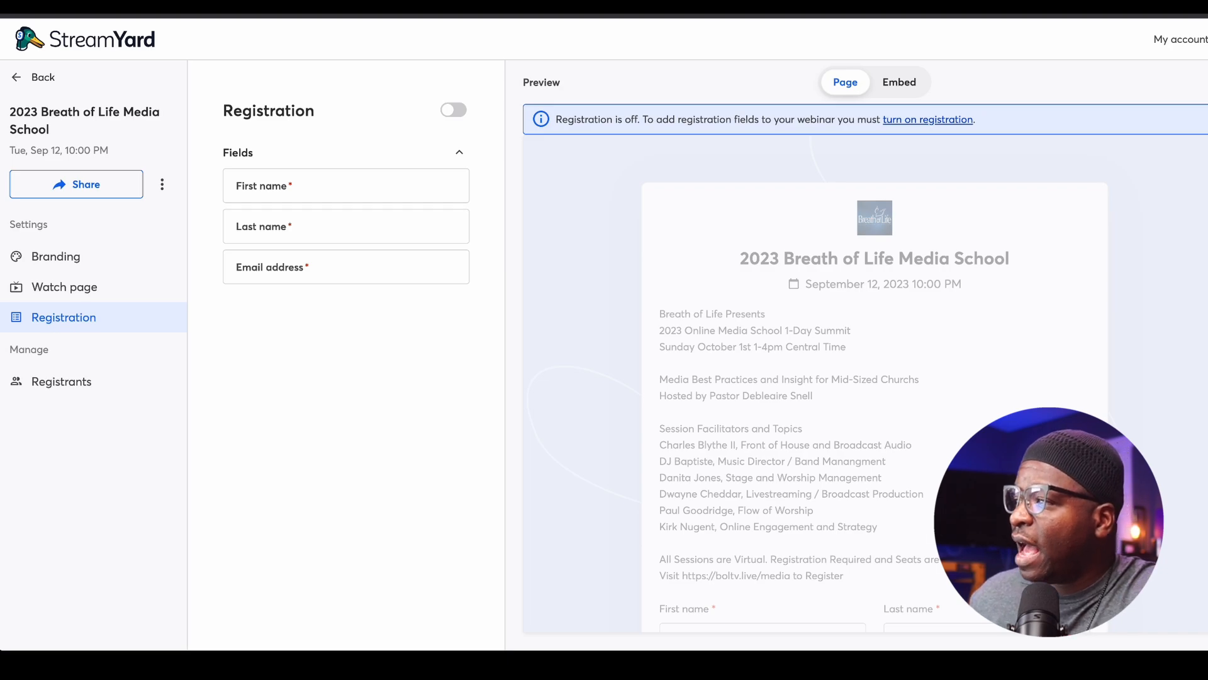
View the public watch page, then switch registration on for the broadcast
{"action": "left_click", "coordinate": [56, 256]}
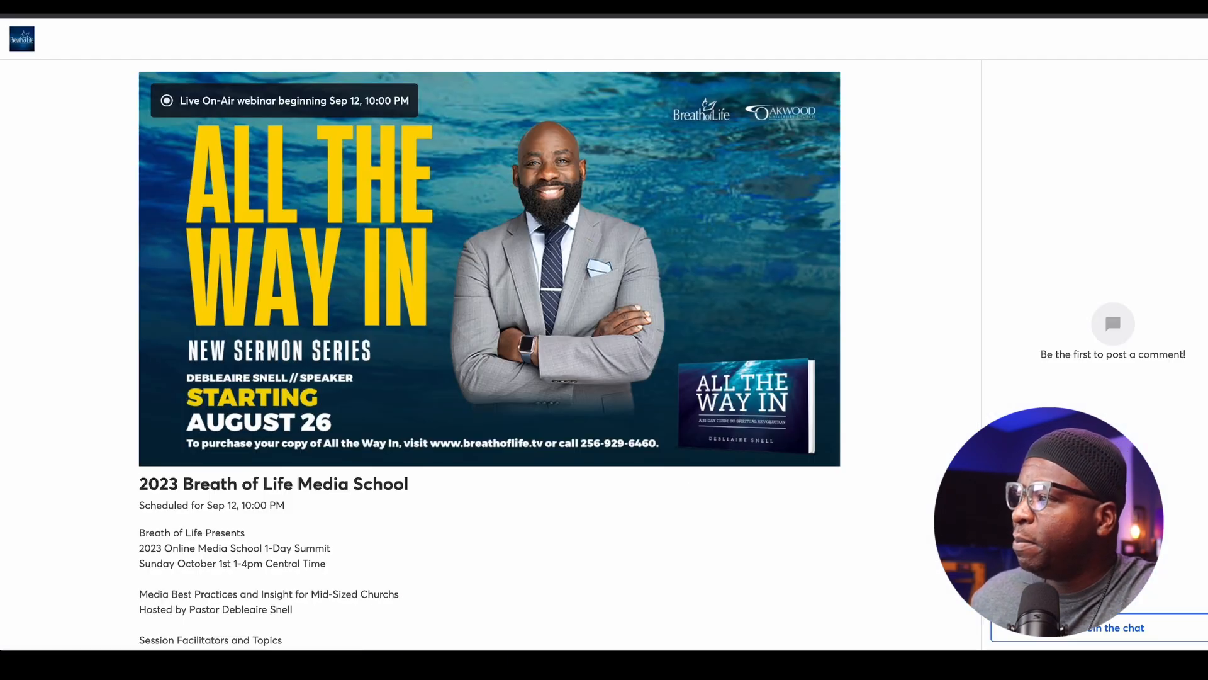
{"action": "scroll", "scroll_direction": "down", "scroll_amount": 3}
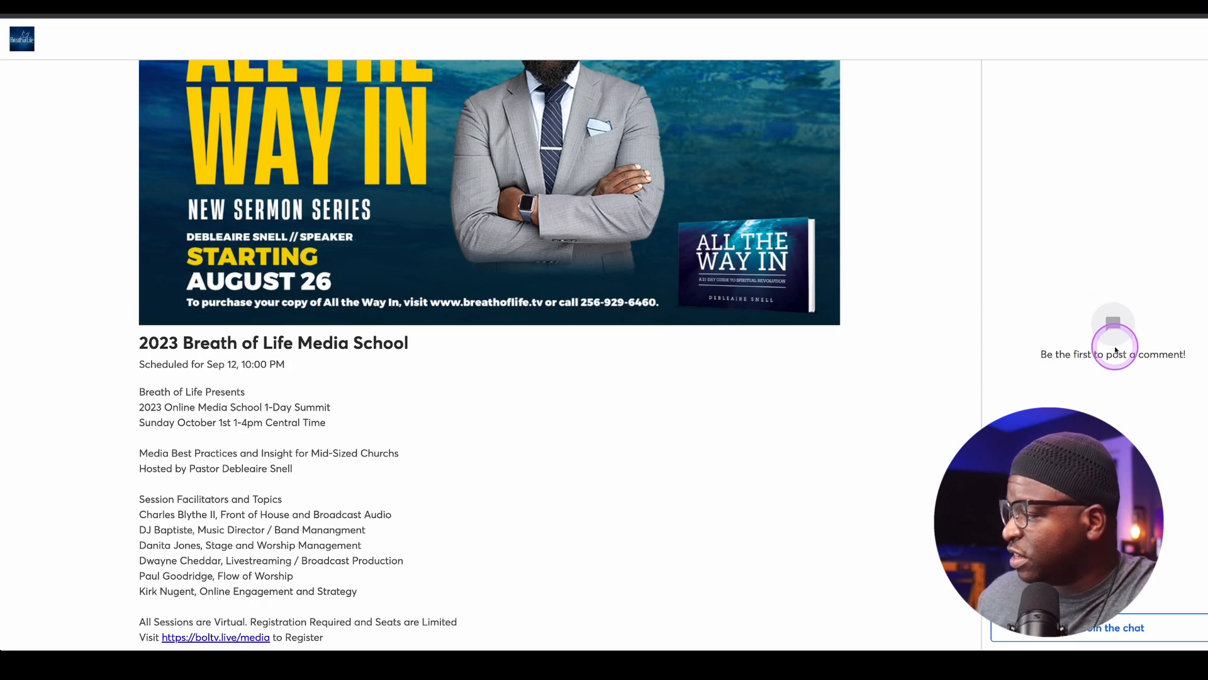
{"action": "mouse_move", "coordinate": [1040, 405]}
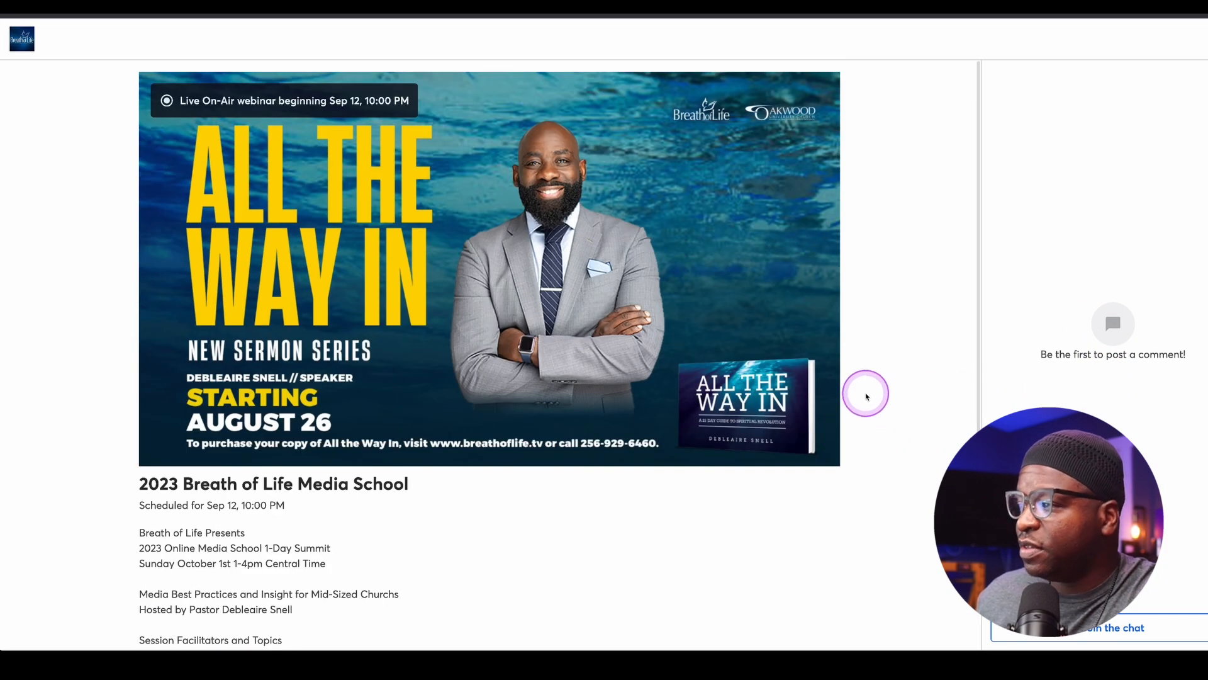
{"action": "scroll", "scroll_direction": "down", "scroll_amount": 3}
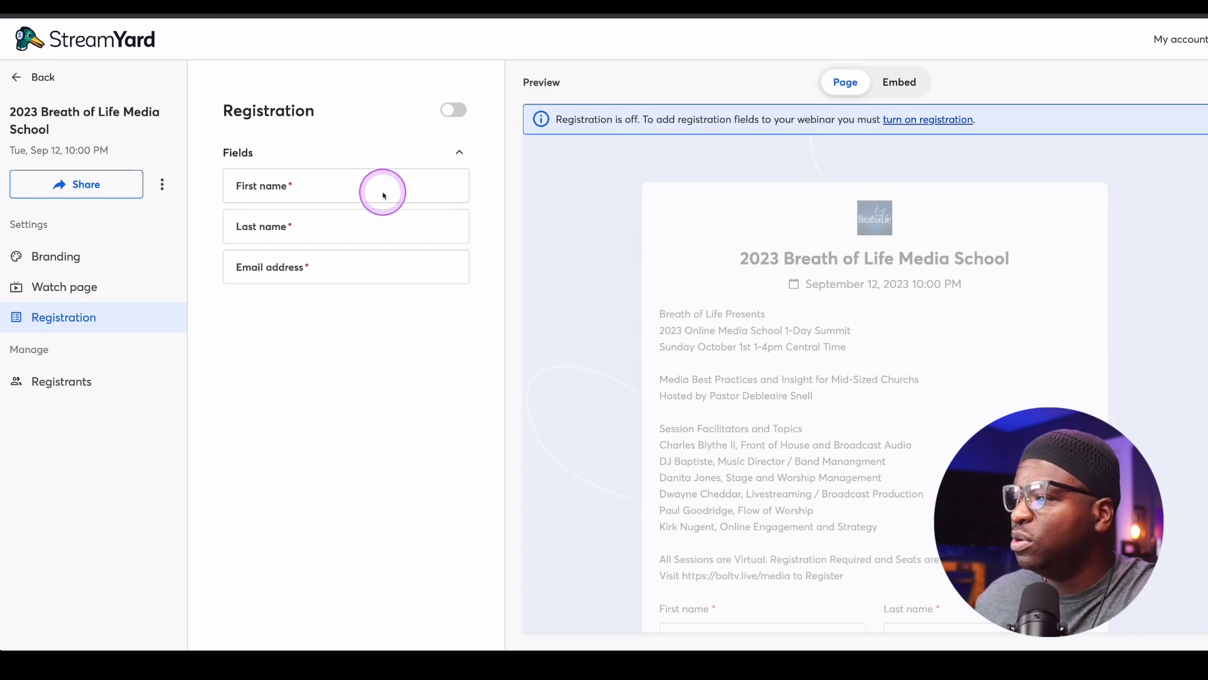
{"action": "mouse_move", "coordinate": [104, 260]}
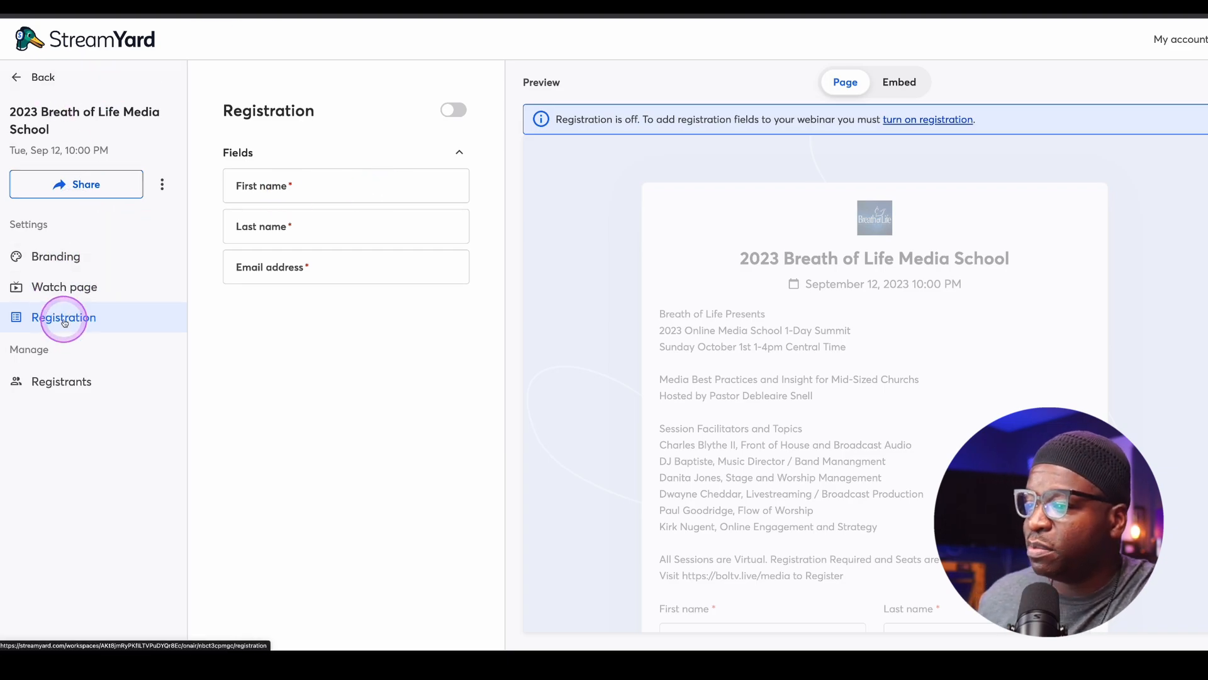
{"action": "left_click", "coordinate": [454, 109]}
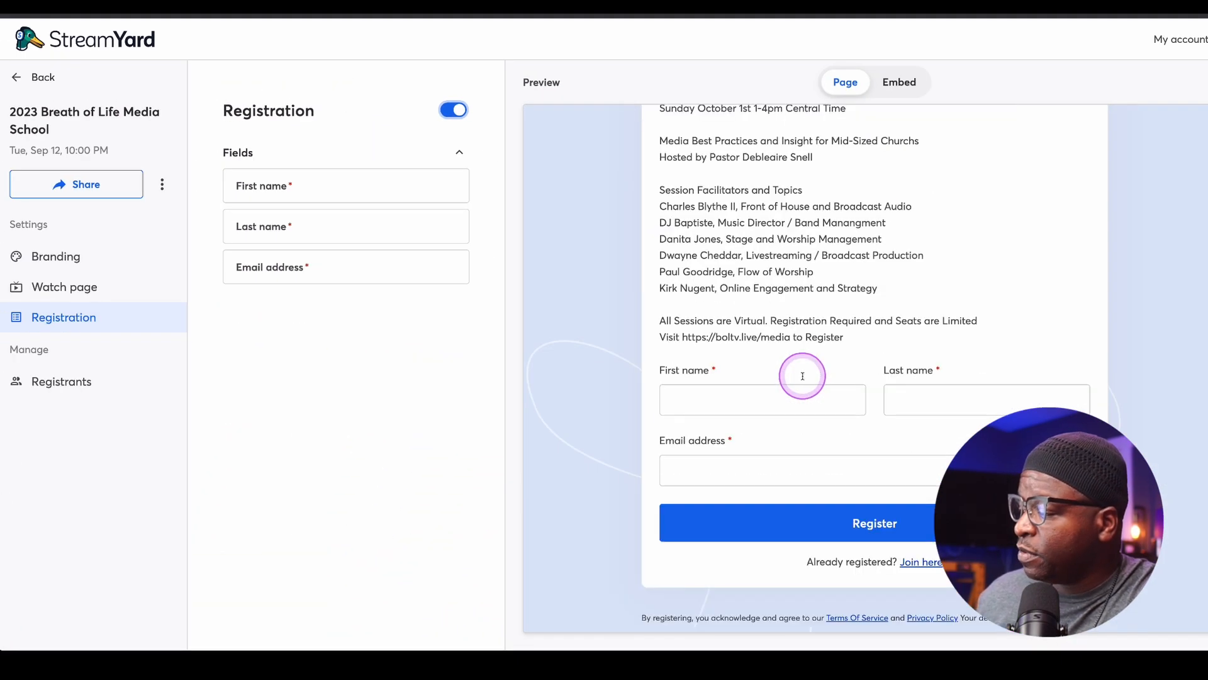
{"action": "mouse_move", "coordinate": [803, 379]}
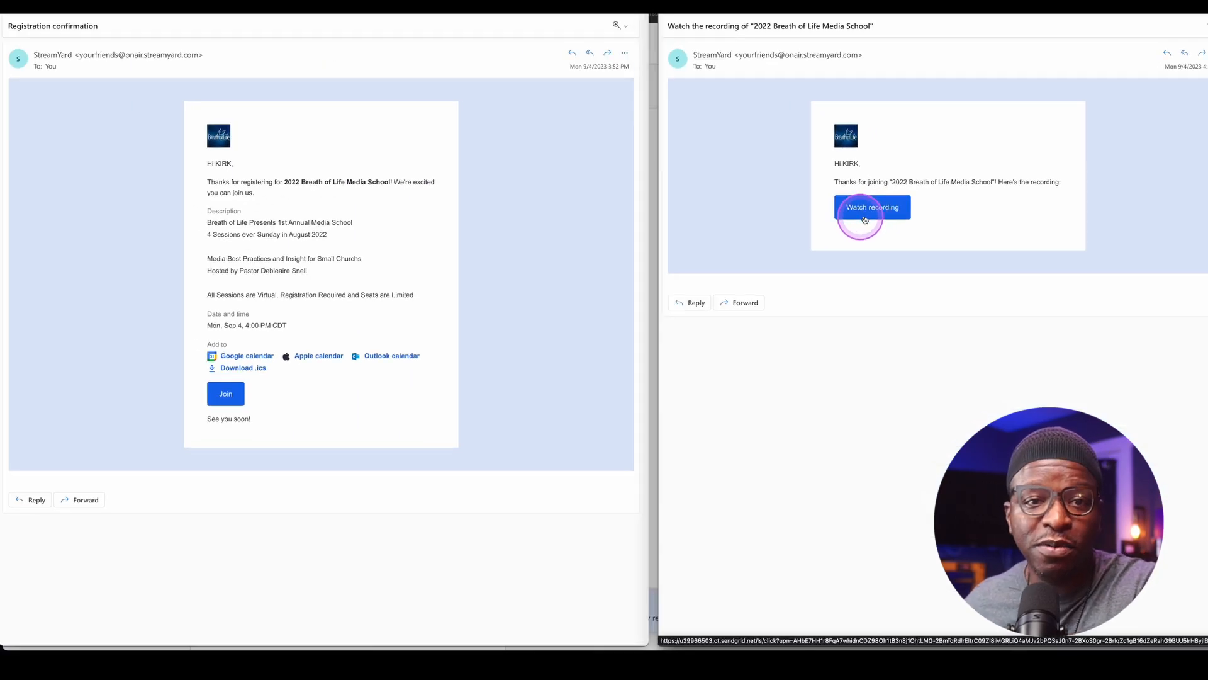
{"action": "left_click", "coordinate": [873, 206]}
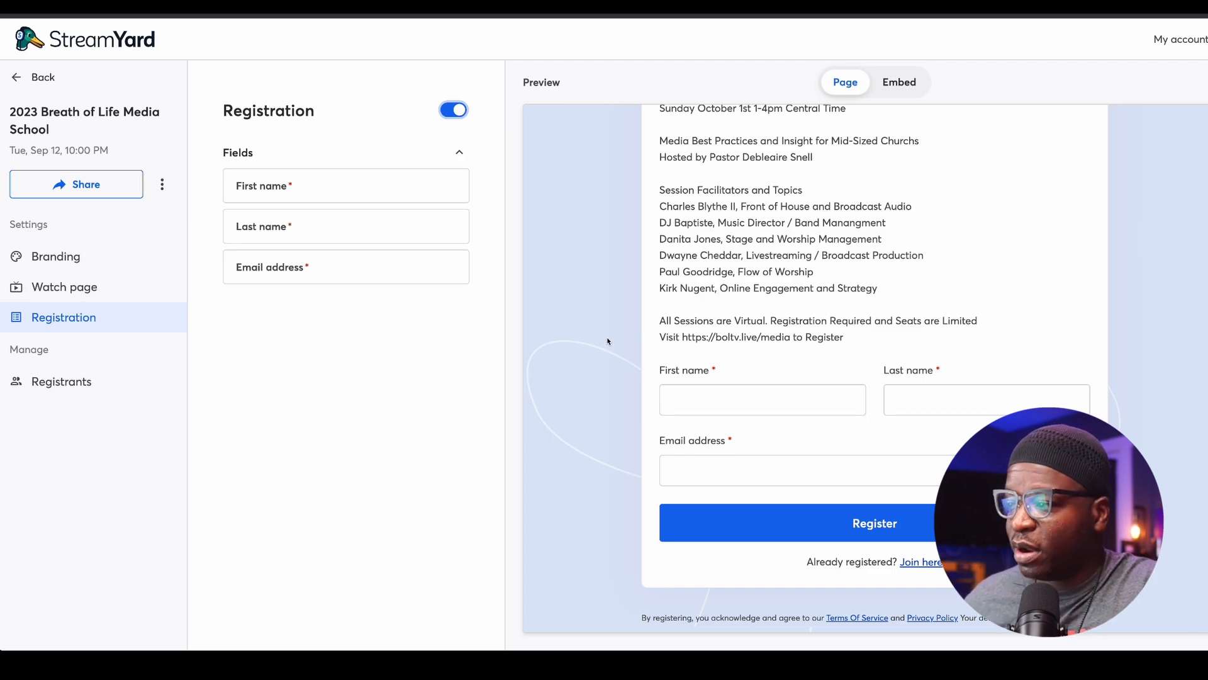
Open the broadcast's registrants list, currently empty
{"action": "left_click", "coordinate": [340, 314]}
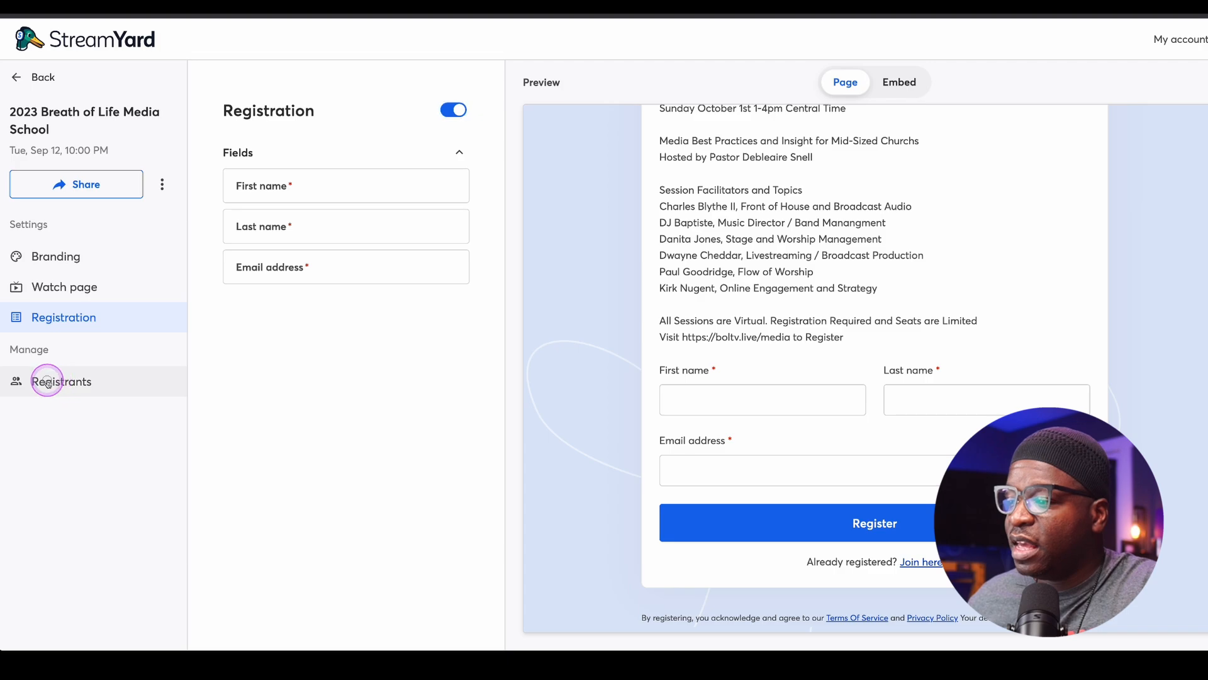
{"action": "left_click", "coordinate": [46, 381]}
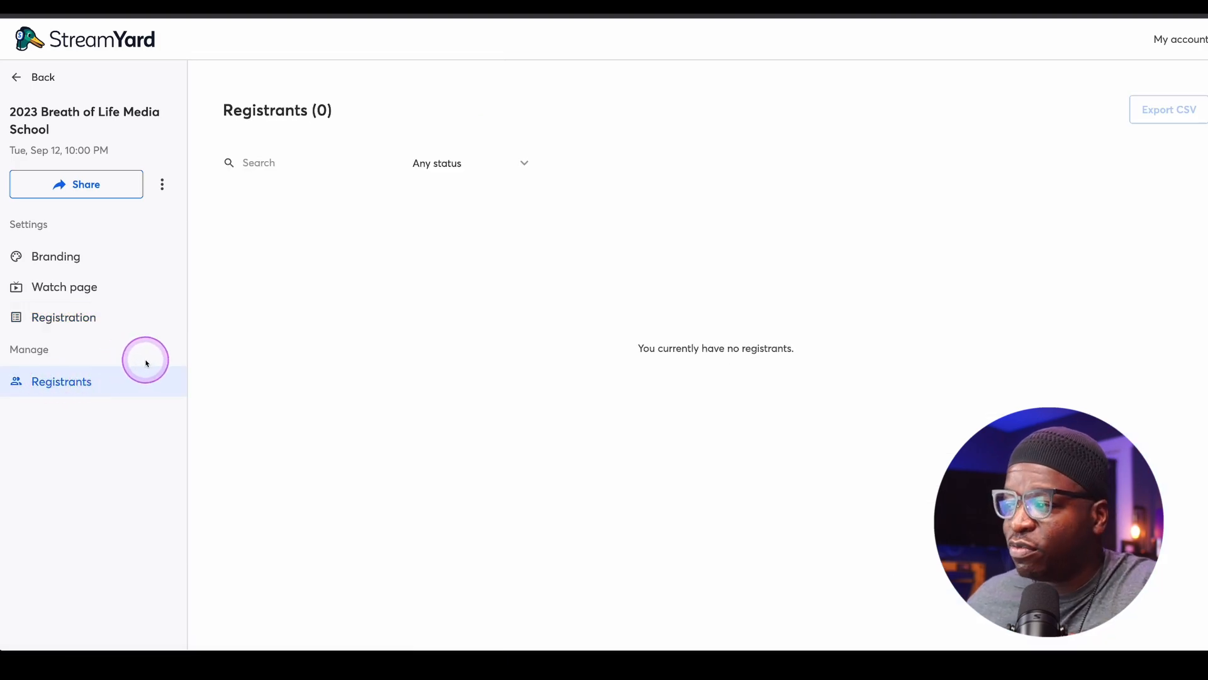
{"action": "mouse_move", "coordinate": [229, 342]}
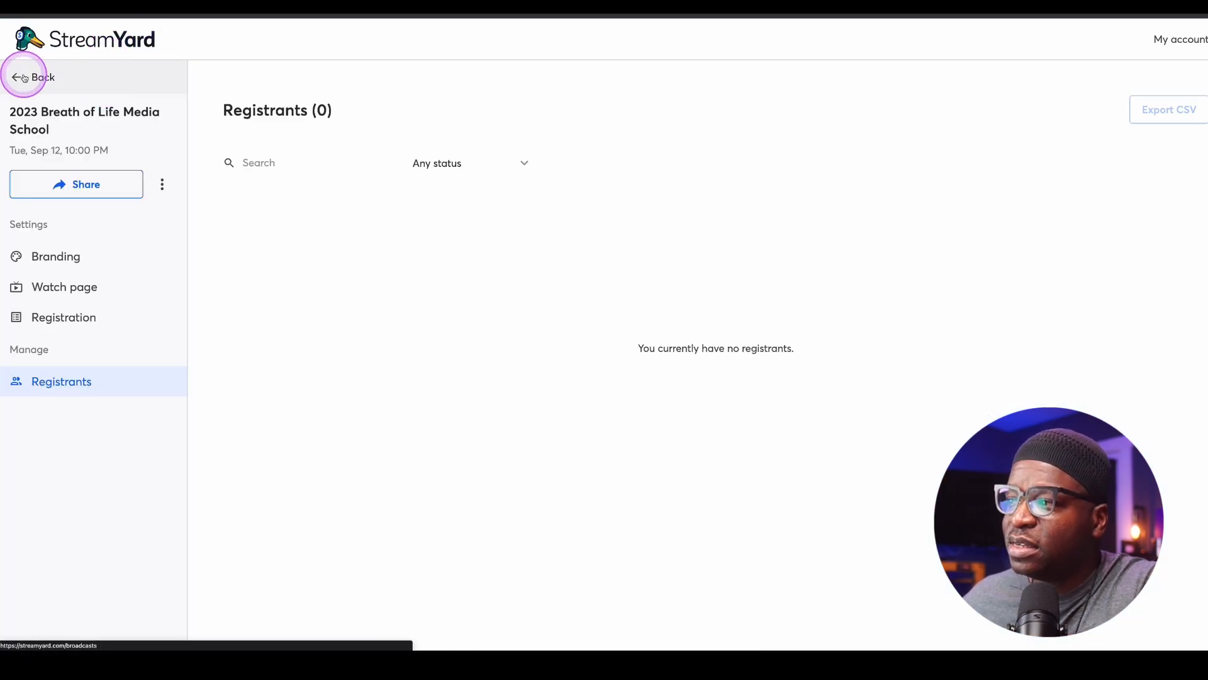
Return to the streams list and switch the broadcast's registration back off
{"action": "left_click", "coordinate": [28, 77]}
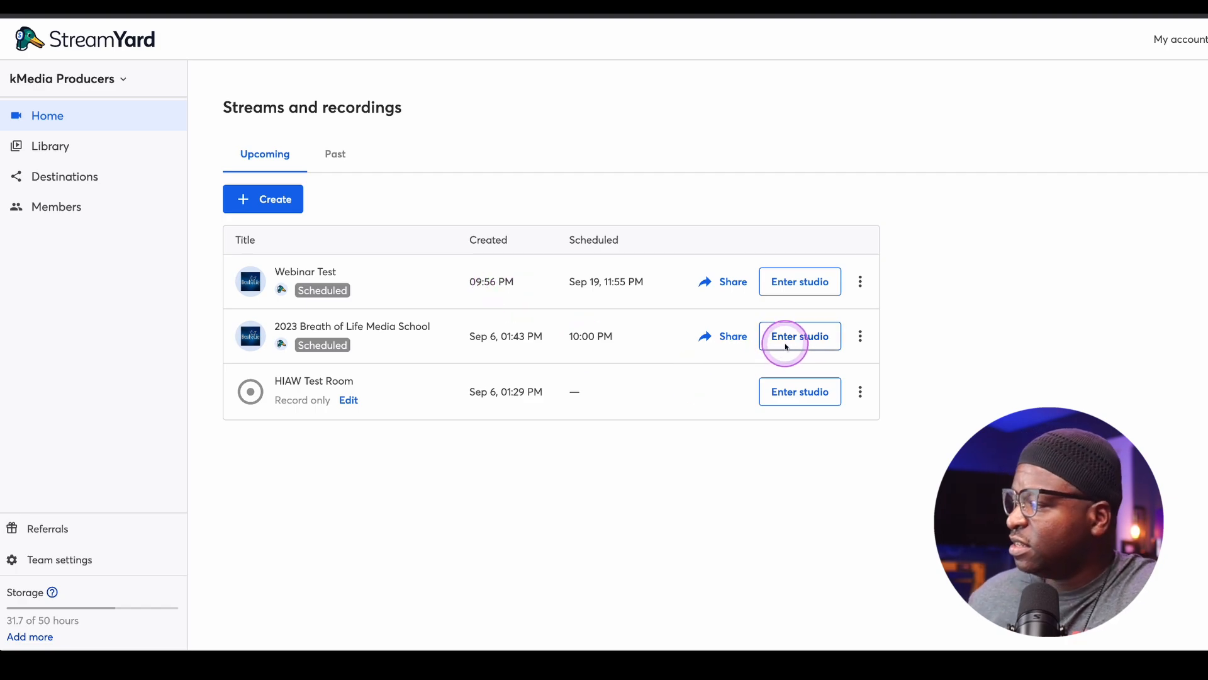
{"action": "left_click", "coordinate": [800, 336]}
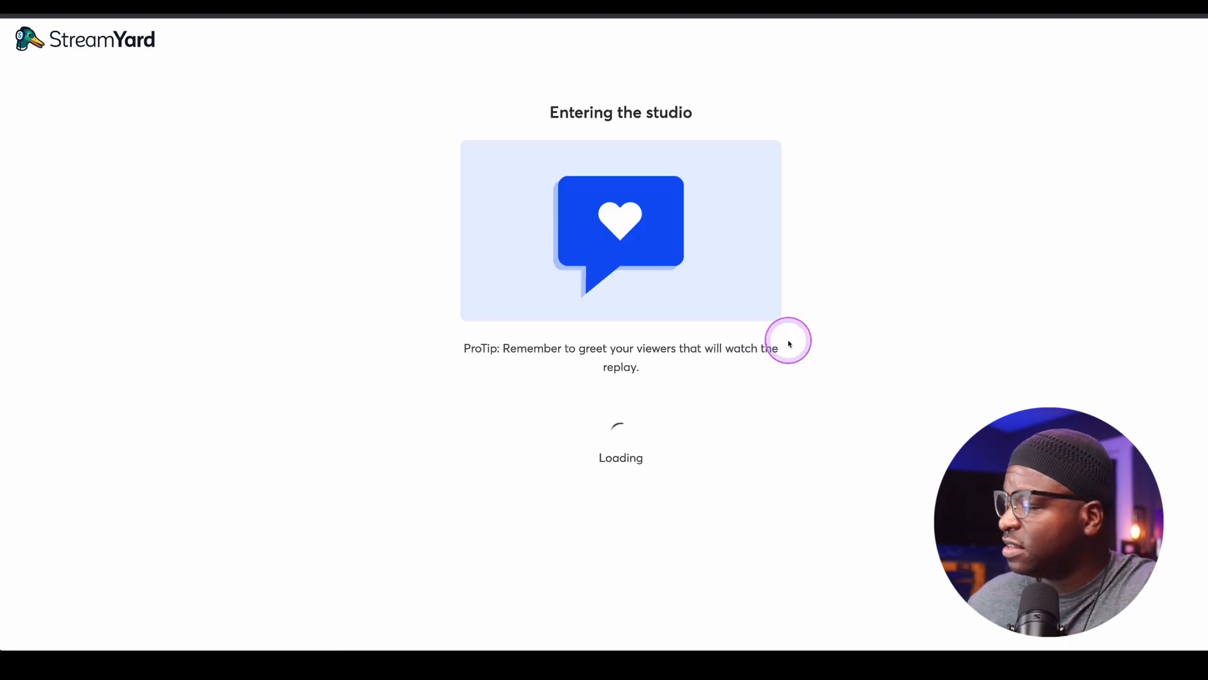
{"action": "mouse_move", "coordinate": [355, 35]}
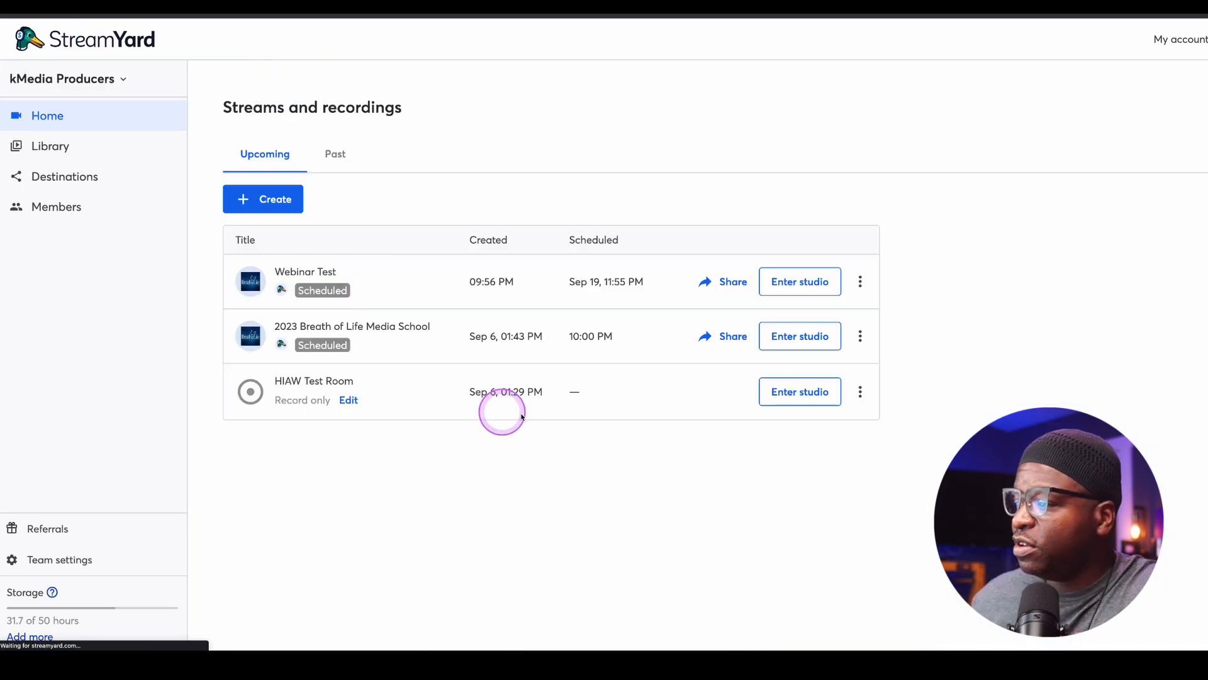
{"action": "left_click", "coordinate": [860, 336]}
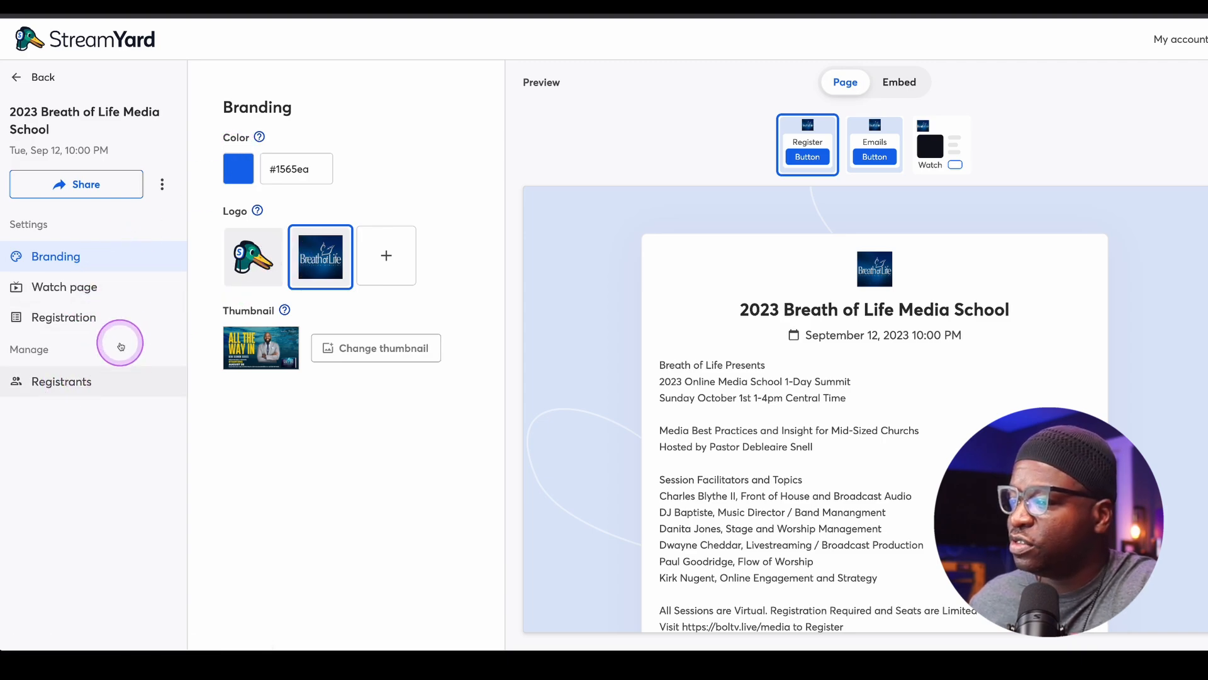
{"action": "left_click", "coordinate": [63, 317]}
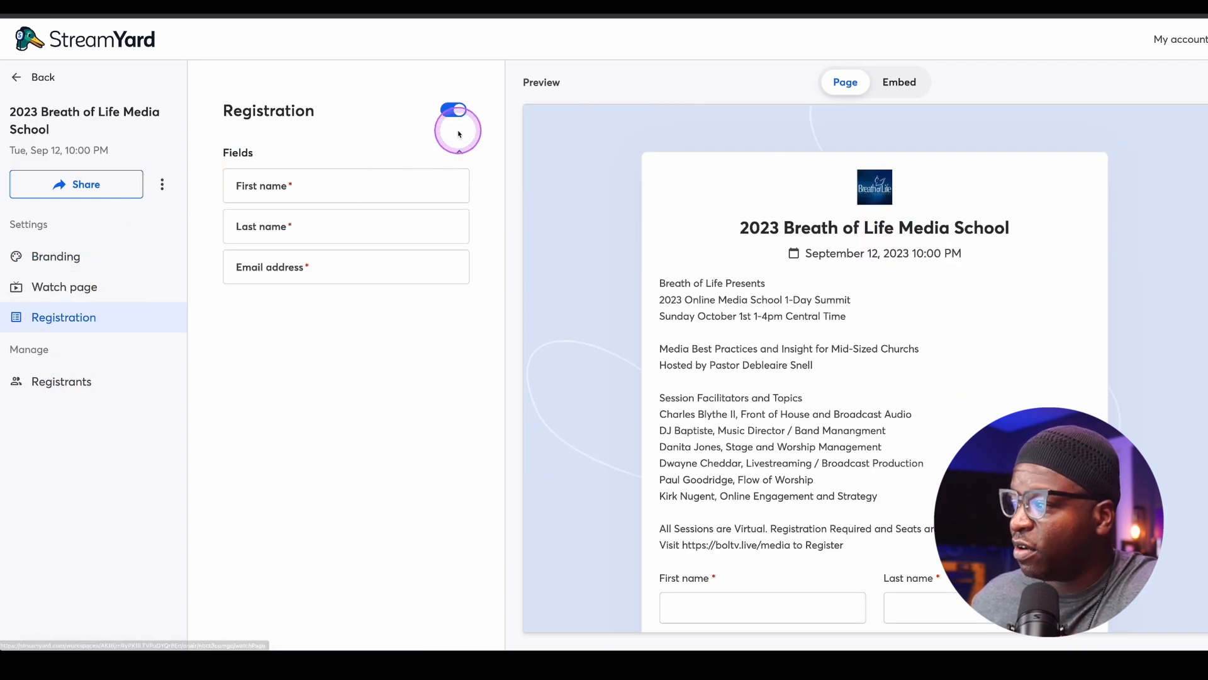
{"action": "left_click", "coordinate": [454, 111]}
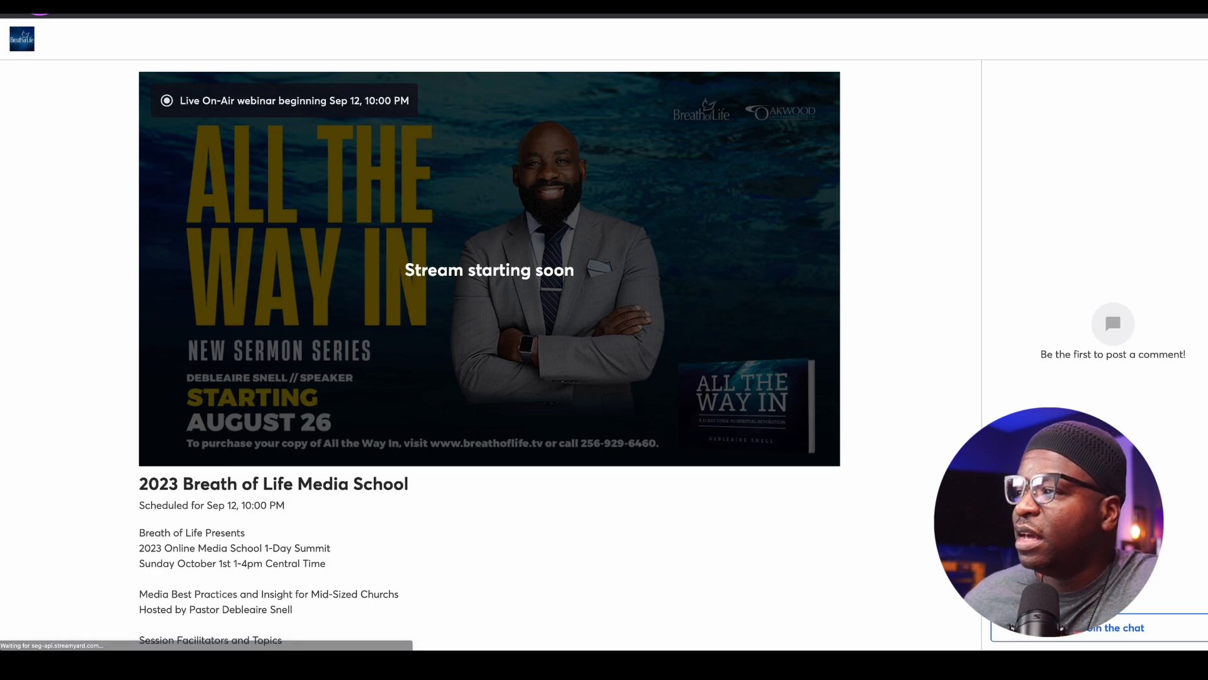
View the public watch page saying the stream is starting soon
{"action": "left_click", "coordinate": [329, 219]}
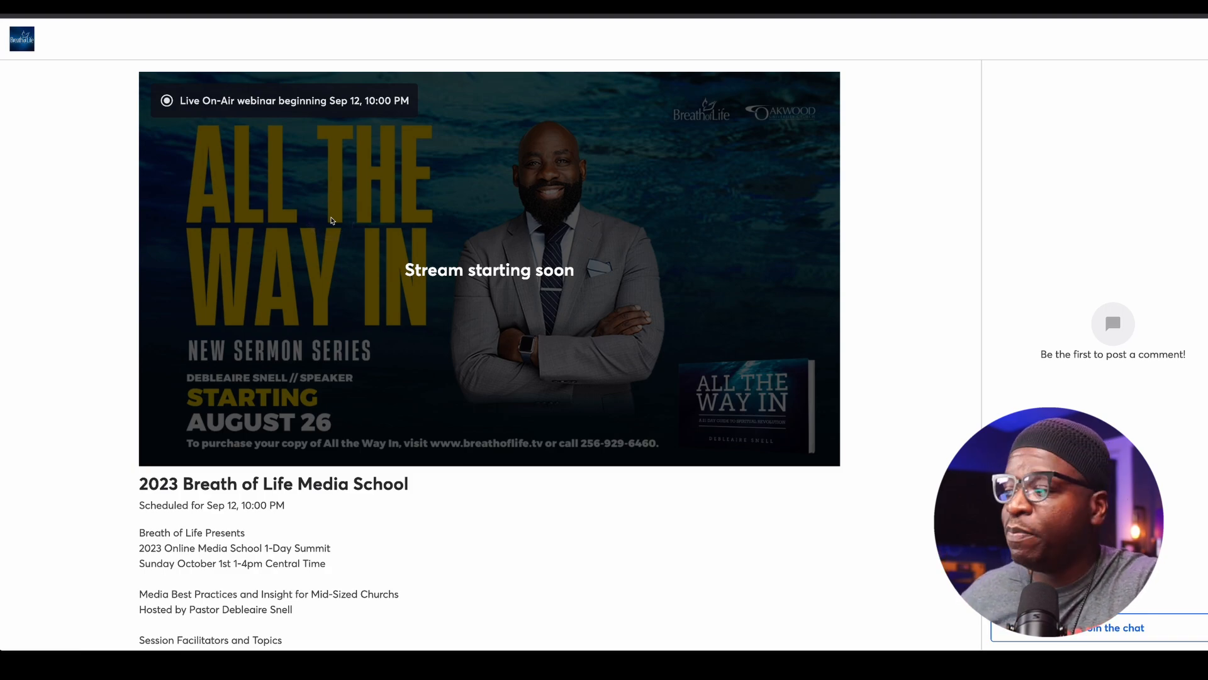
{"action": "left_click", "coordinate": [496, 217]}
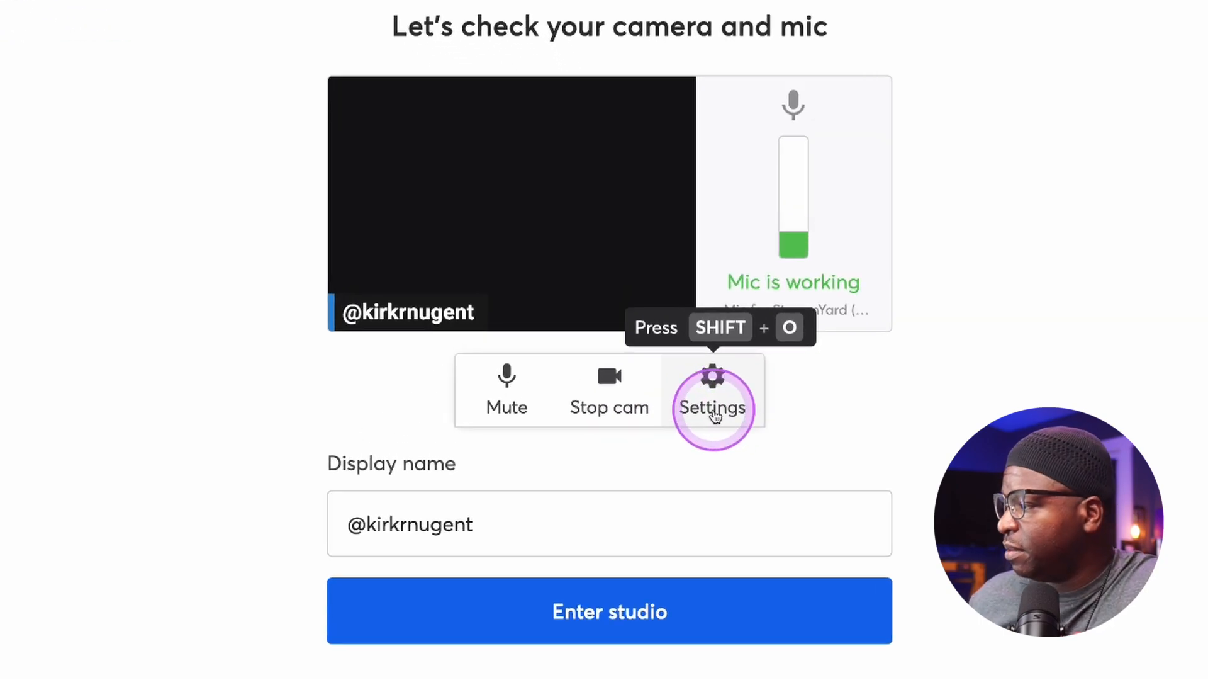
Choose the HD Pro Webcam C920, toggle mic noise reduction, and mute the microphone
{"action": "left_click", "coordinate": [713, 408]}
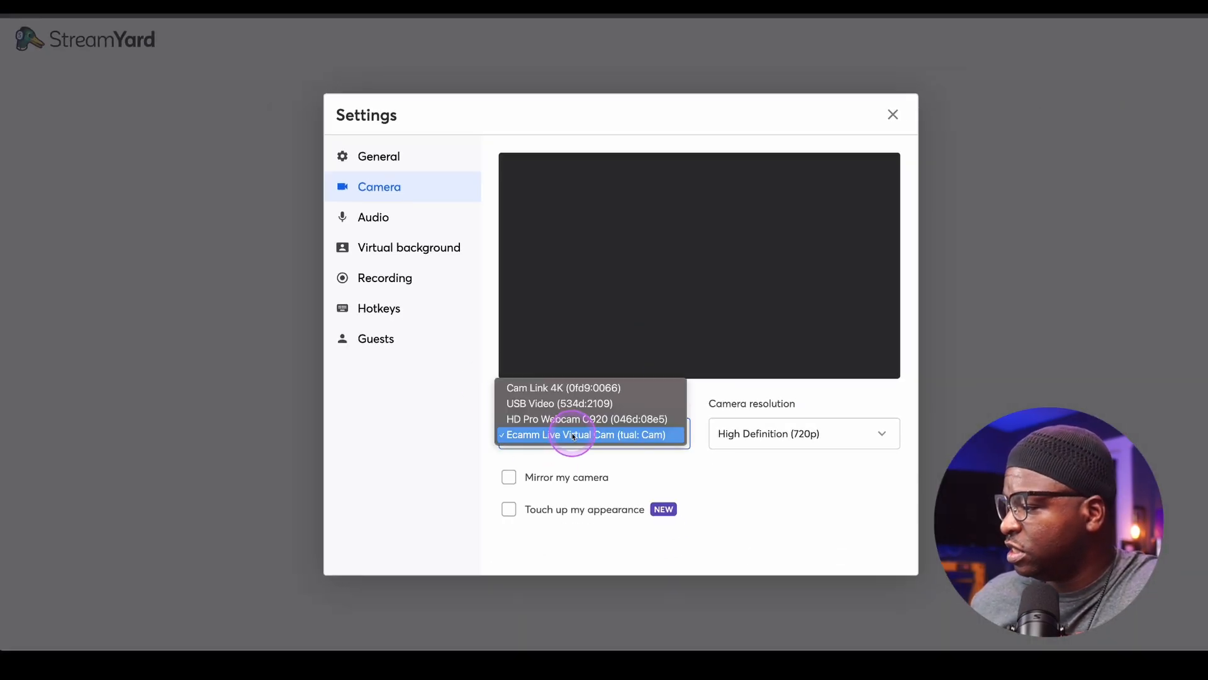
{"action": "left_click", "coordinate": [574, 434]}
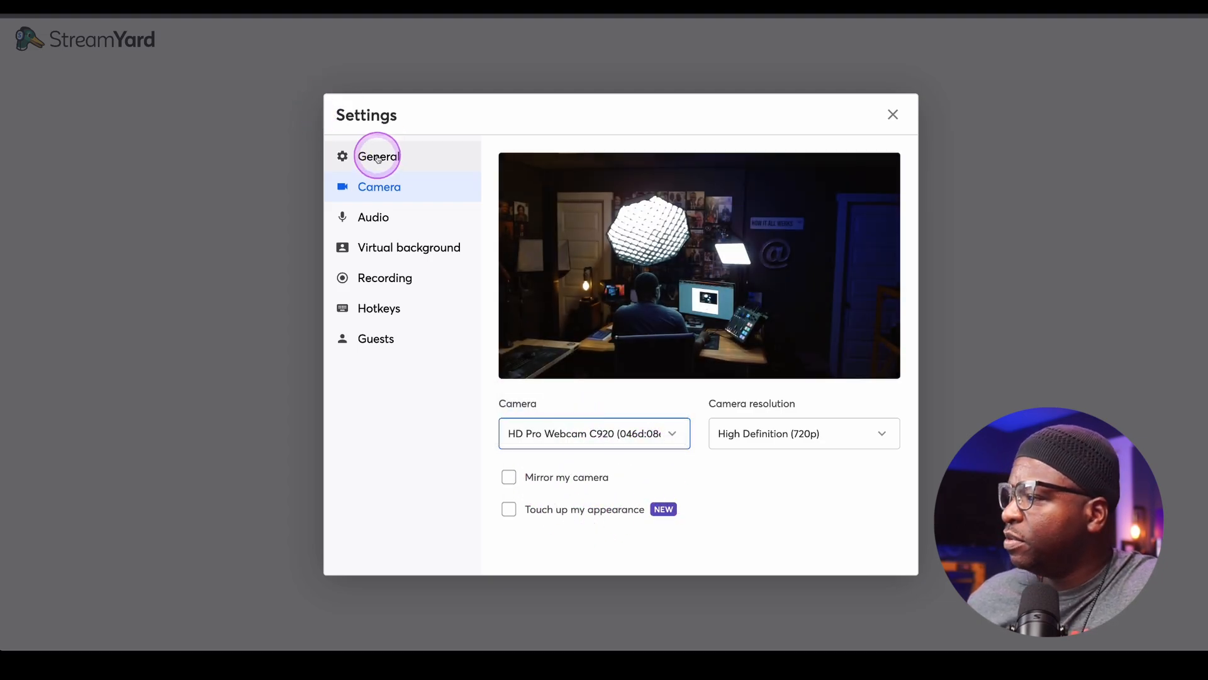
{"action": "left_click", "coordinate": [372, 216]}
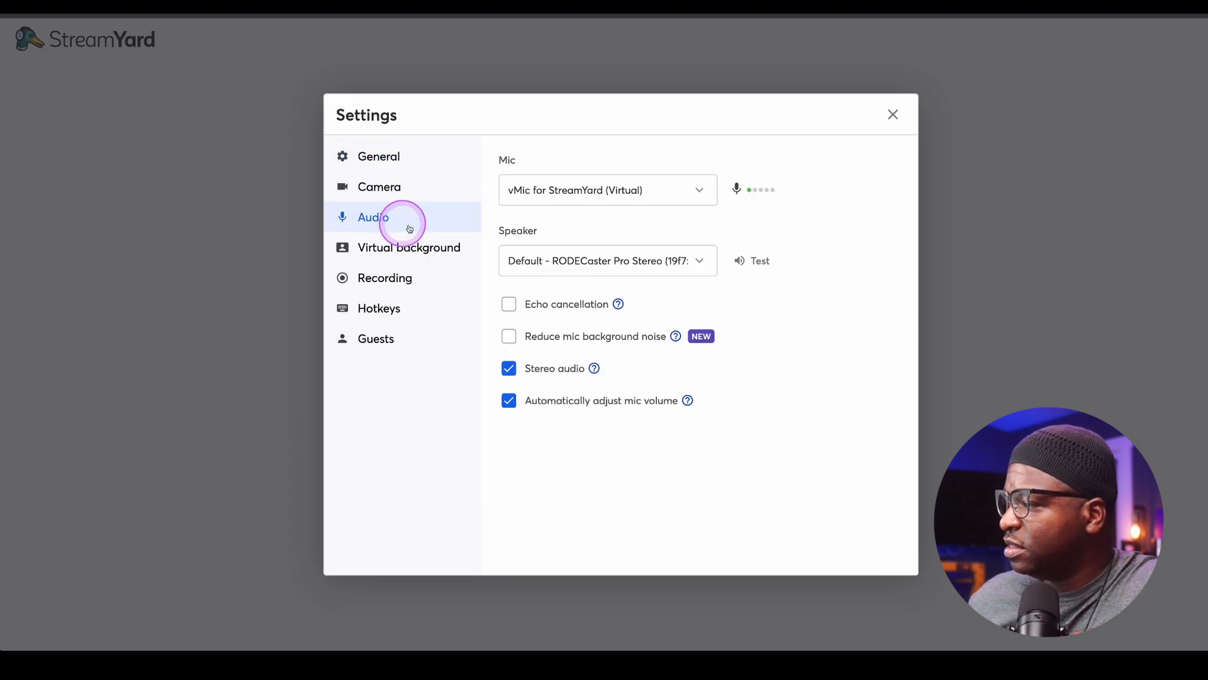
{"action": "left_click", "coordinate": [508, 303]}
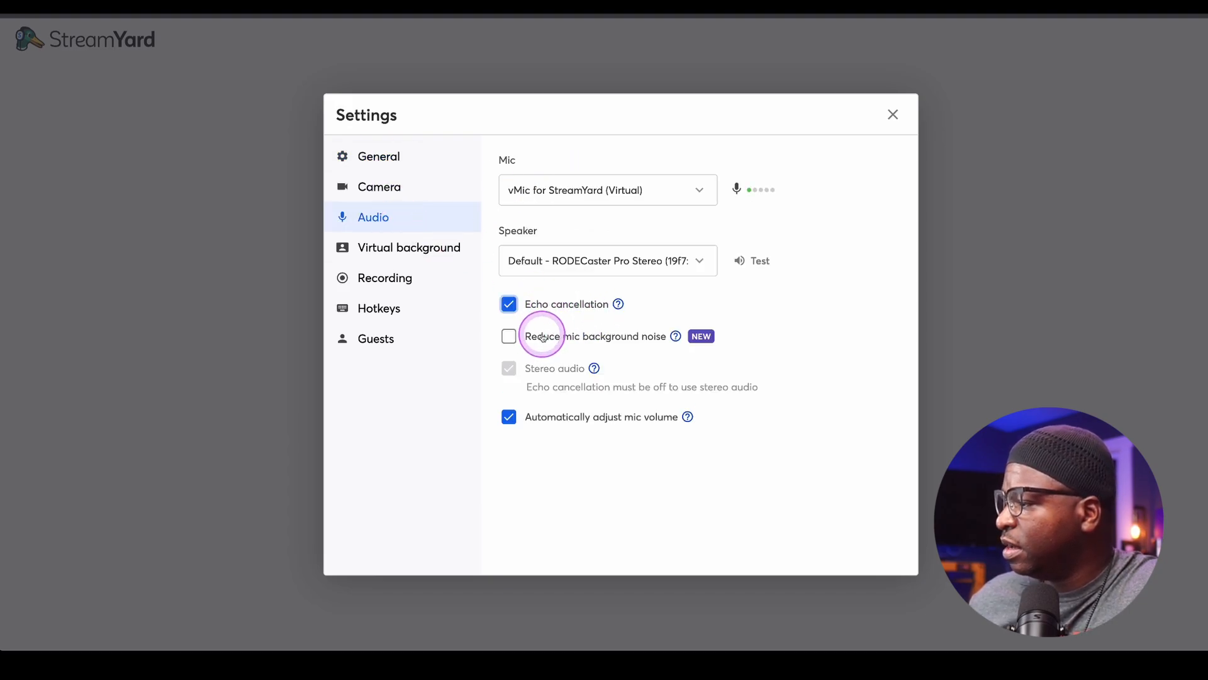
{"action": "left_click", "coordinate": [894, 115]}
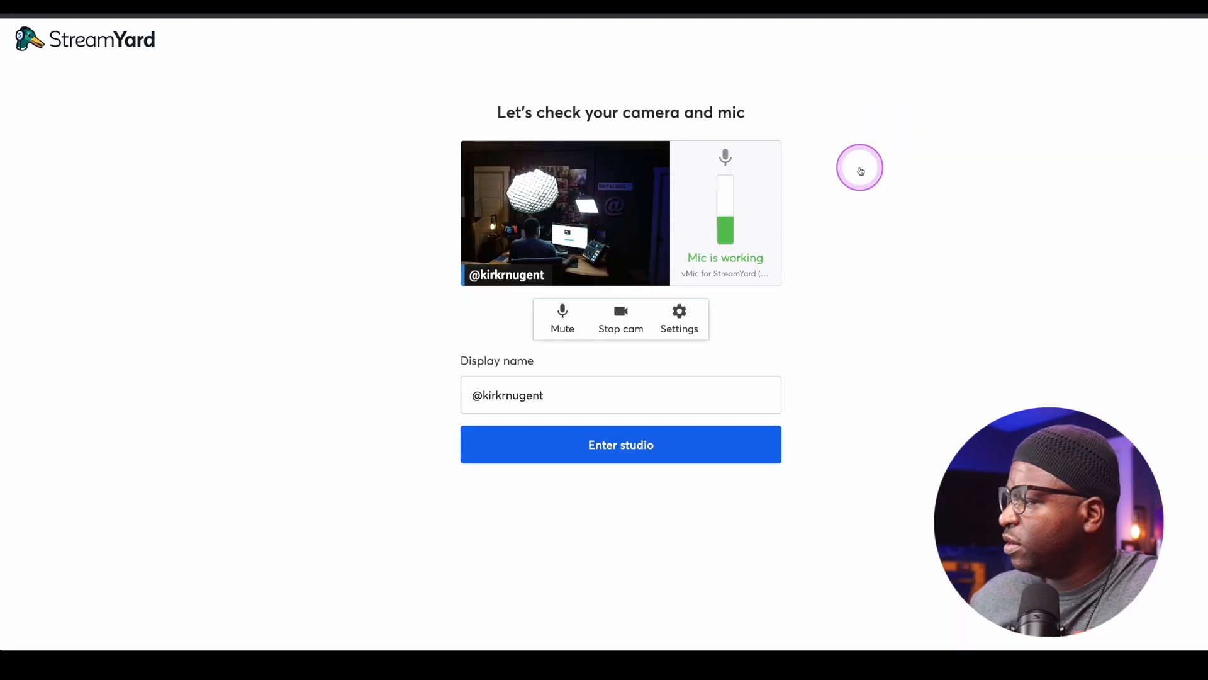
{"action": "left_click", "coordinate": [562, 317]}
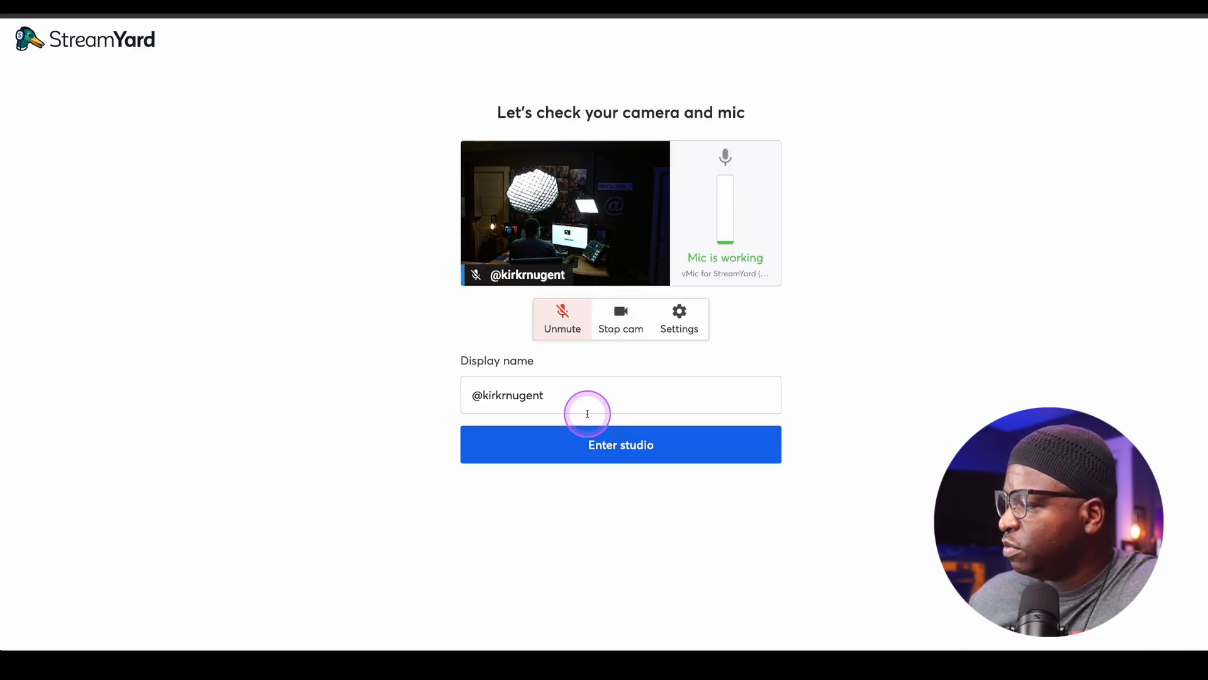
Enter the studio, switch to the Default brand, and start going live
{"action": "left_click", "coordinate": [620, 444]}
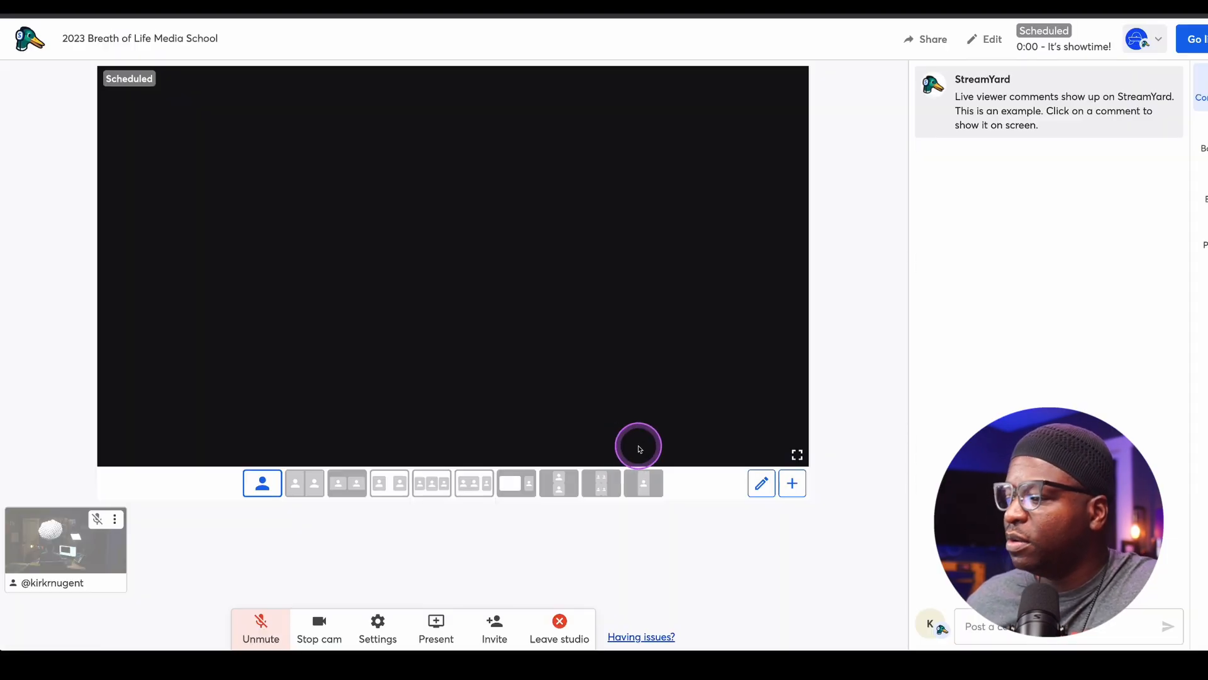
{"action": "mouse_move", "coordinate": [448, 452]}
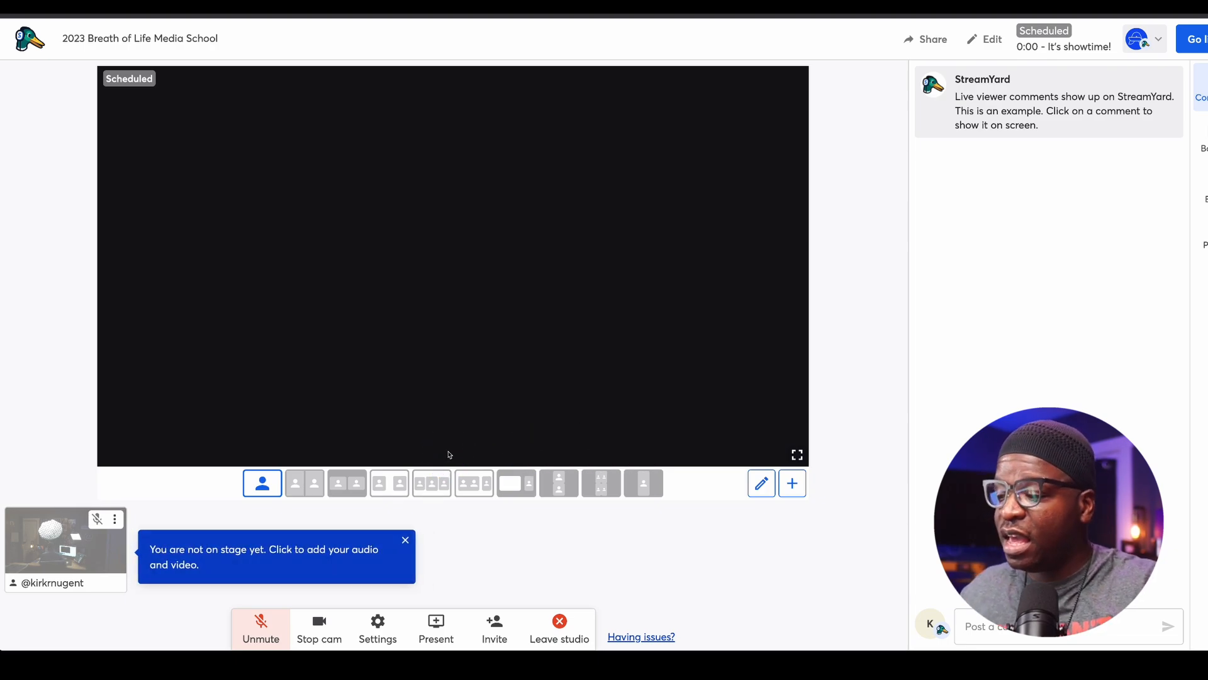
{"action": "left_click", "coordinate": [436, 543]}
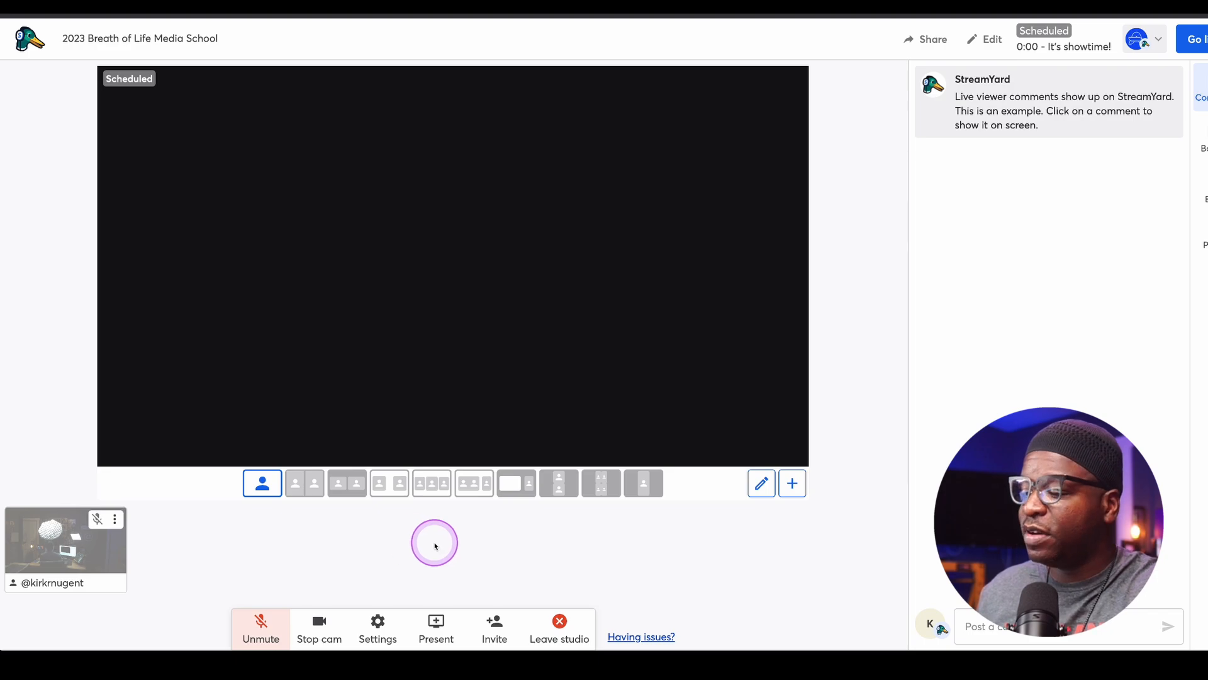
{"action": "mouse_move", "coordinate": [260, 542]}
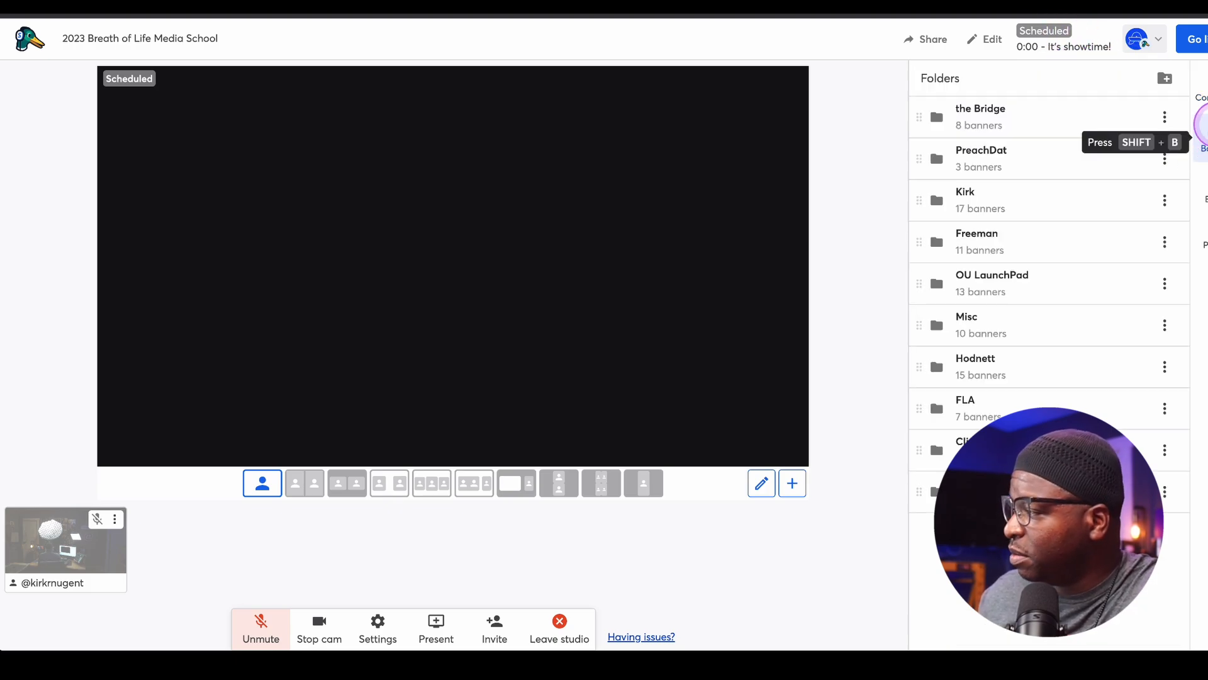
{"action": "left_click", "coordinate": [975, 79]}
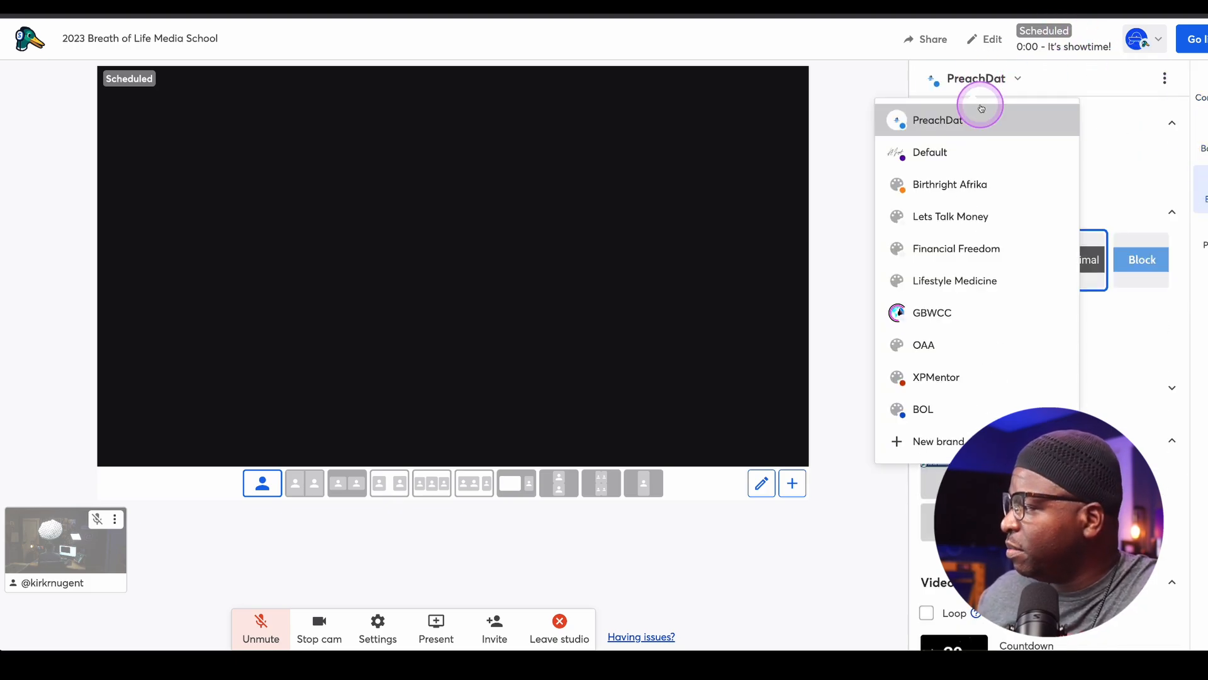
{"action": "left_click", "coordinate": [928, 153]}
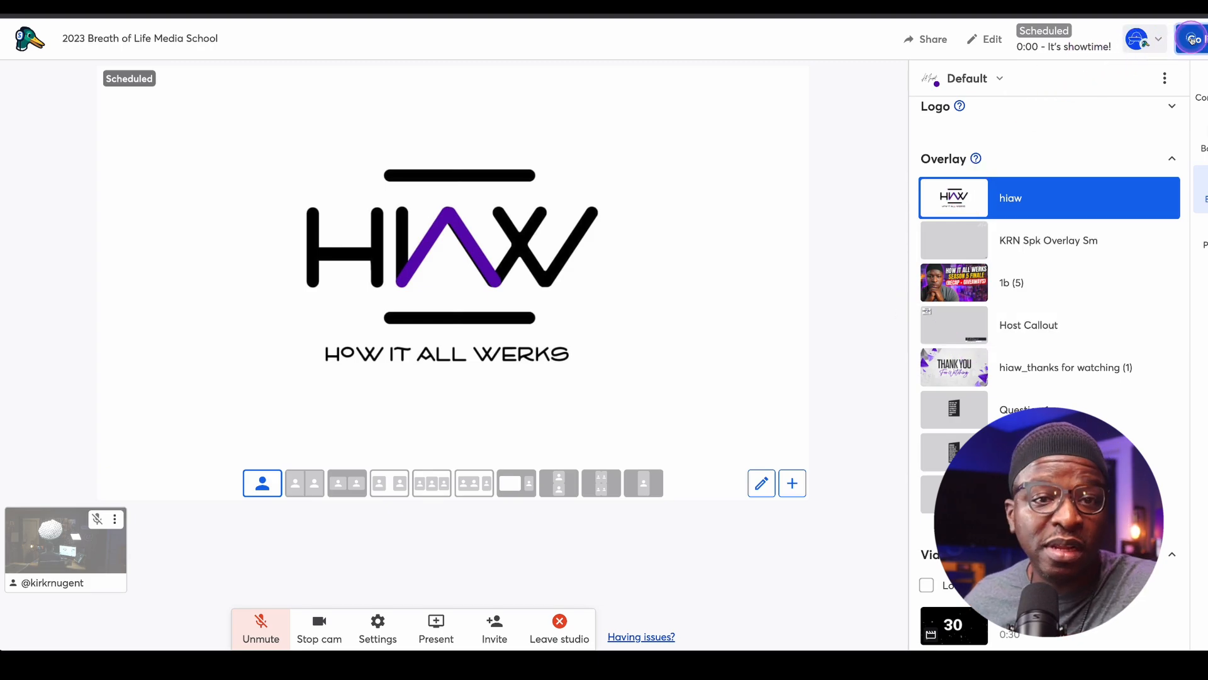
{"action": "left_click", "coordinate": [1192, 38]}
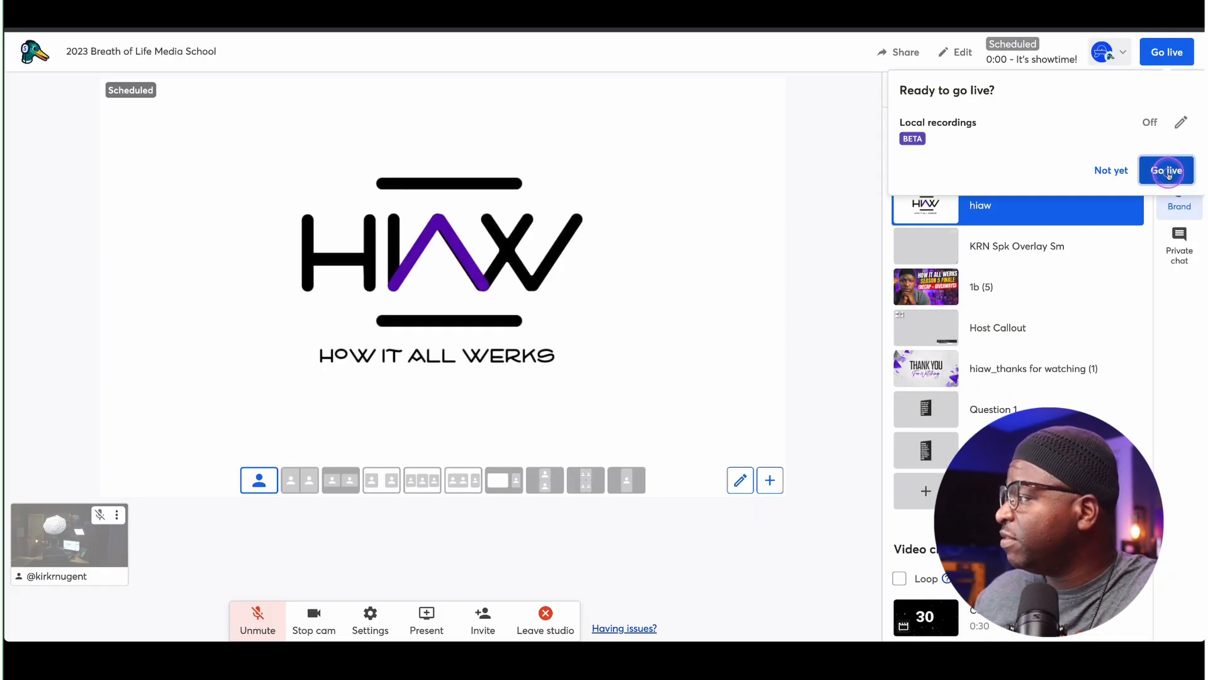
Review the webinar's destinations and description in the Edit dialog and close it unchanged
{"action": "left_click", "coordinate": [1125, 52]}
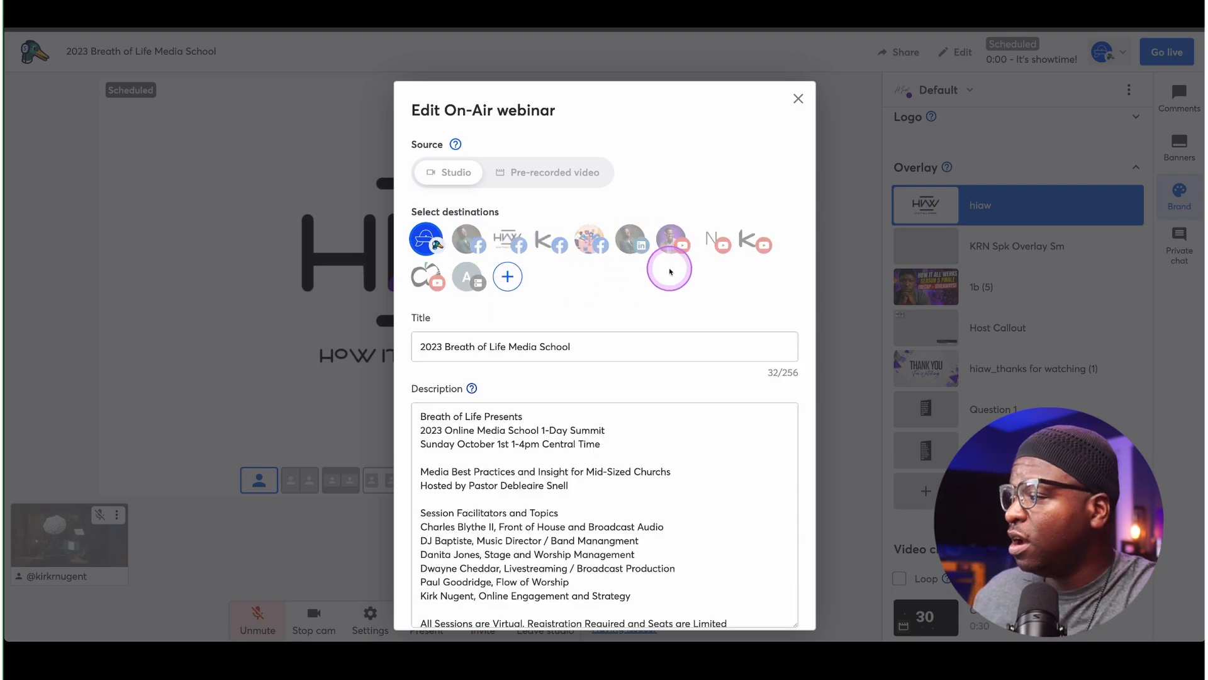
{"action": "mouse_move", "coordinate": [465, 282]}
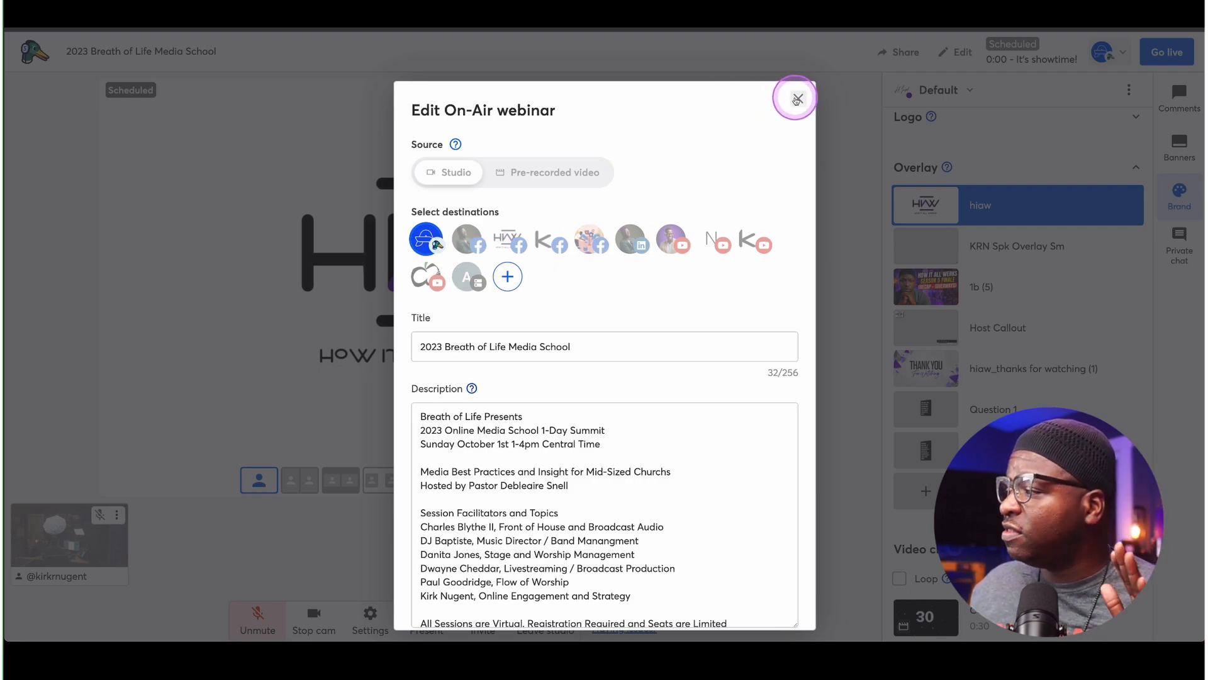
{"action": "left_click", "coordinate": [798, 98]}
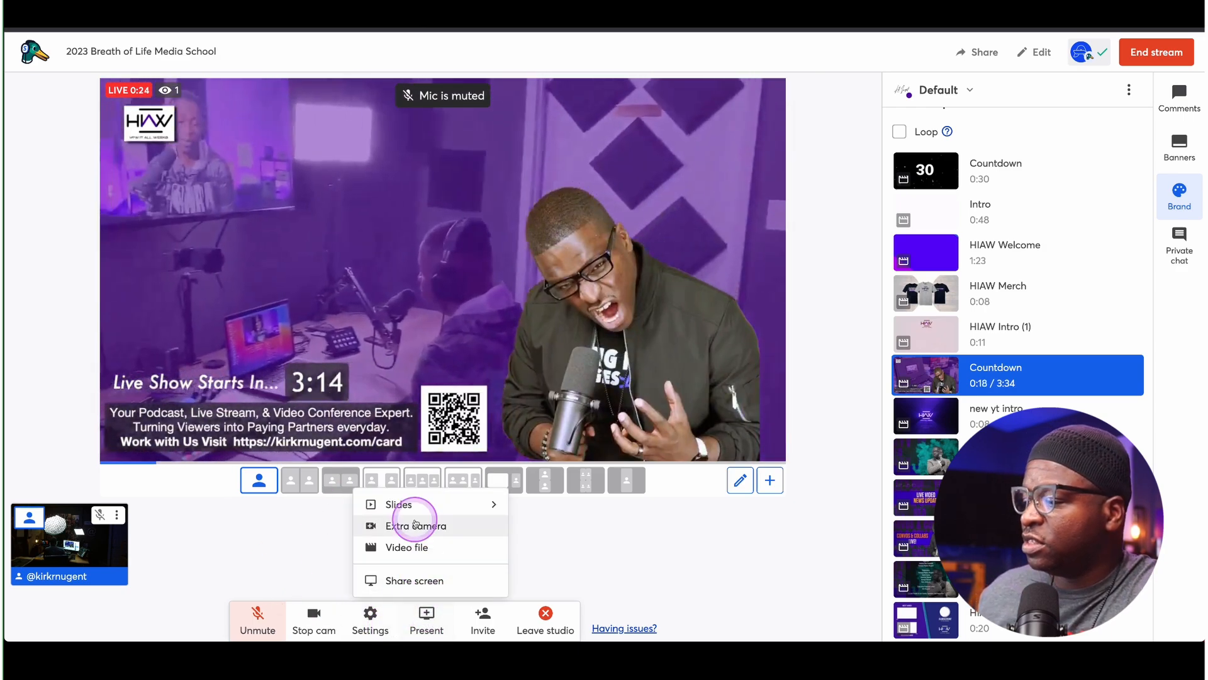
Share the Studio Recommendations slide deck on stage beside the camera in a slide layout
{"action": "left_click", "coordinate": [398, 504]}
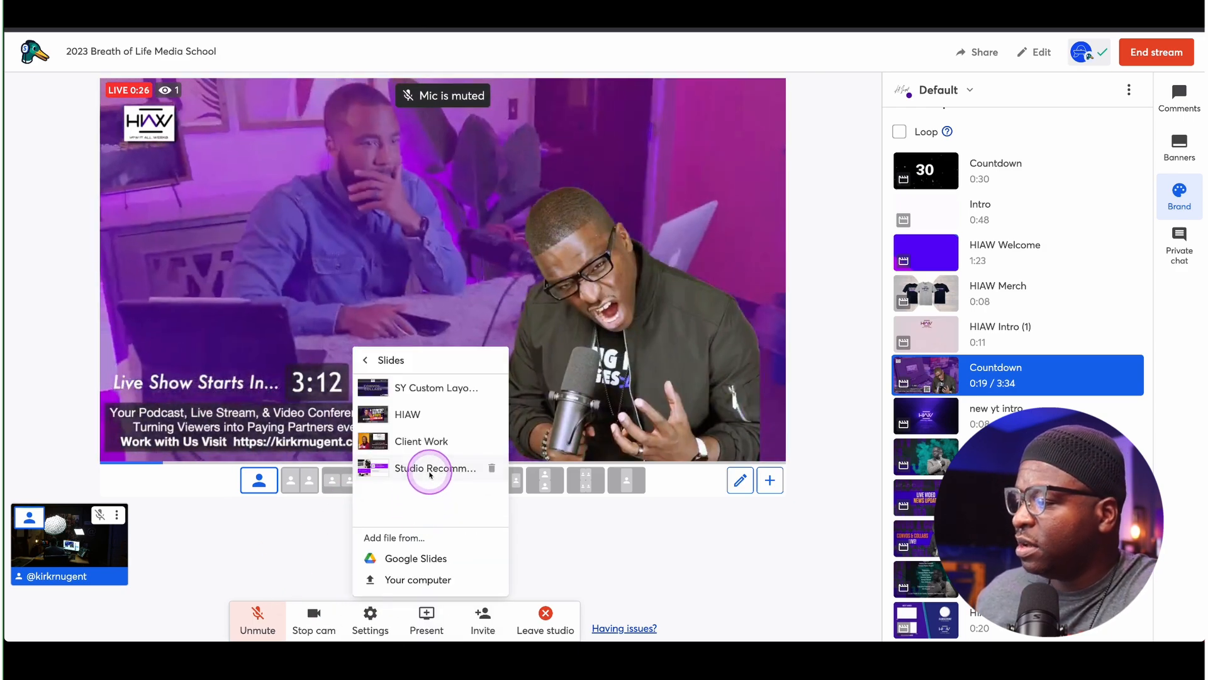
{"action": "left_click", "coordinate": [430, 468]}
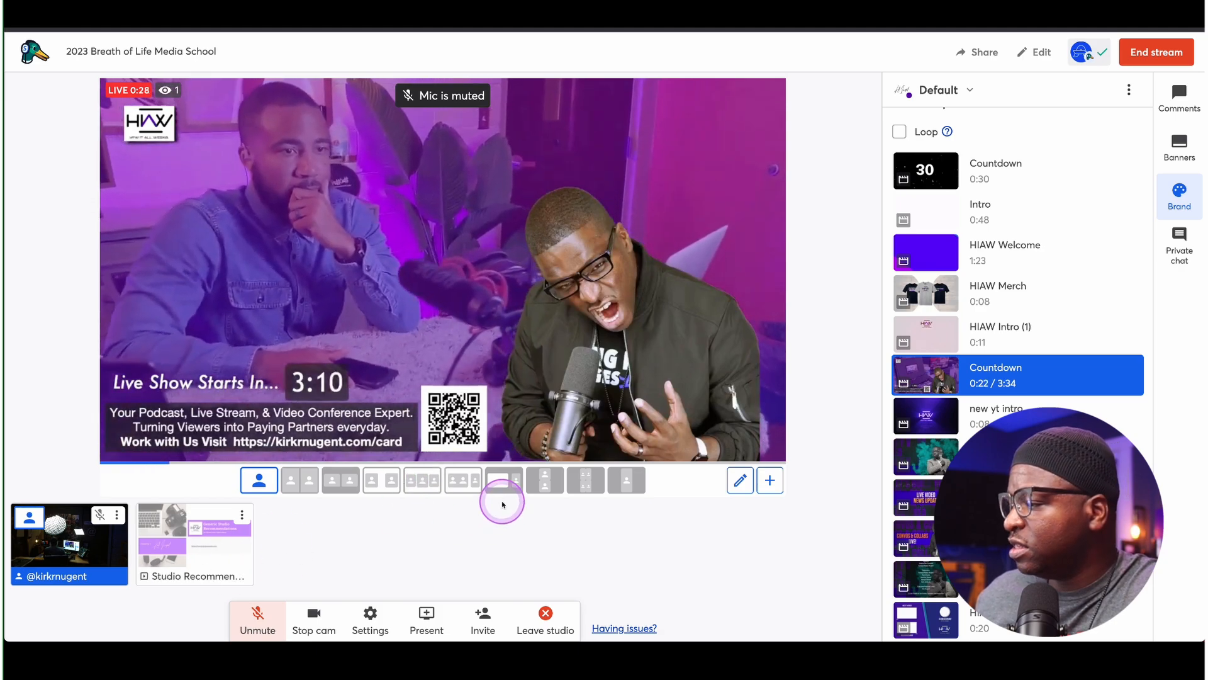
{"action": "left_click", "coordinate": [503, 481]}
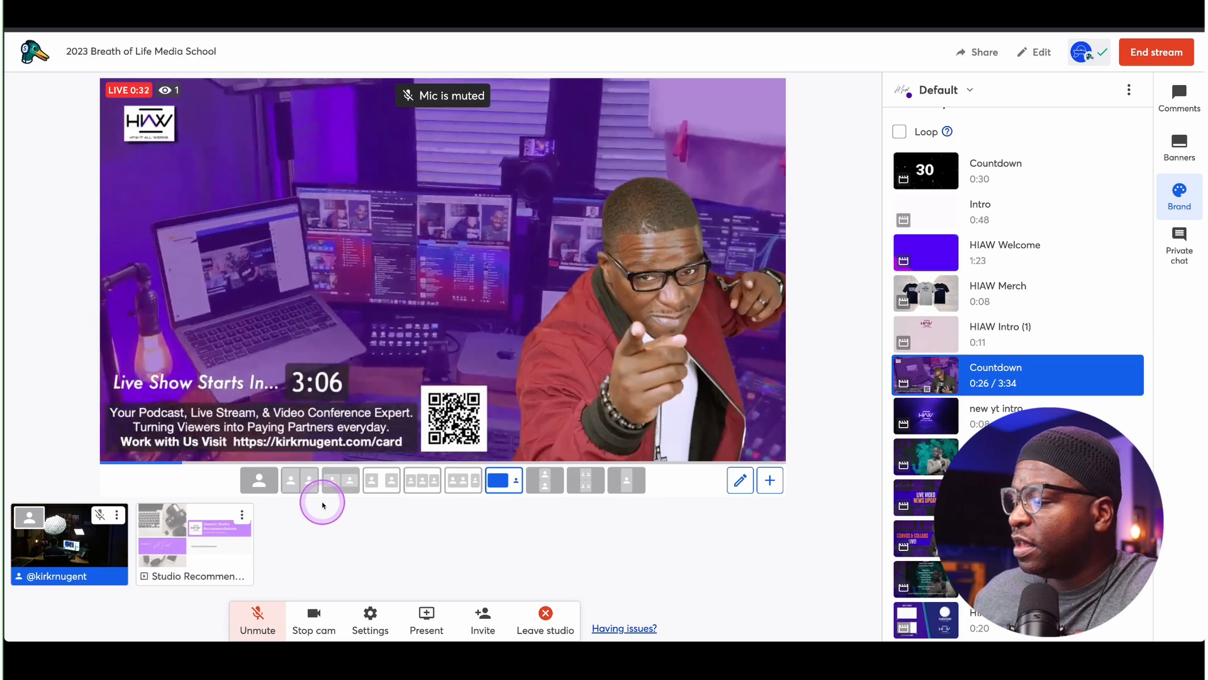
{"action": "left_click", "coordinate": [501, 481]}
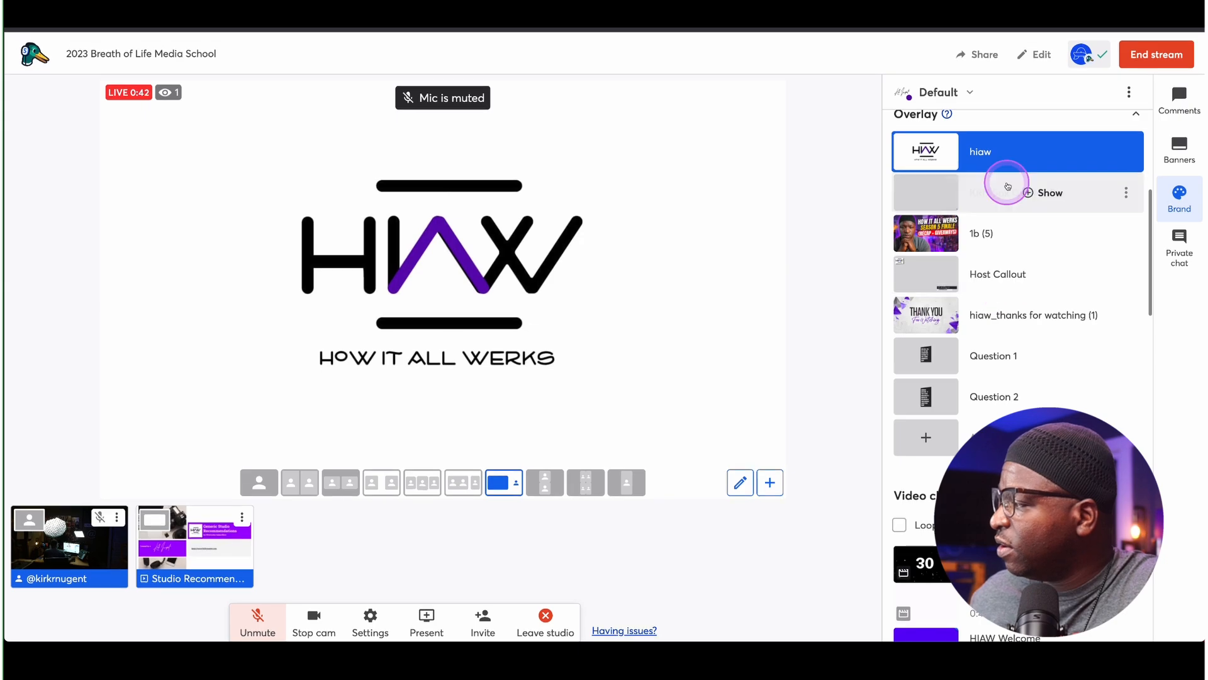
Show the KRN Spk Overlay Sm branded speaker overlay on the stream
{"action": "left_click", "coordinate": [1048, 193]}
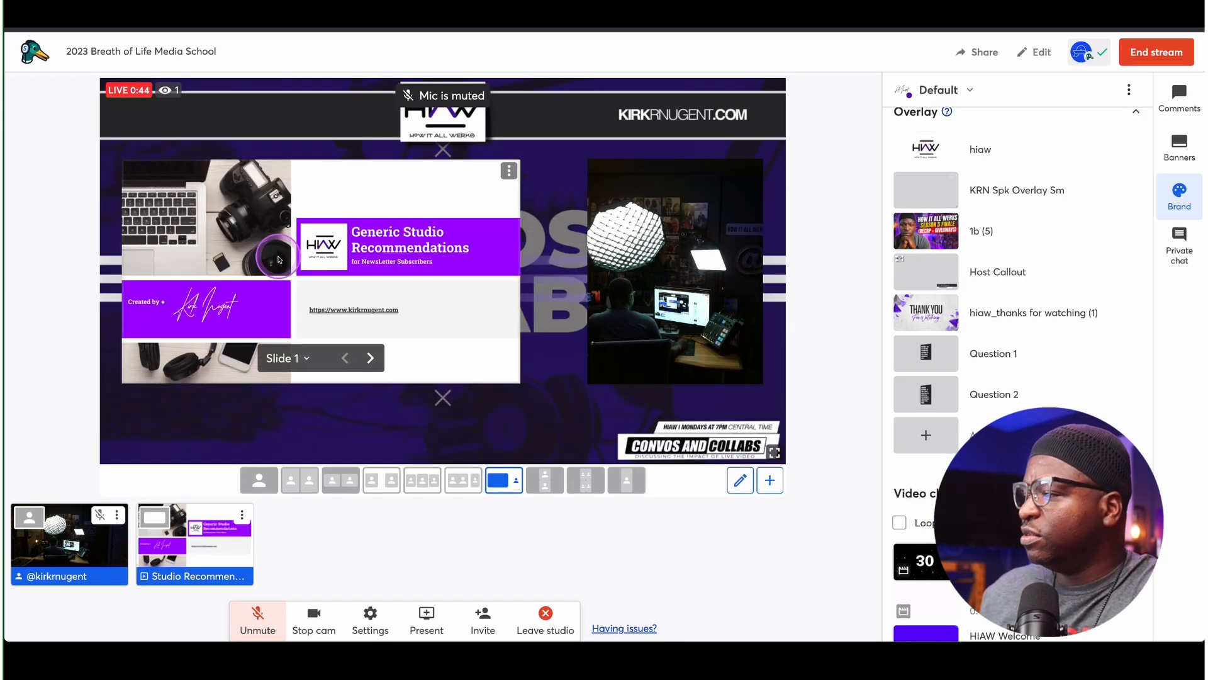
{"action": "mouse_move", "coordinate": [444, 307]}
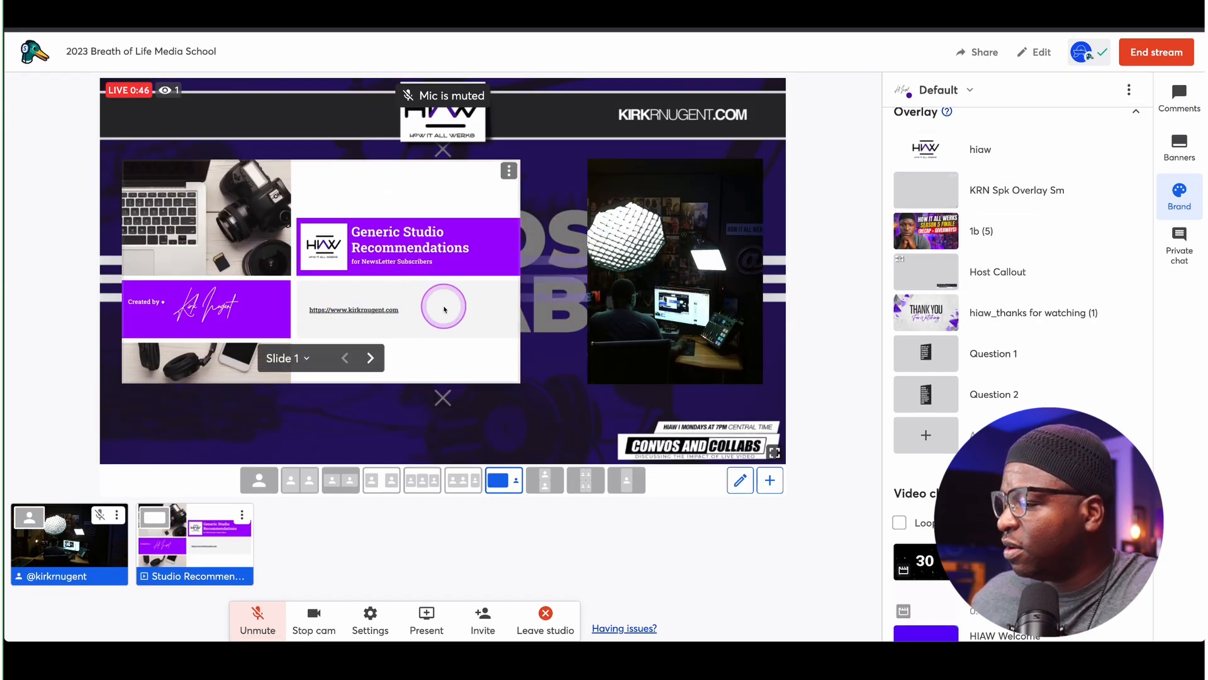
{"action": "scroll", "scroll_direction": "down", "scroll_amount": 3}
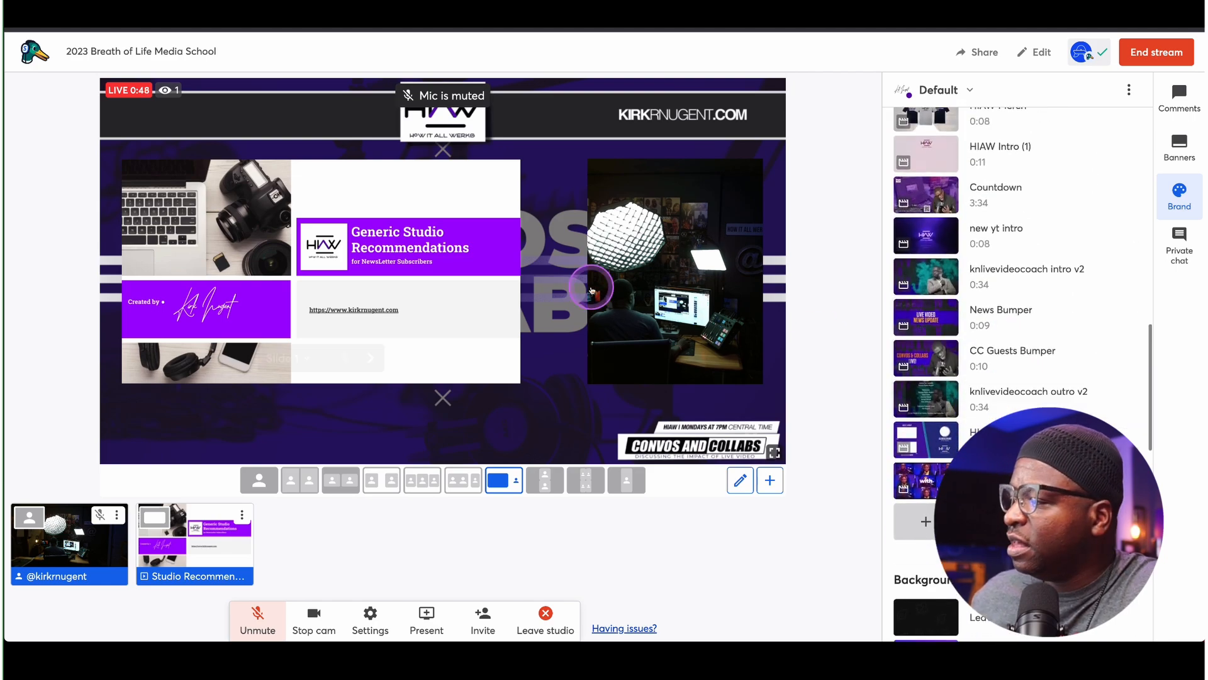
{"action": "scroll", "scroll_direction": "down", "scroll_amount": 3}
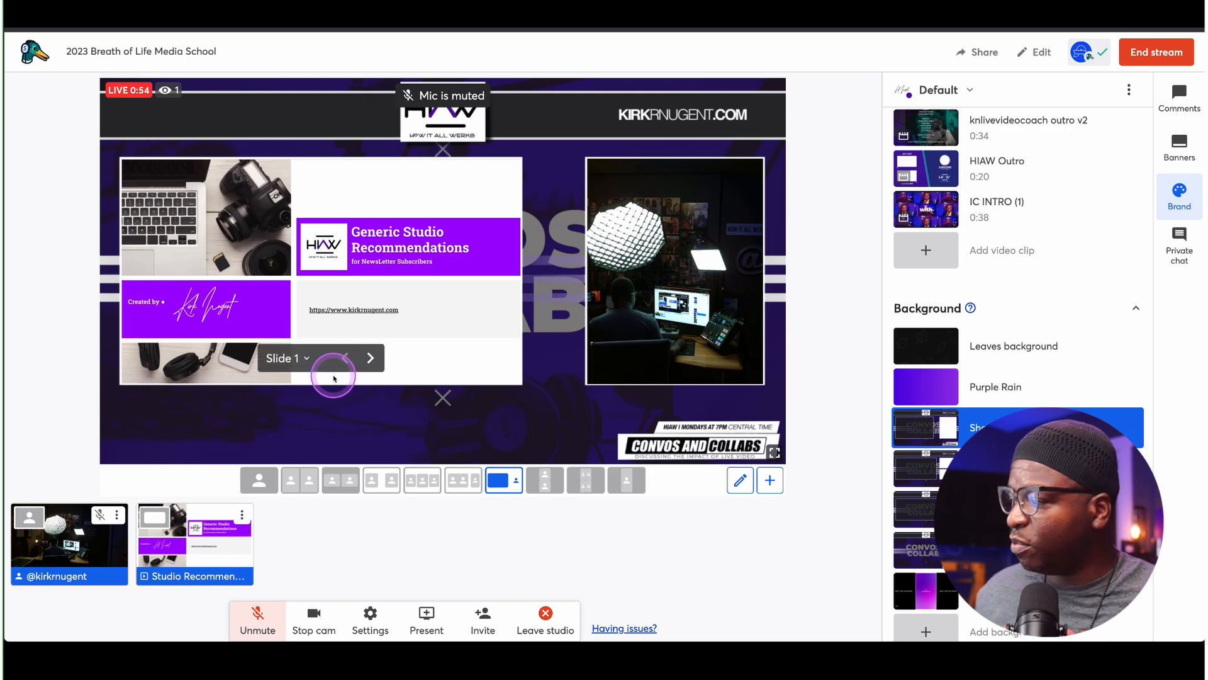
{"action": "left_click", "coordinate": [370, 357]}
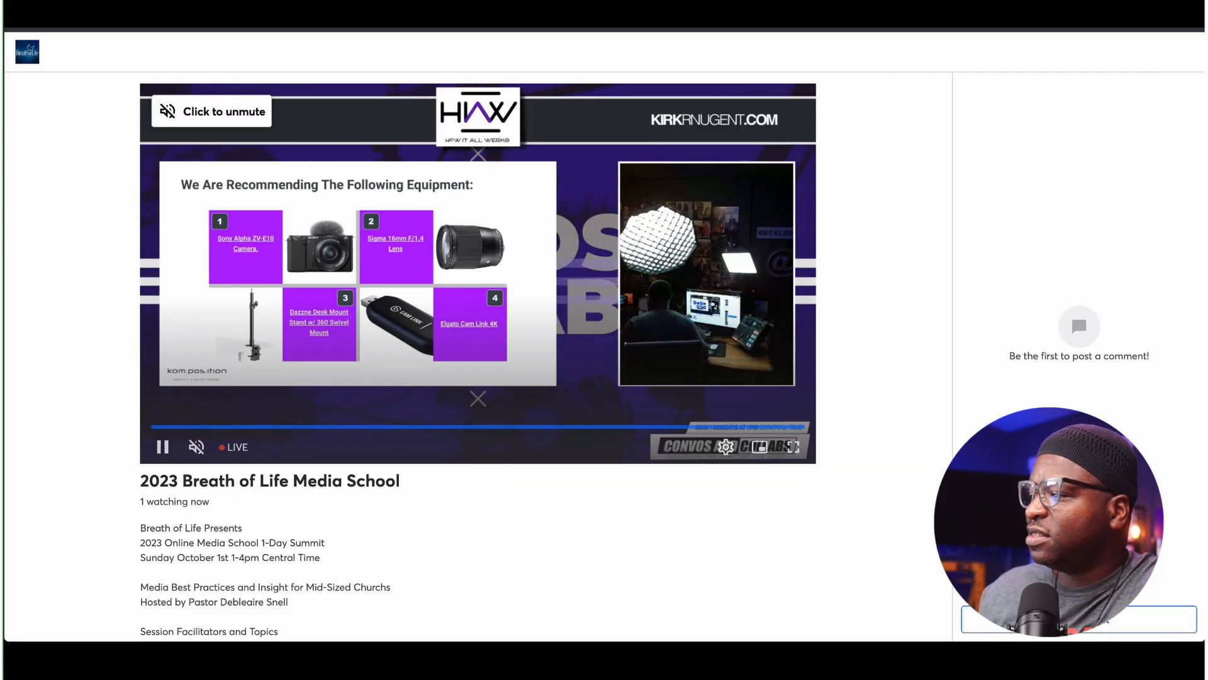
View the live webinar's public watch page down to the Join the chat button
{"action": "left_click", "coordinate": [599, 582]}
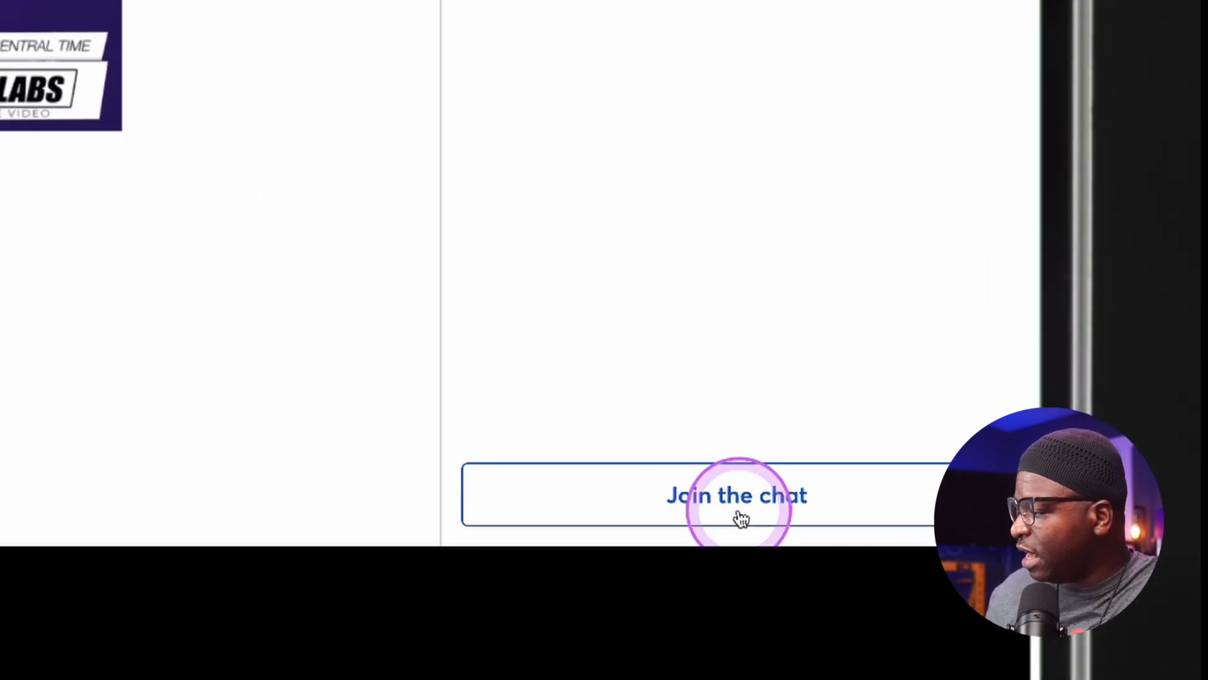
Join the watch-page chat as Kirk Nugent and start the comment 'I like that Co', then return to the studio
{"action": "left_click", "coordinate": [740, 512]}
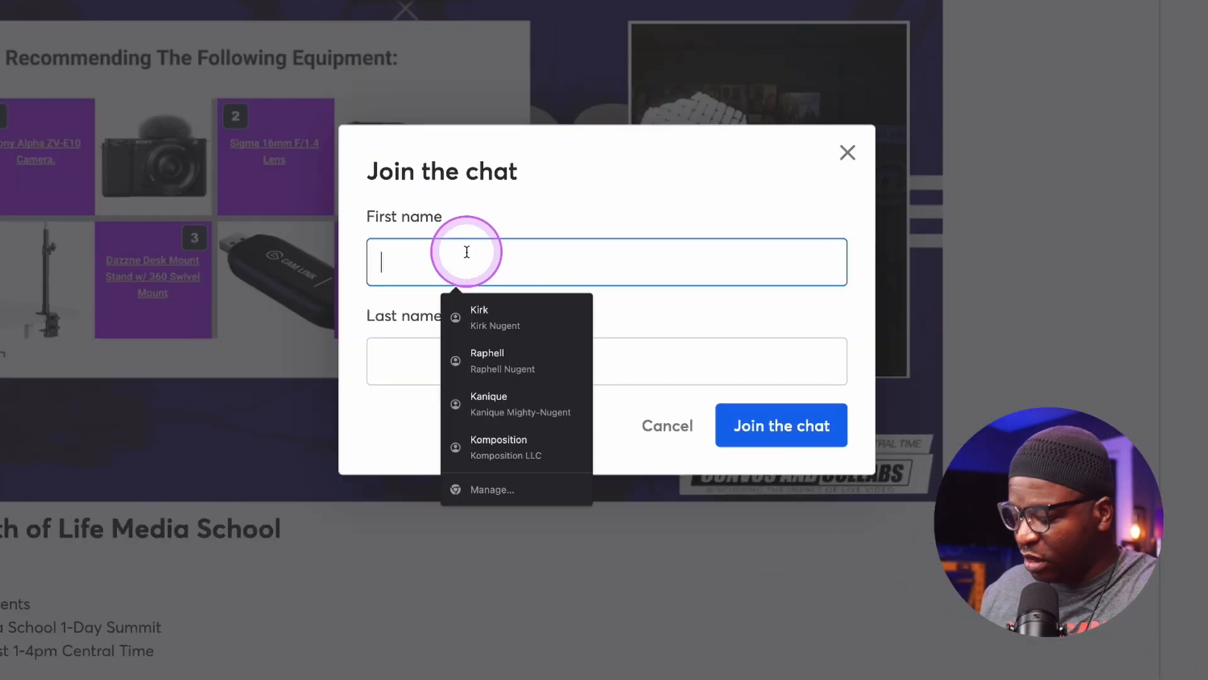
{"action": "left_click", "coordinate": [480, 317]}
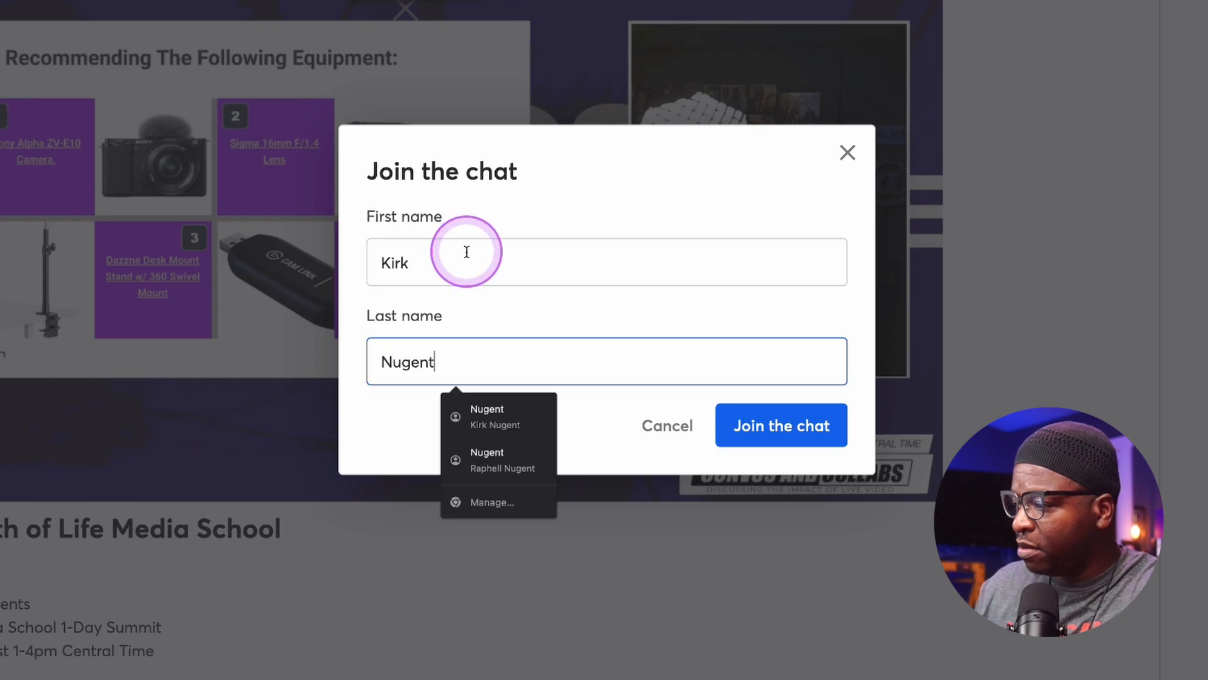
{"action": "left_click", "coordinate": [782, 425]}
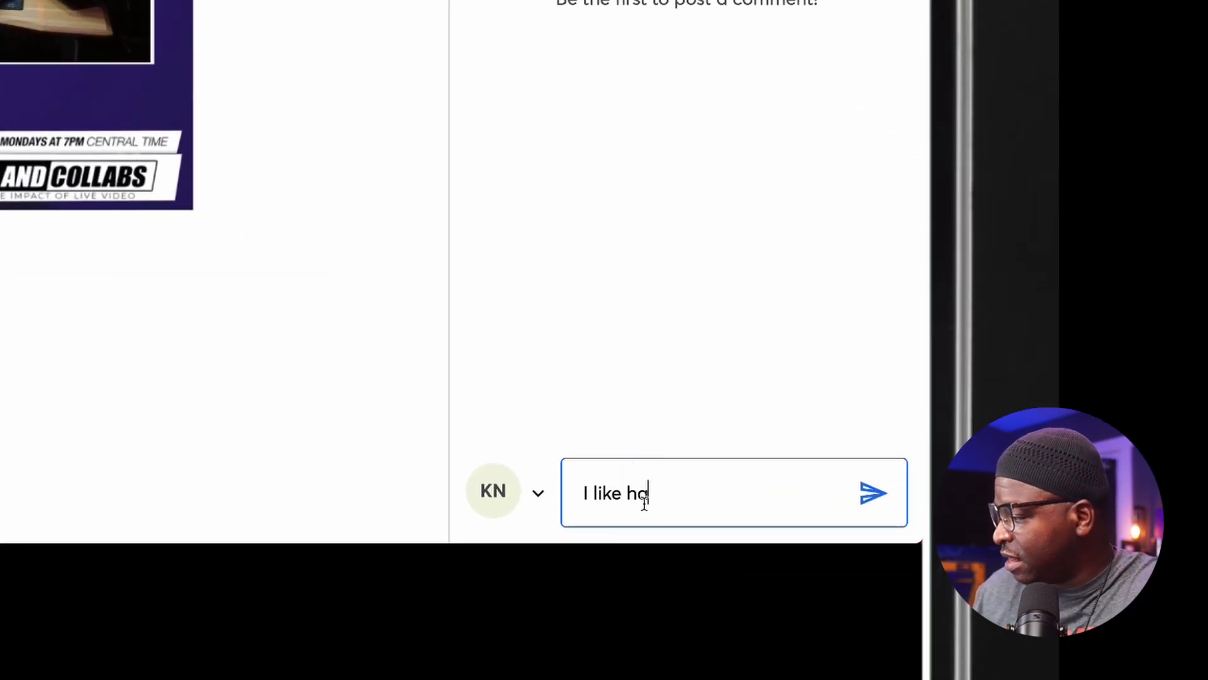
{"action": "type", "text": "I like that Co"}
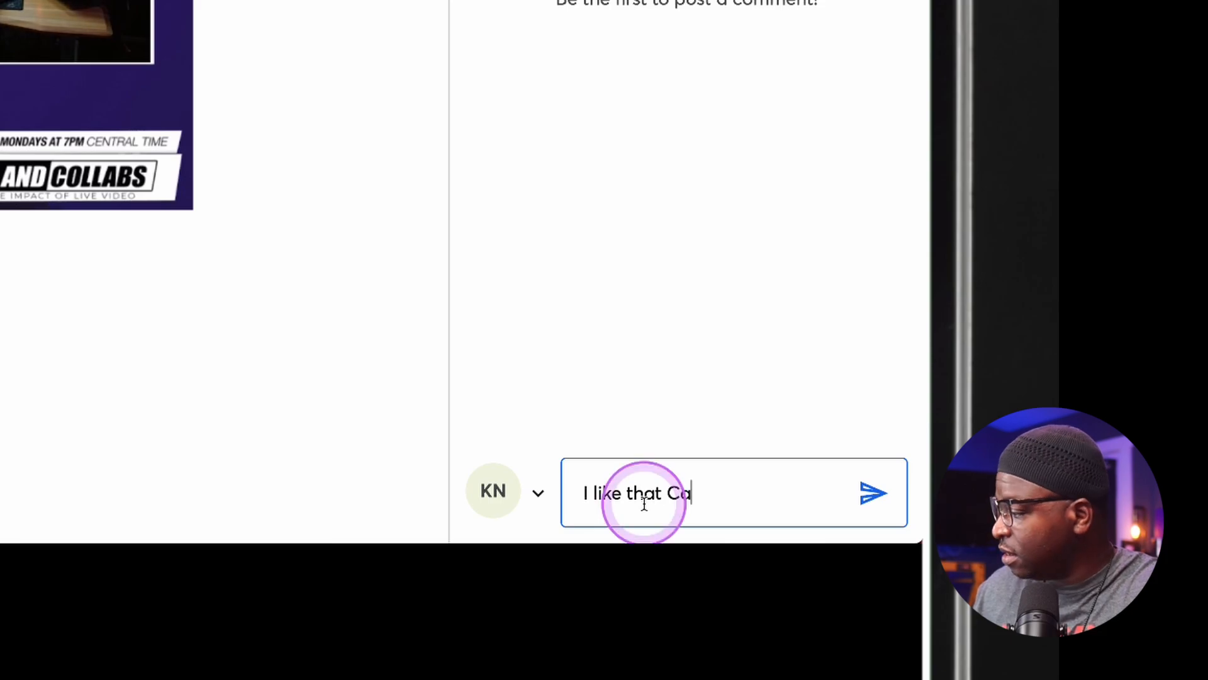
{"action": "left_click", "coordinate": [875, 490]}
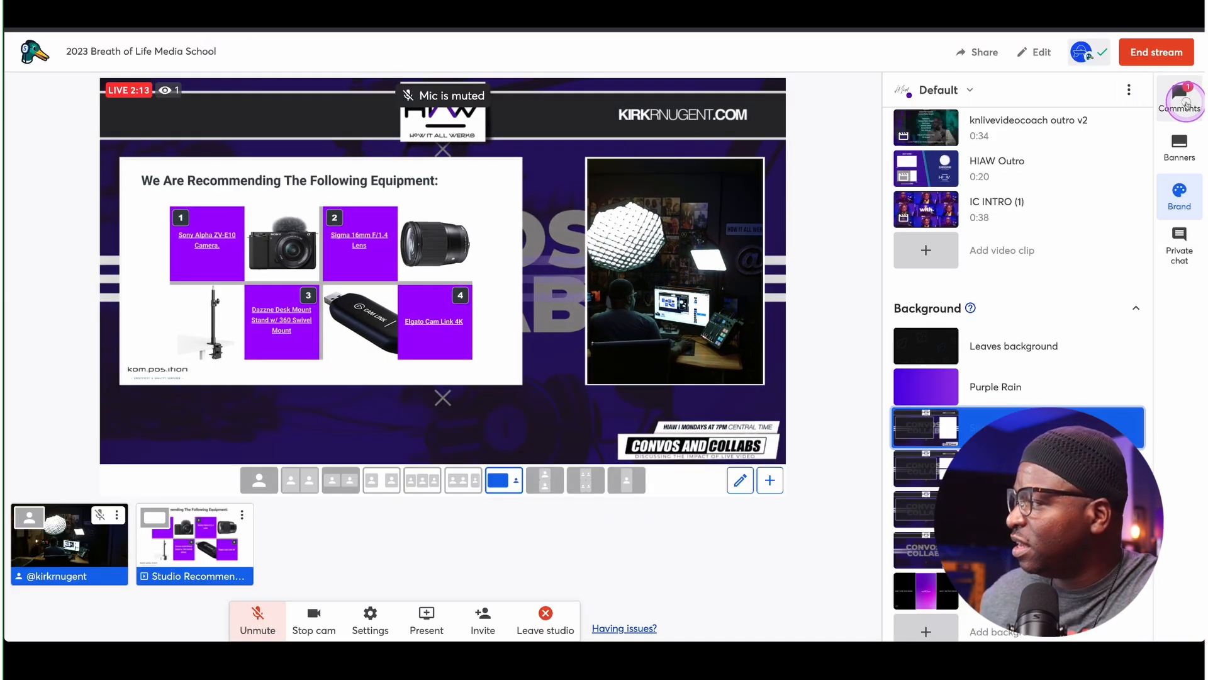
{"action": "left_click", "coordinate": [1180, 98]}
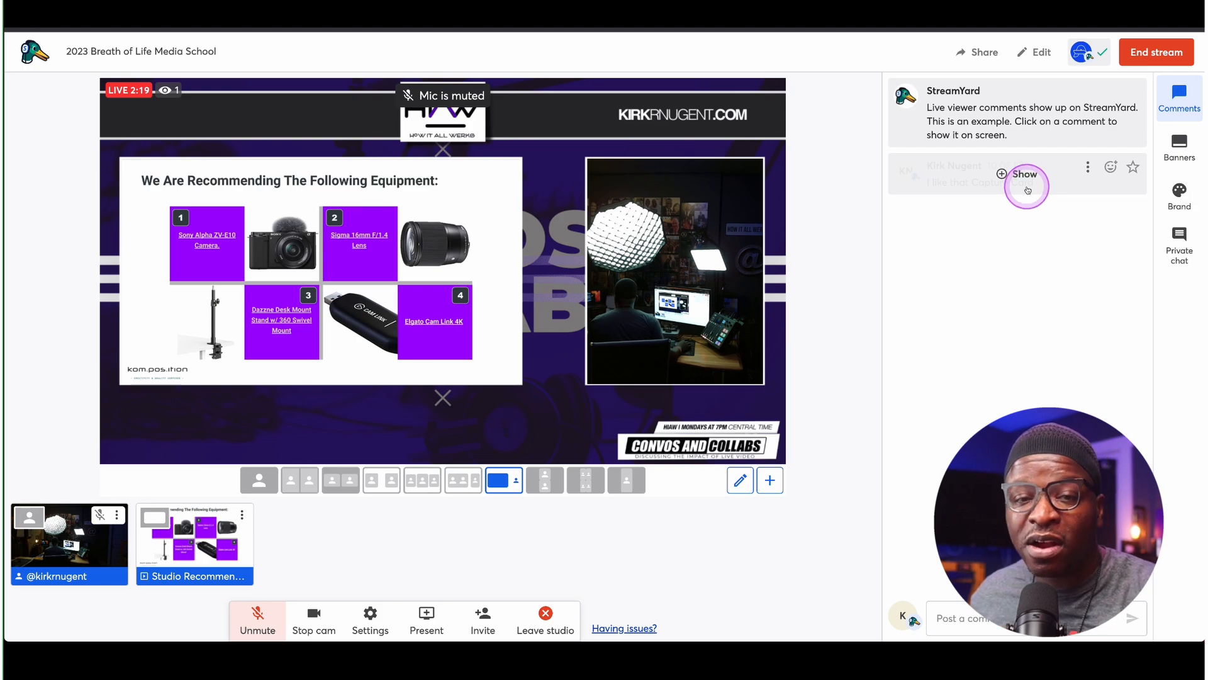
{"action": "left_click", "coordinate": [1017, 173]}
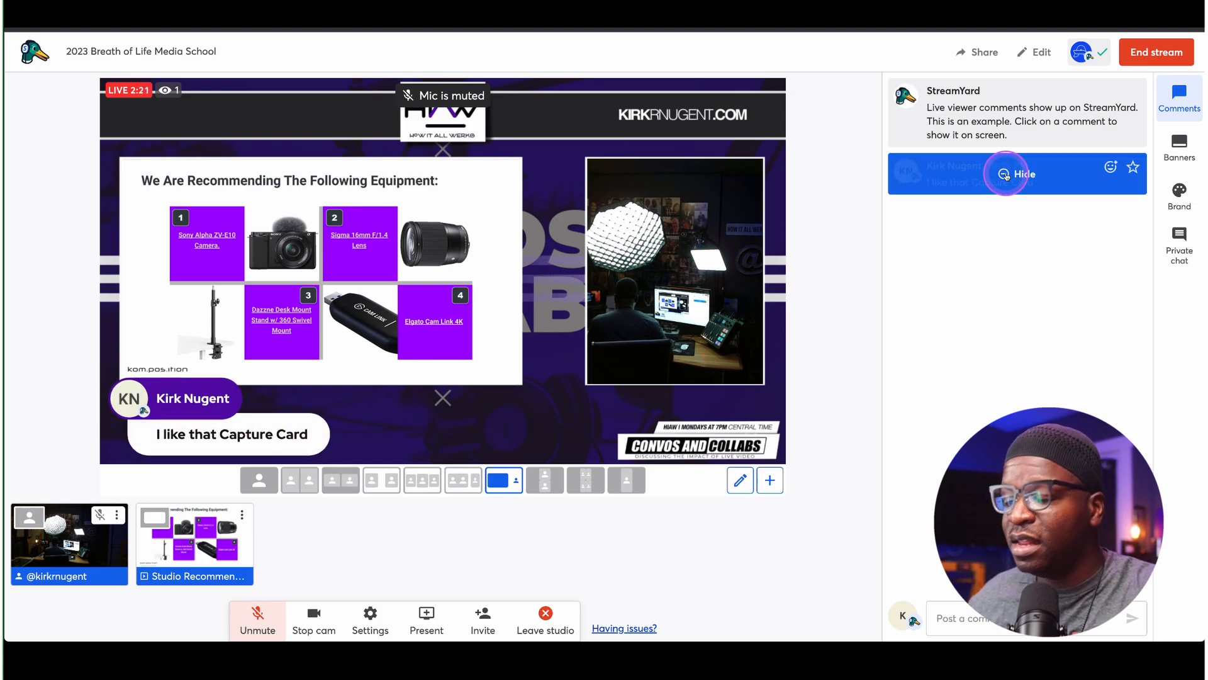